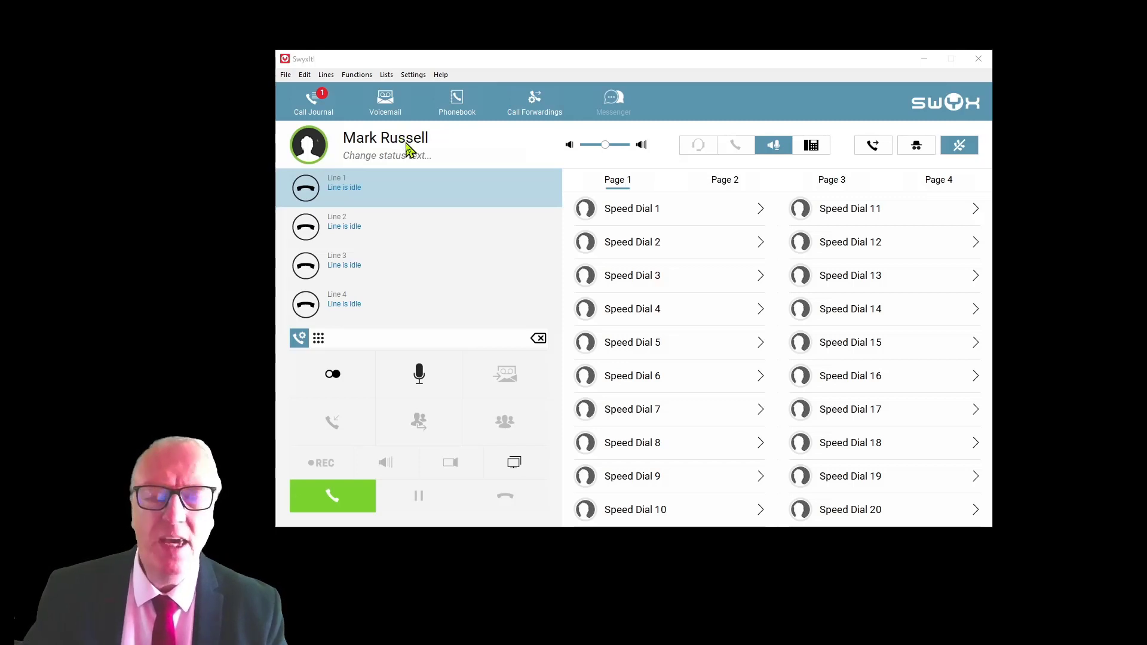
mouse_move(472, 143)
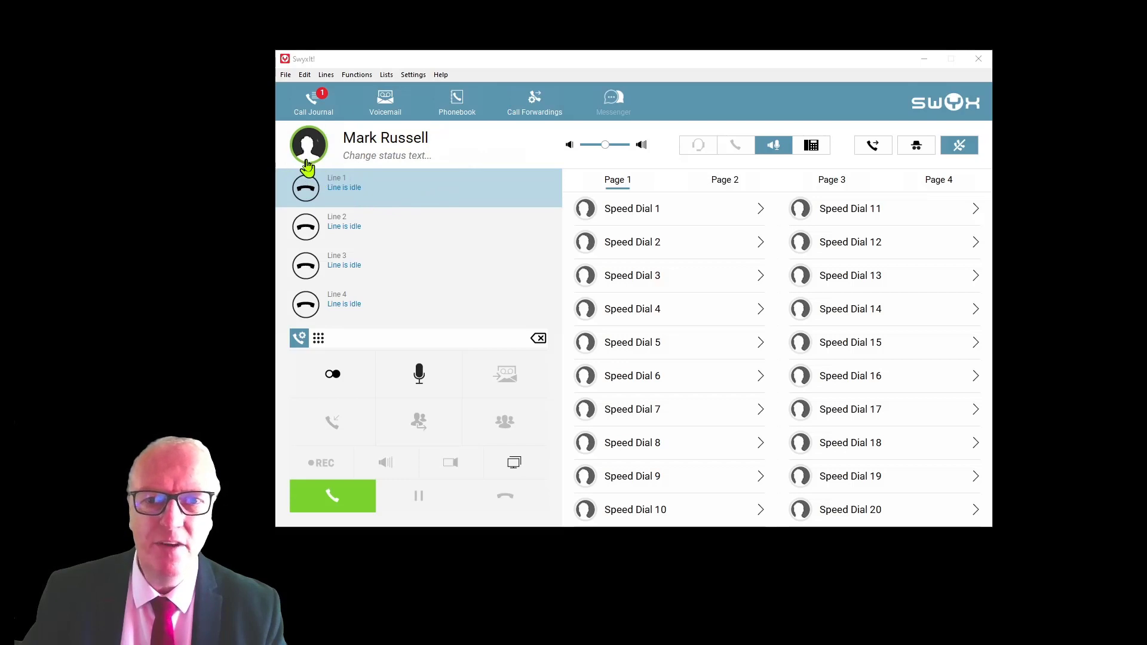
mouse_move(363, 143)
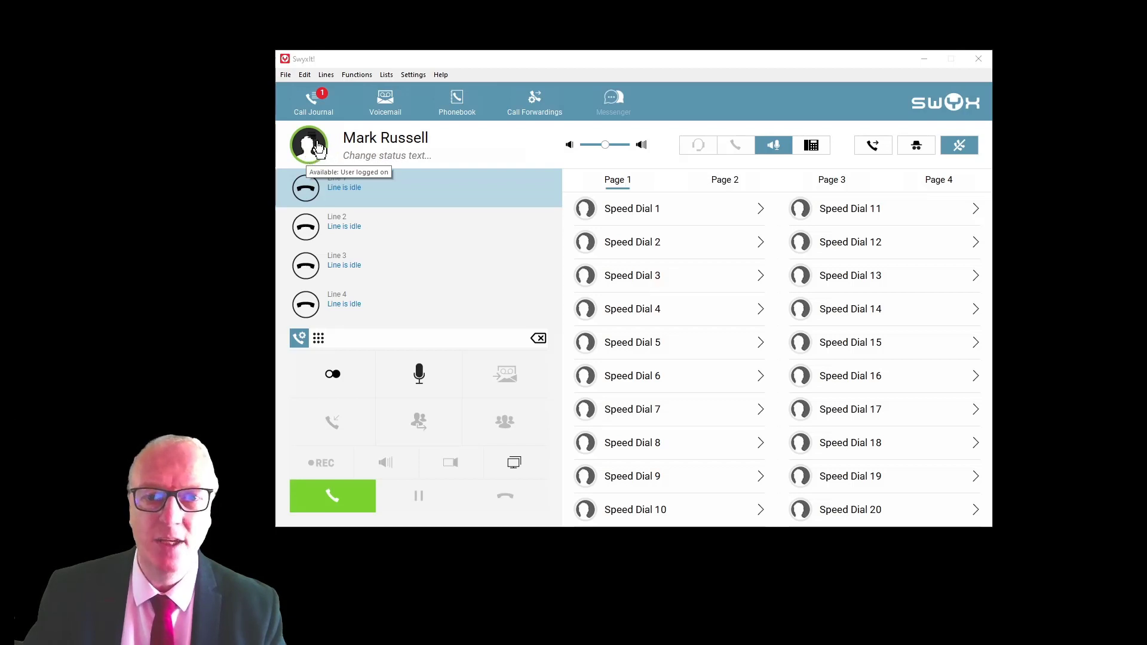
- Replace the default silhouette with a new profile picture browsed from an image file
left_click(308, 145)
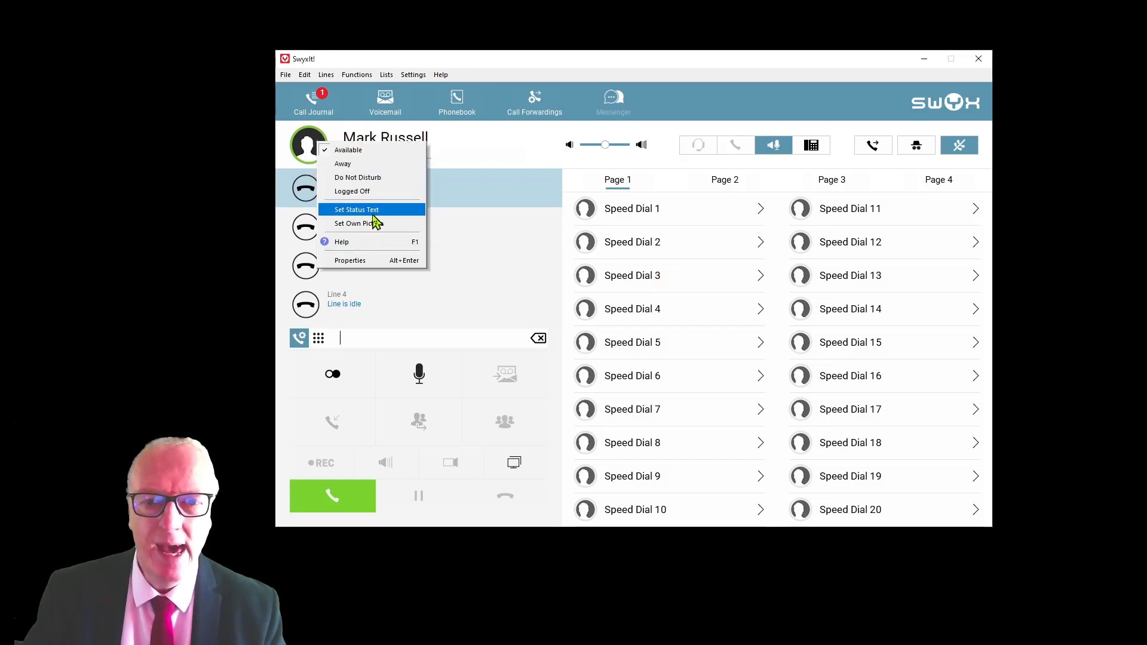
mouse_move(357, 223)
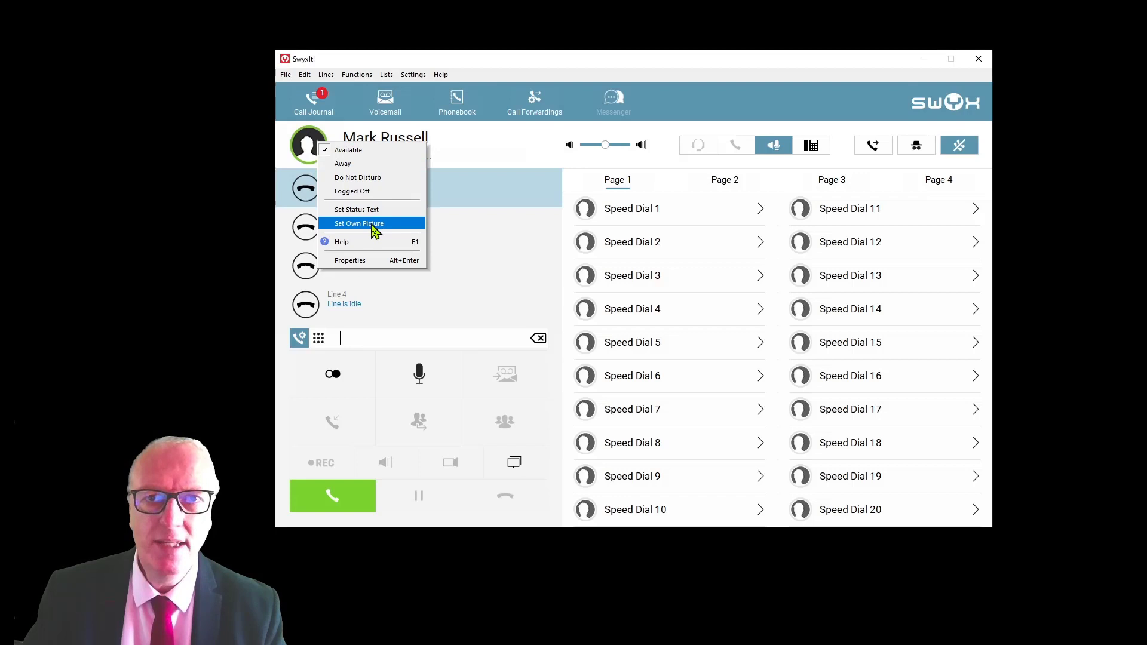
left_click(357, 224)
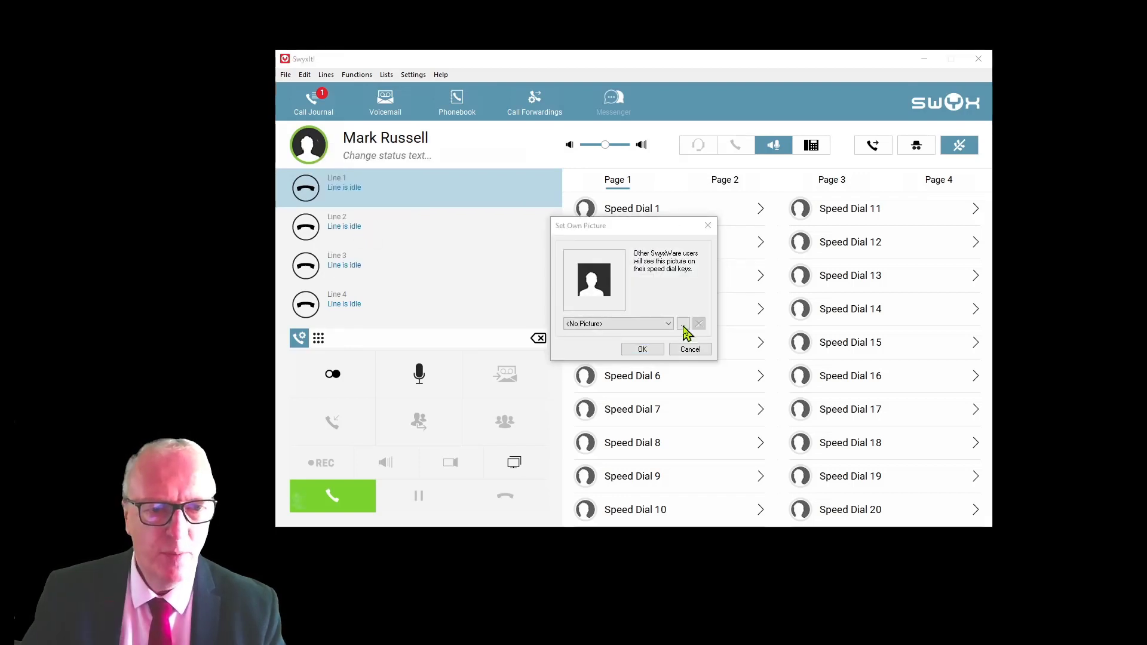
left_click(683, 324)
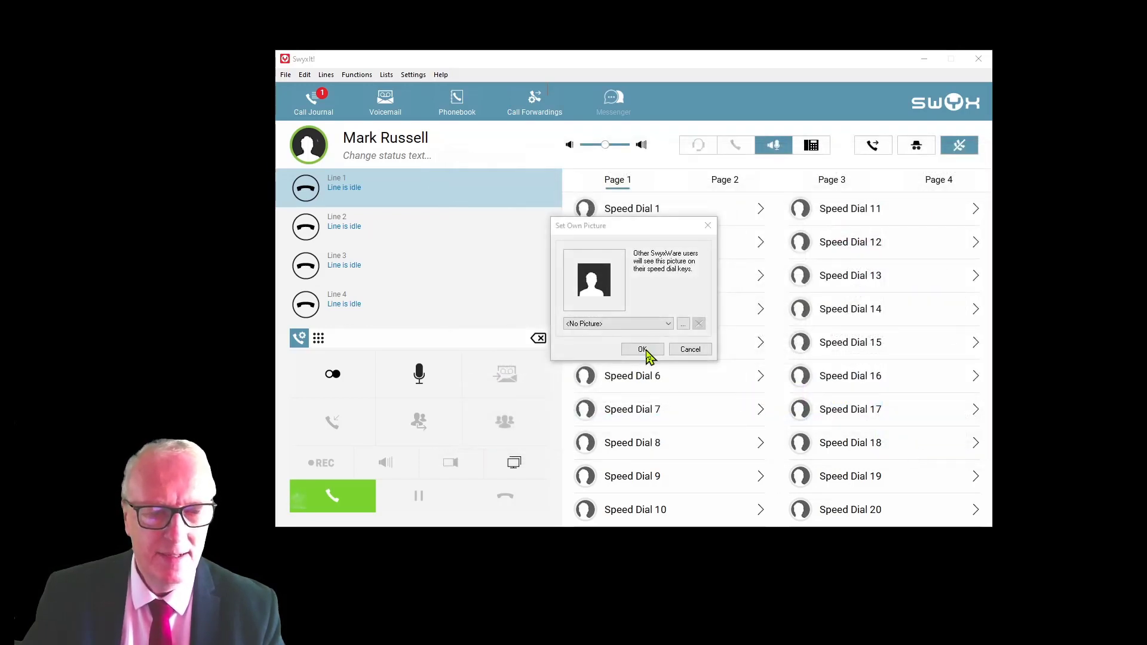
left_click(642, 349)
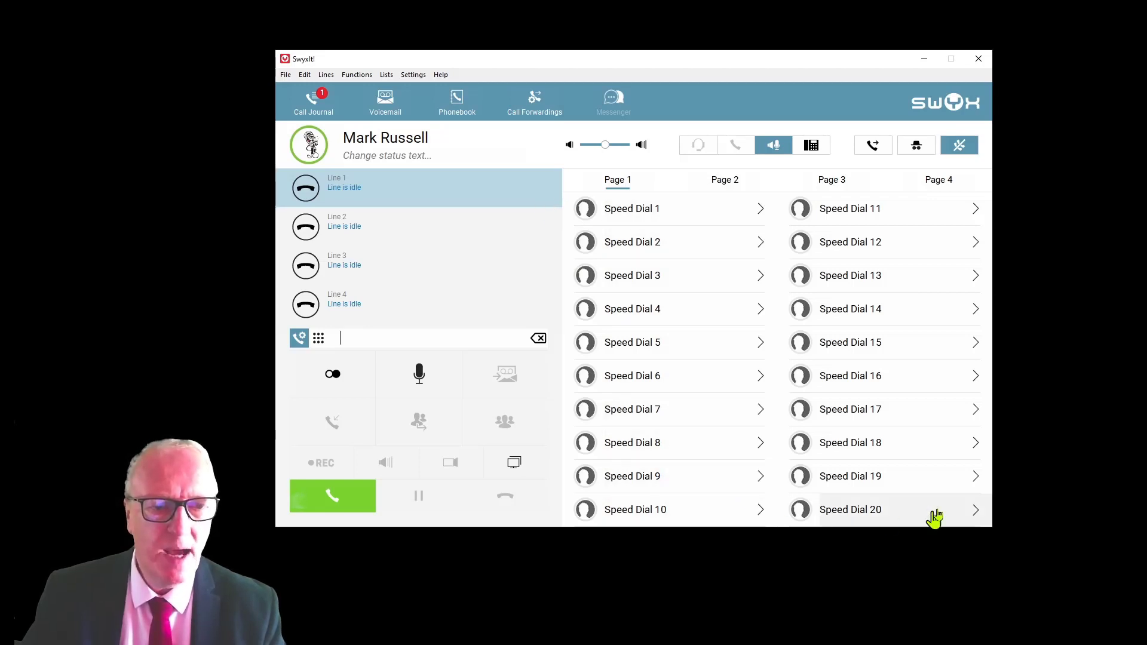
mouse_move(670, 208)
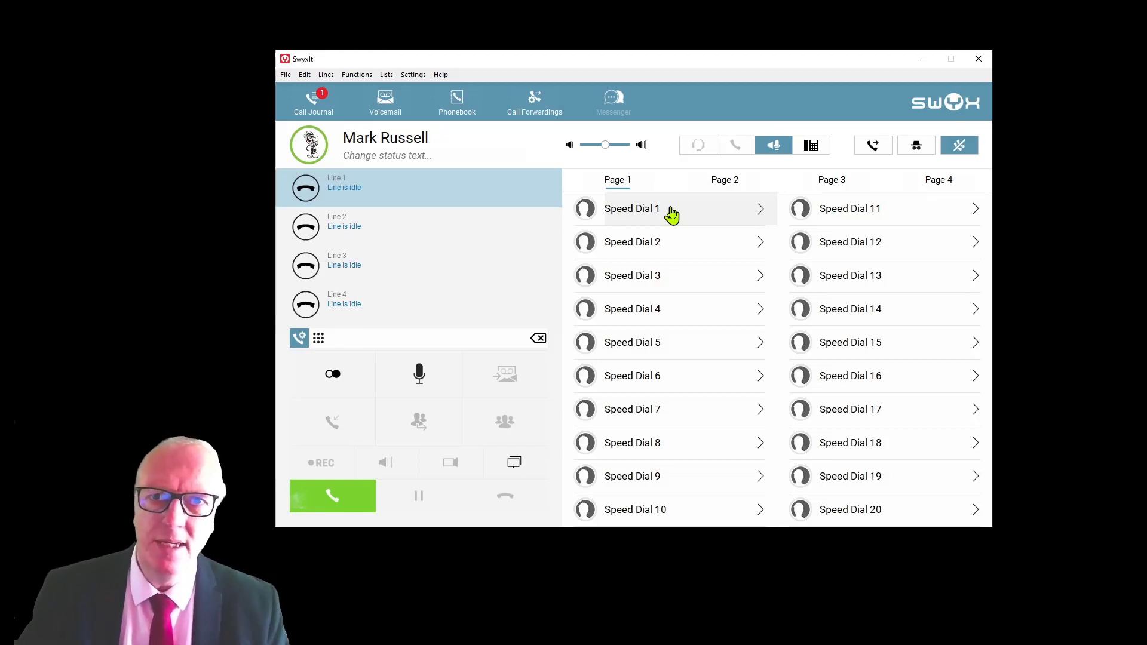
mouse_move(646, 219)
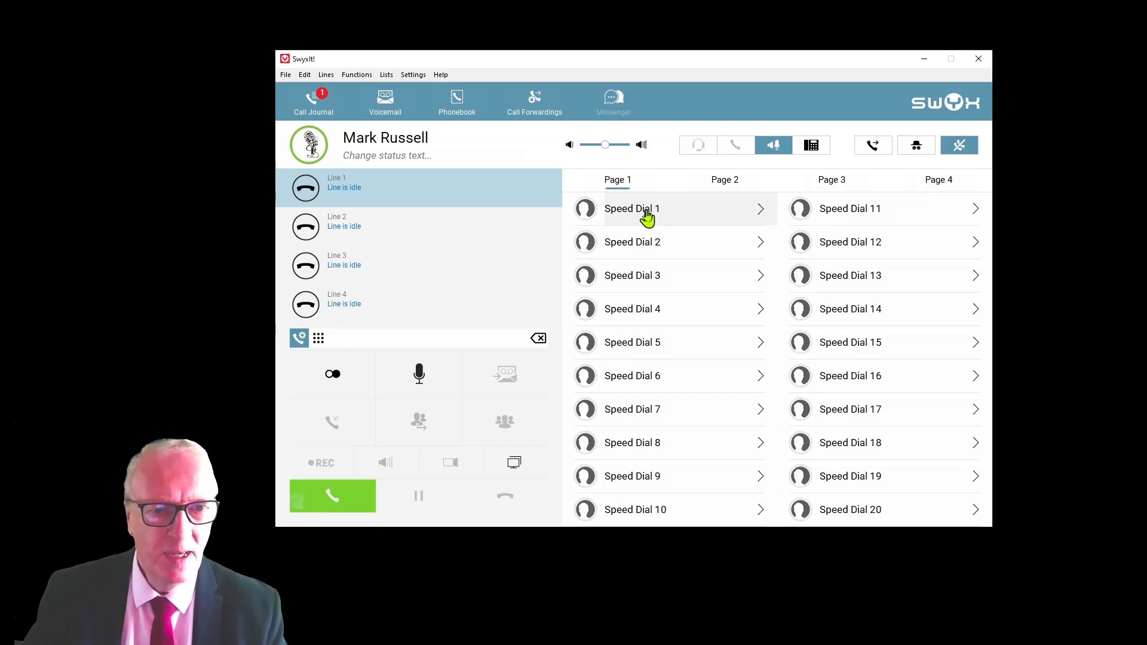
- Assign Daniel Craig from the phonebook to the first speed dial
right_click(647, 213)
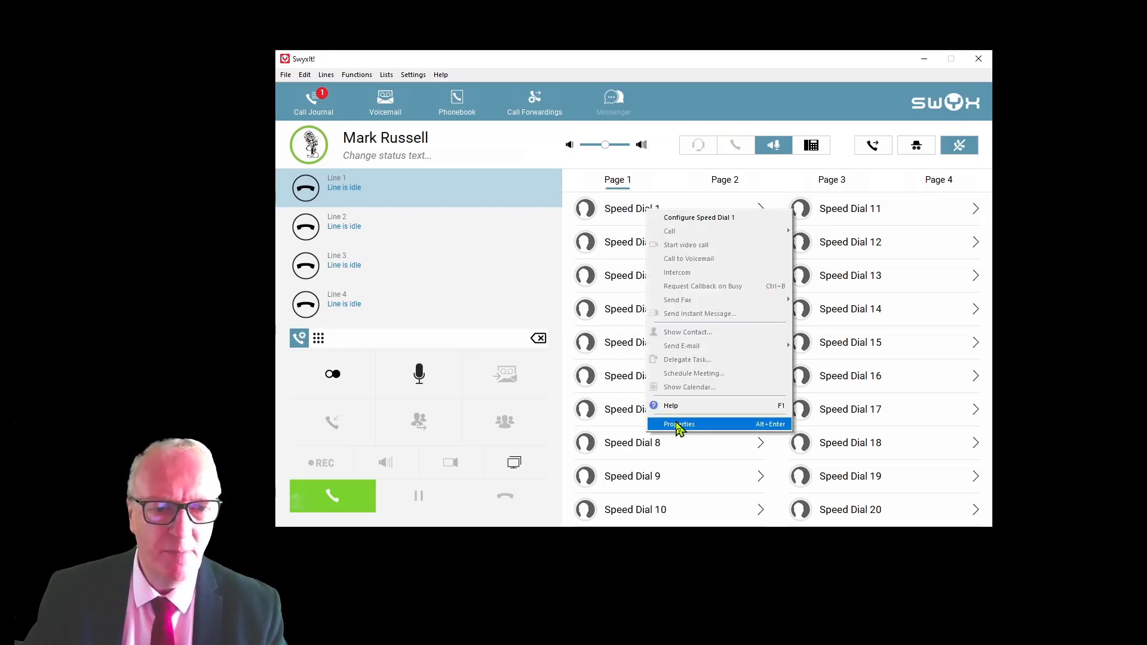
left_click(679, 423)
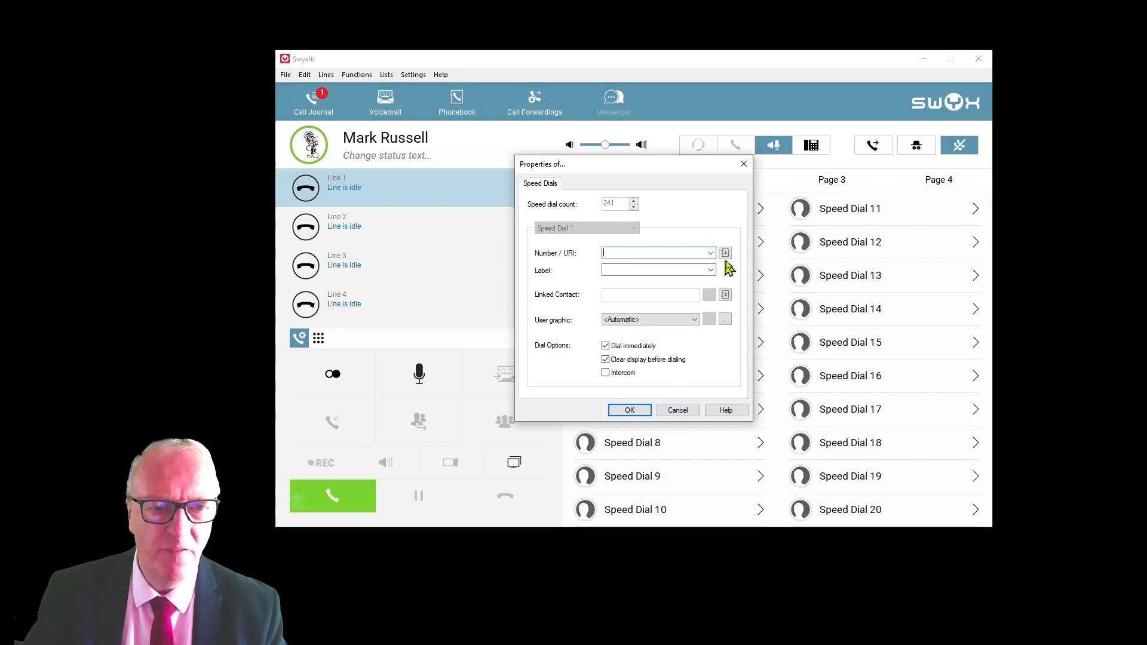
left_click(726, 252)
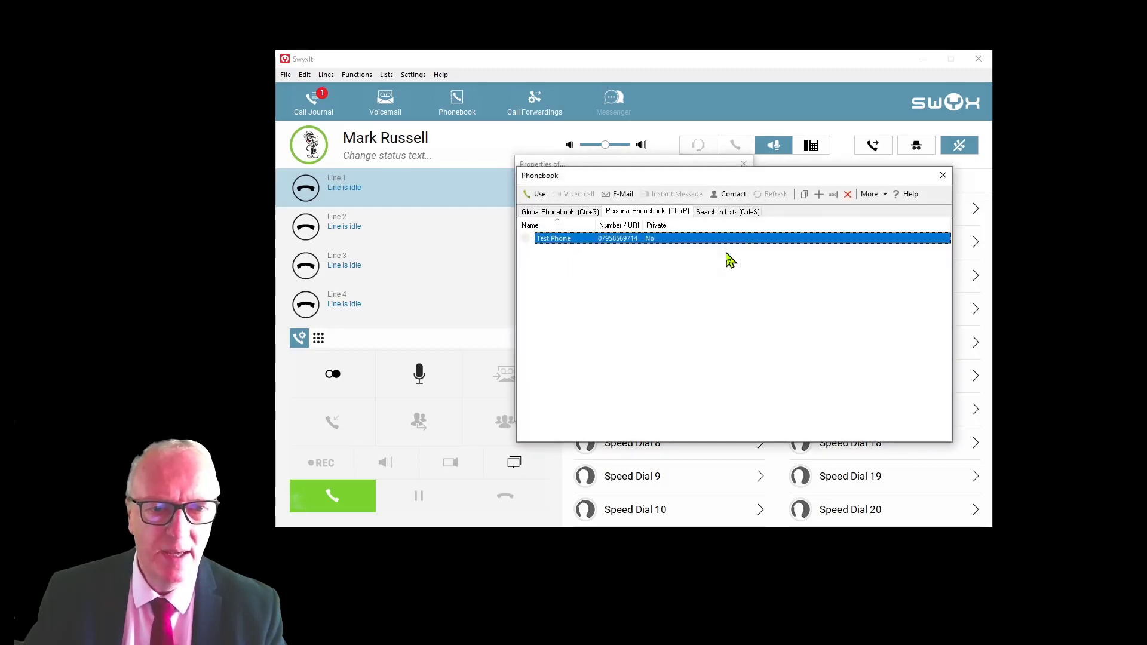
left_click(559, 212)
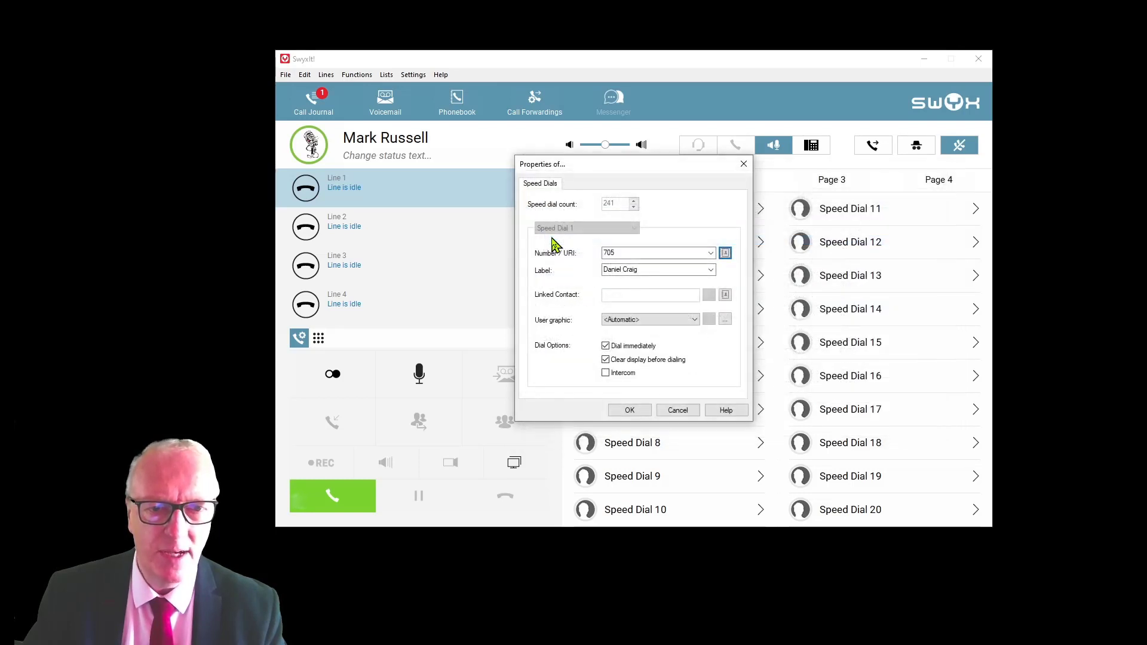
left_click(628, 410)
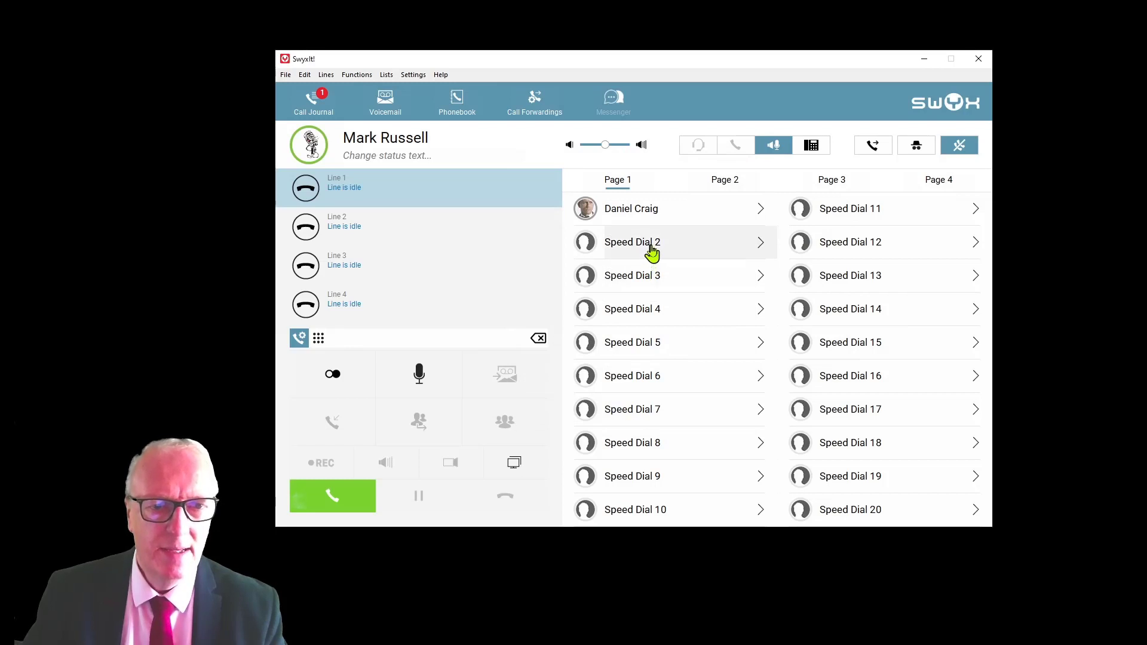
mouse_move(696, 465)
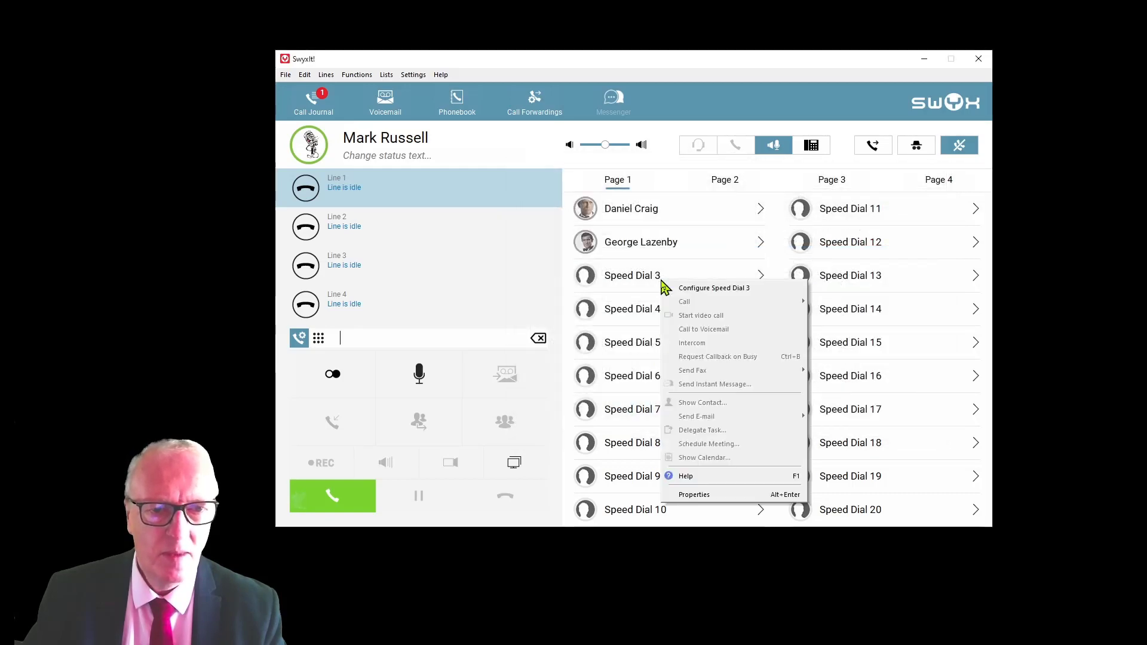
- Assign Pierce Brosnan from the phonebook to the third speed dial
left_click(693, 494)
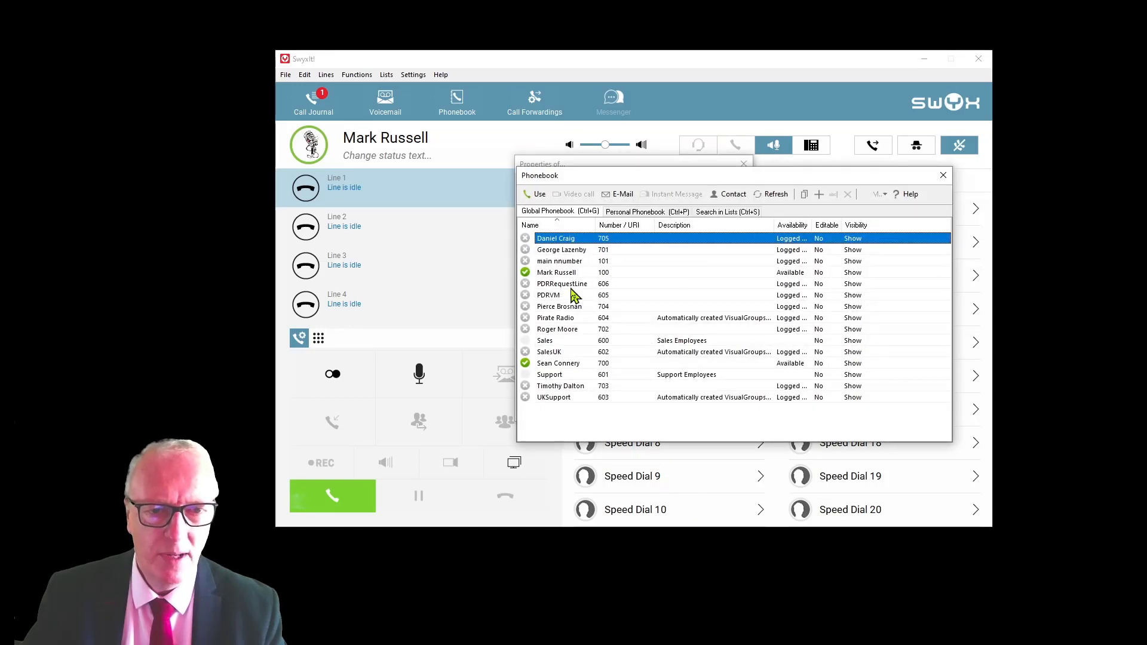
mouse_move(563, 313)
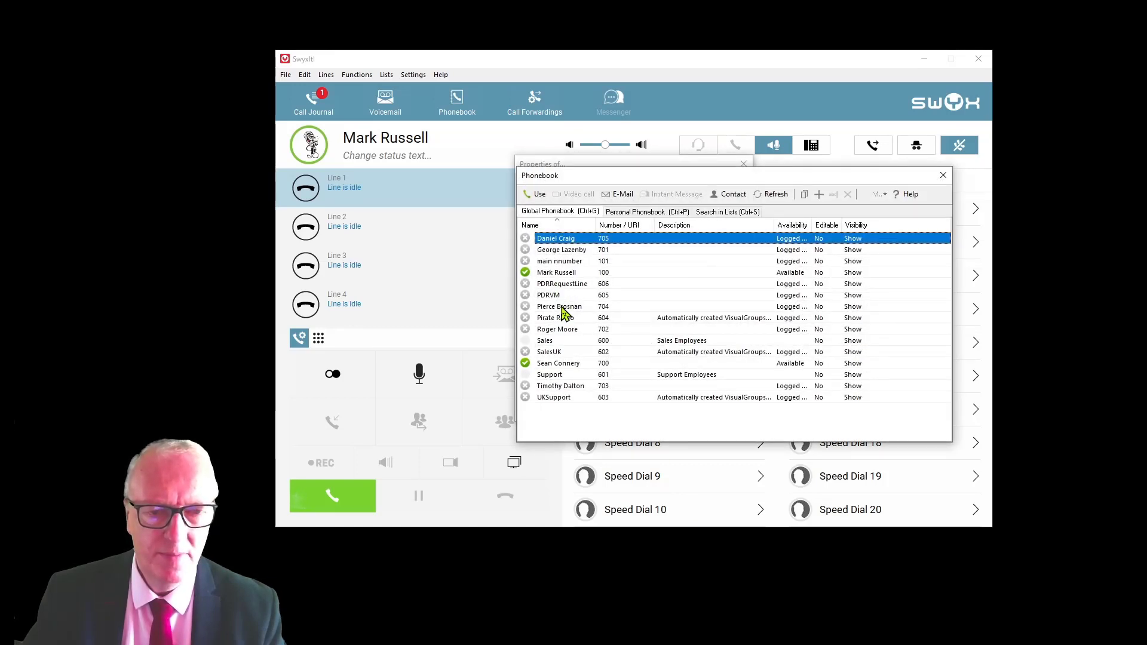
left_click(943, 175)
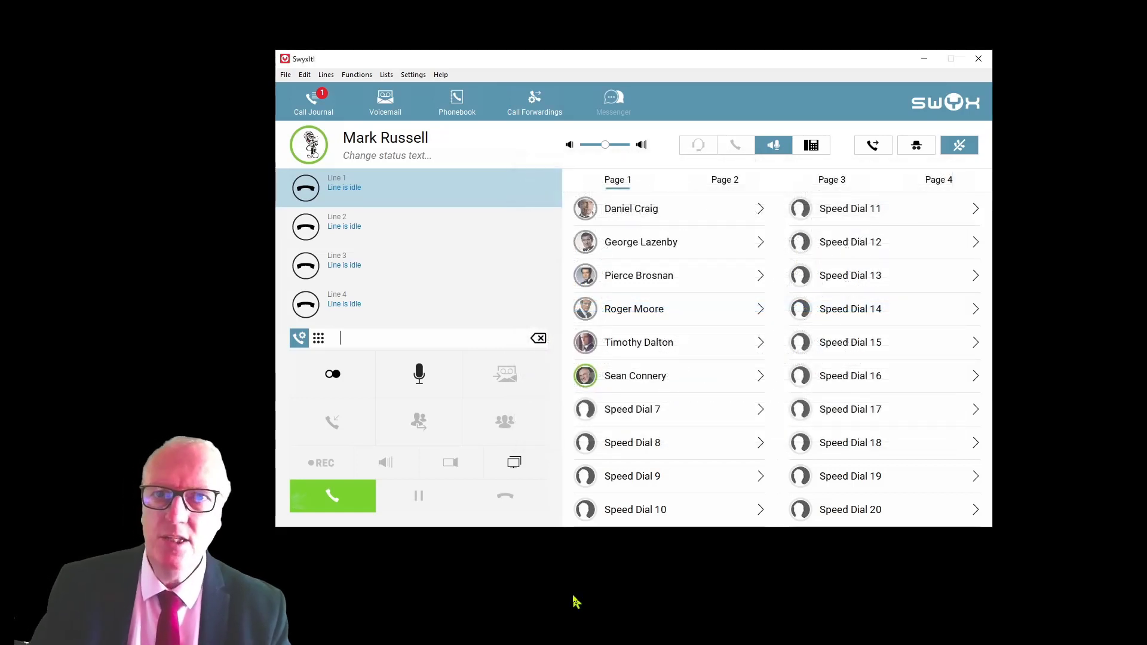
mouse_move(629, 208)
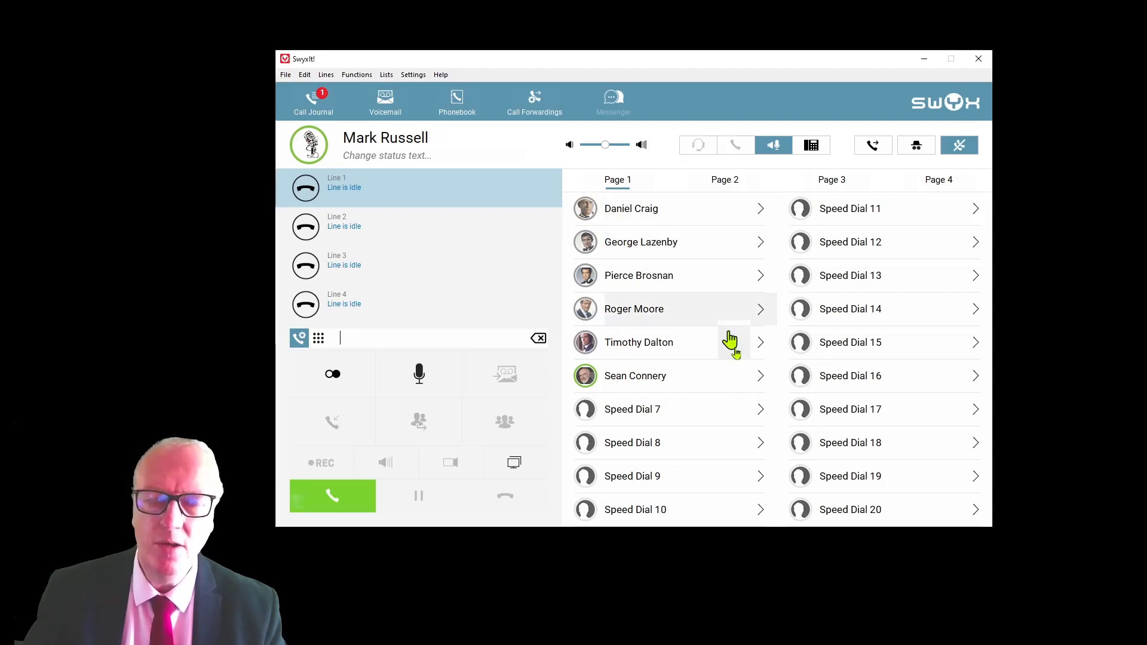
mouse_move(625, 376)
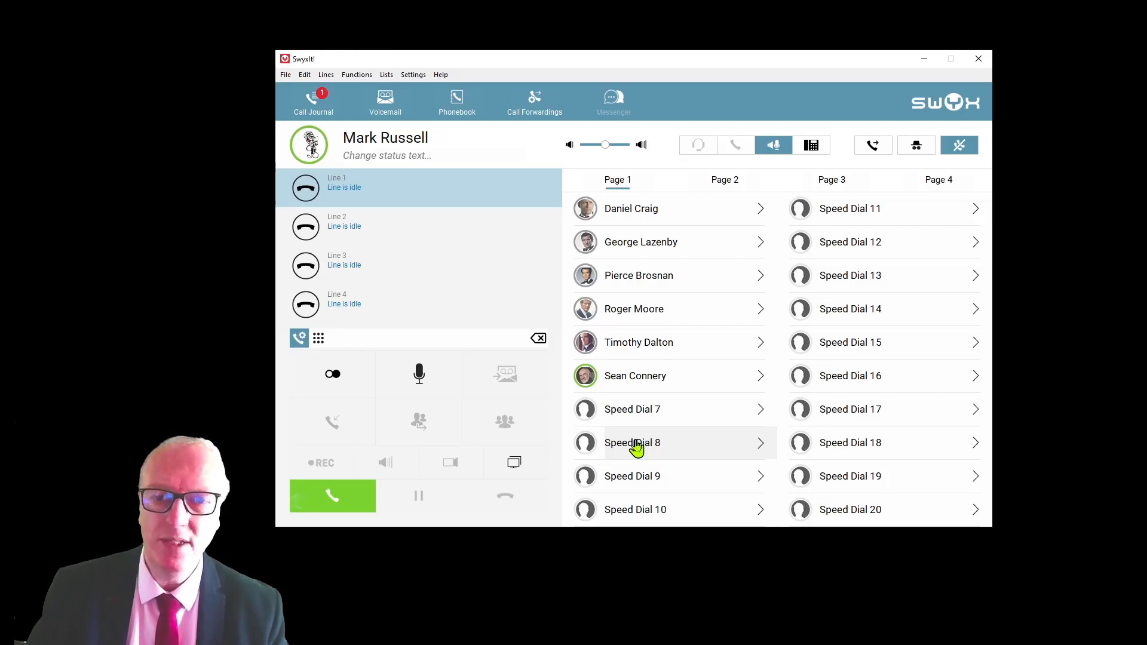
mouse_move(366, 188)
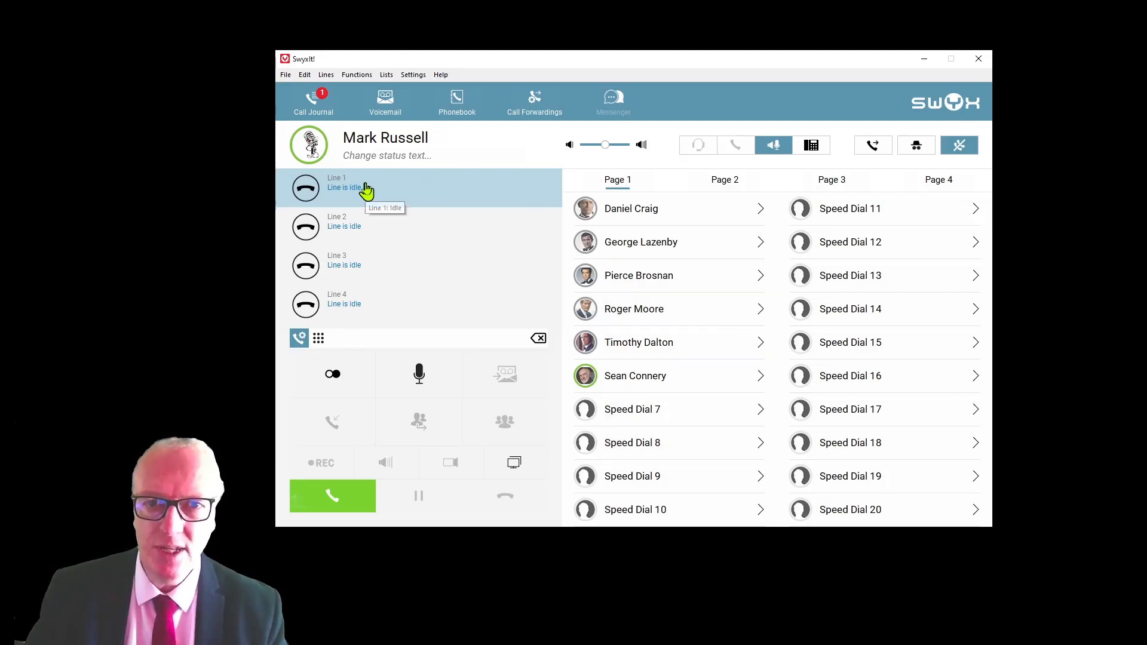
mouse_move(309, 144)
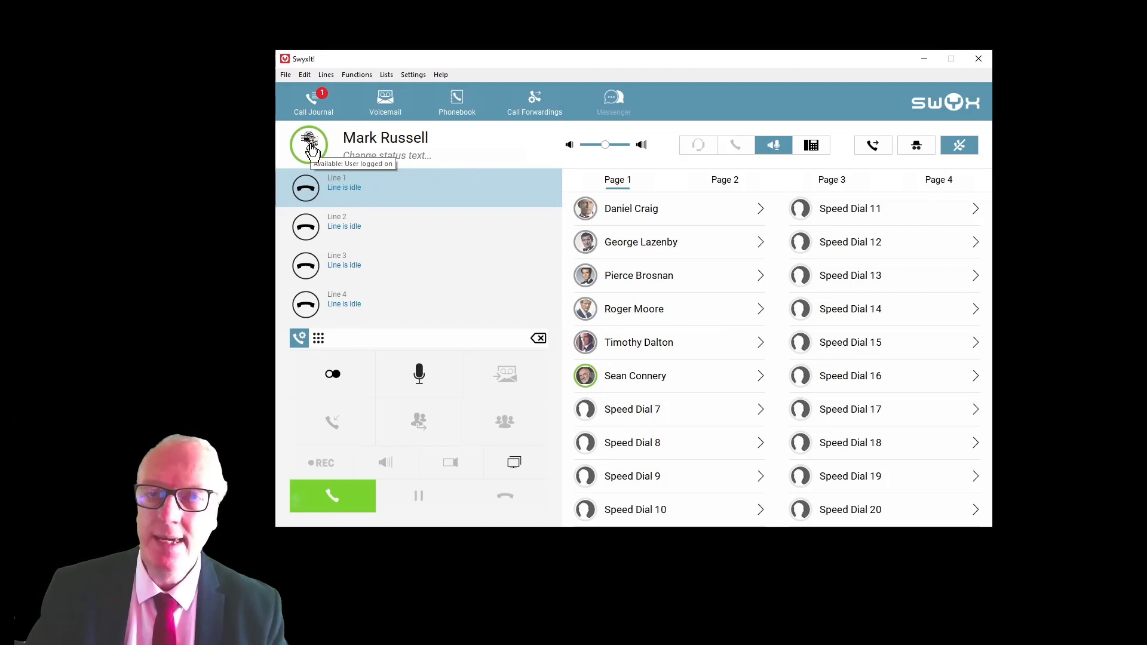
left_click(308, 145)
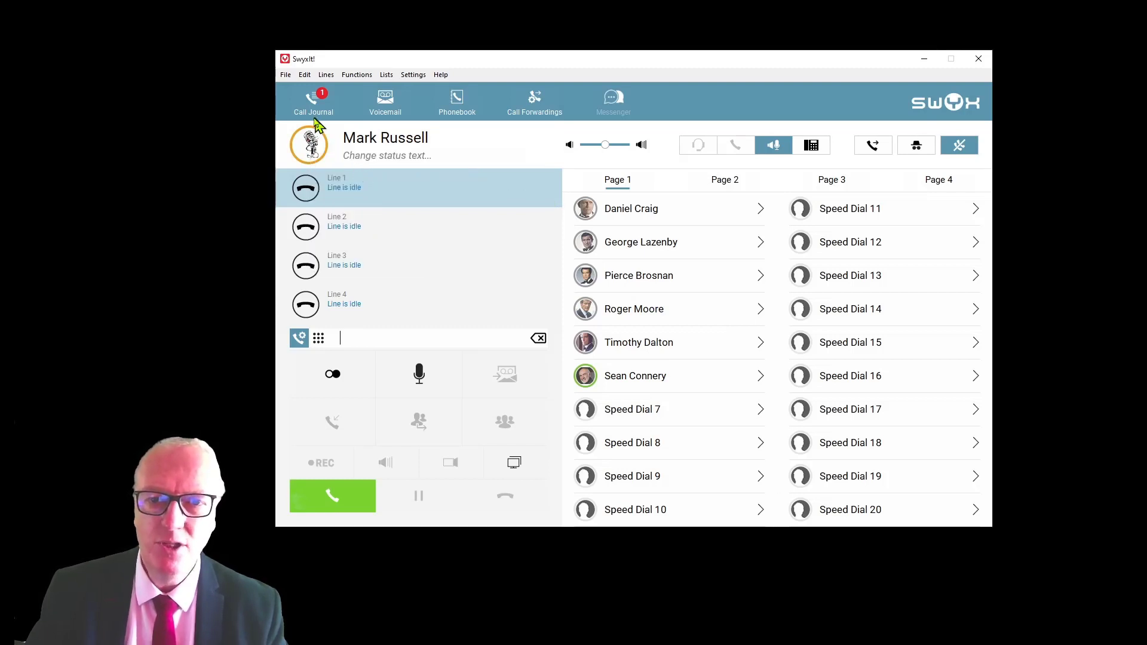
left_click(309, 143)
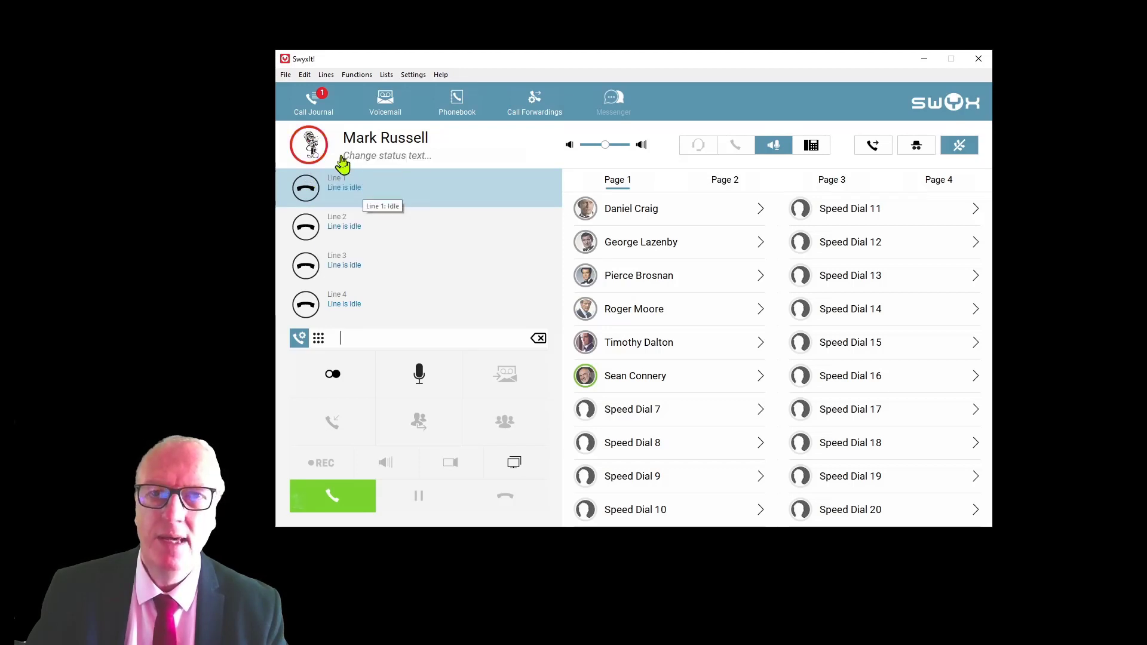
mouse_move(530, 241)
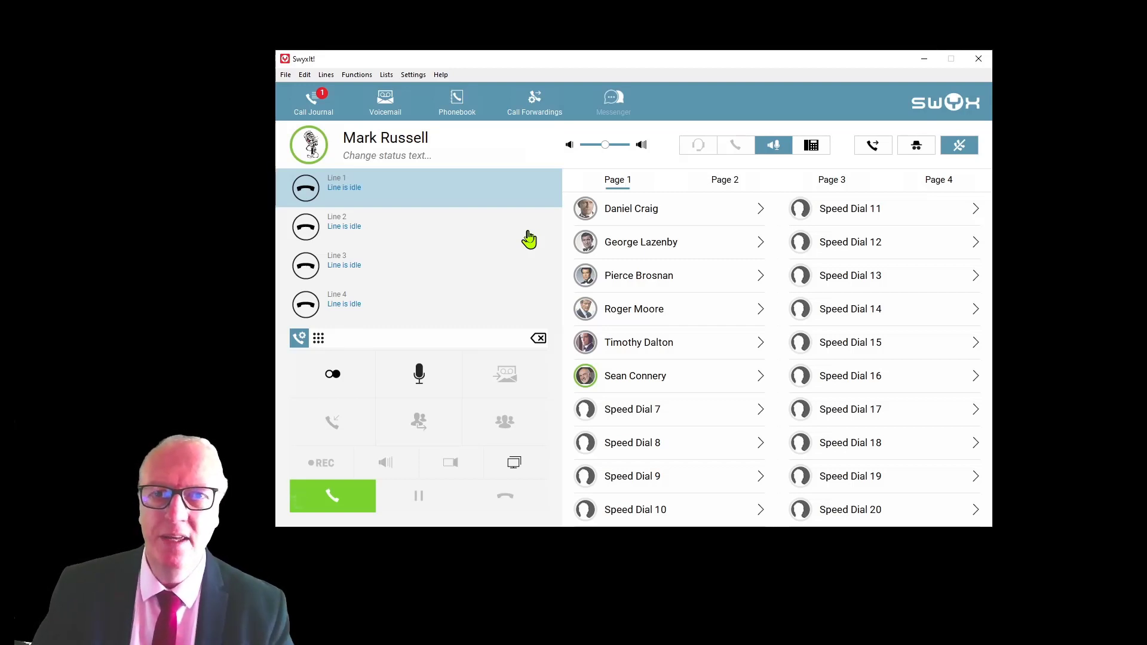
left_click(431, 338)
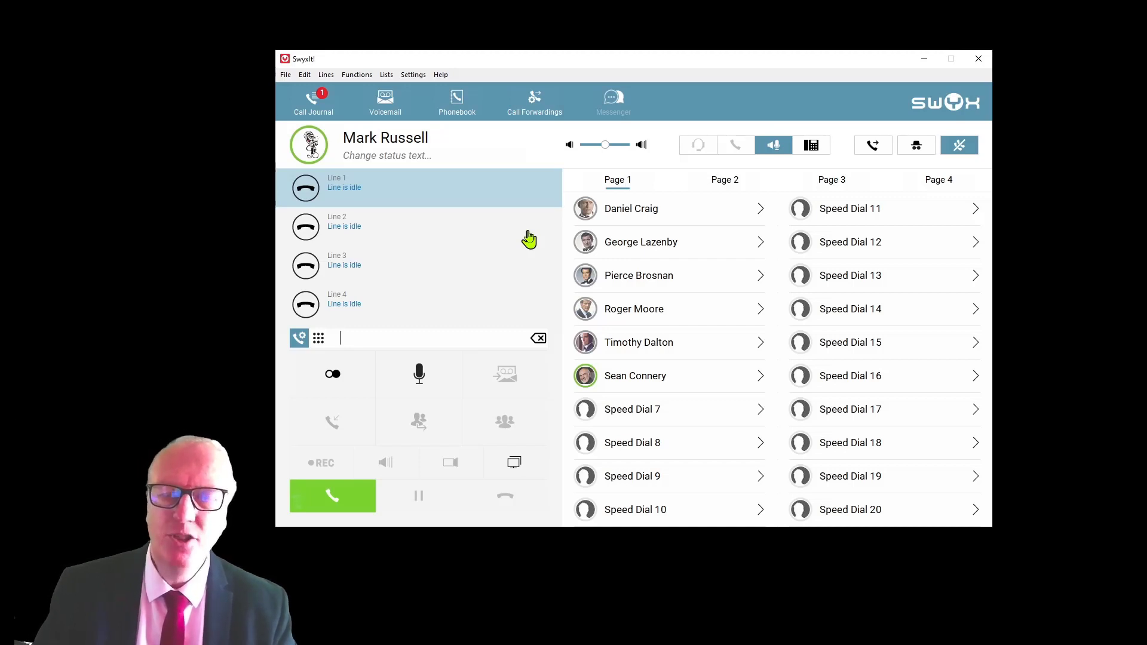
- Bring up the properties of Speed Dial 61 on speed-dial page 4
left_click(724, 180)
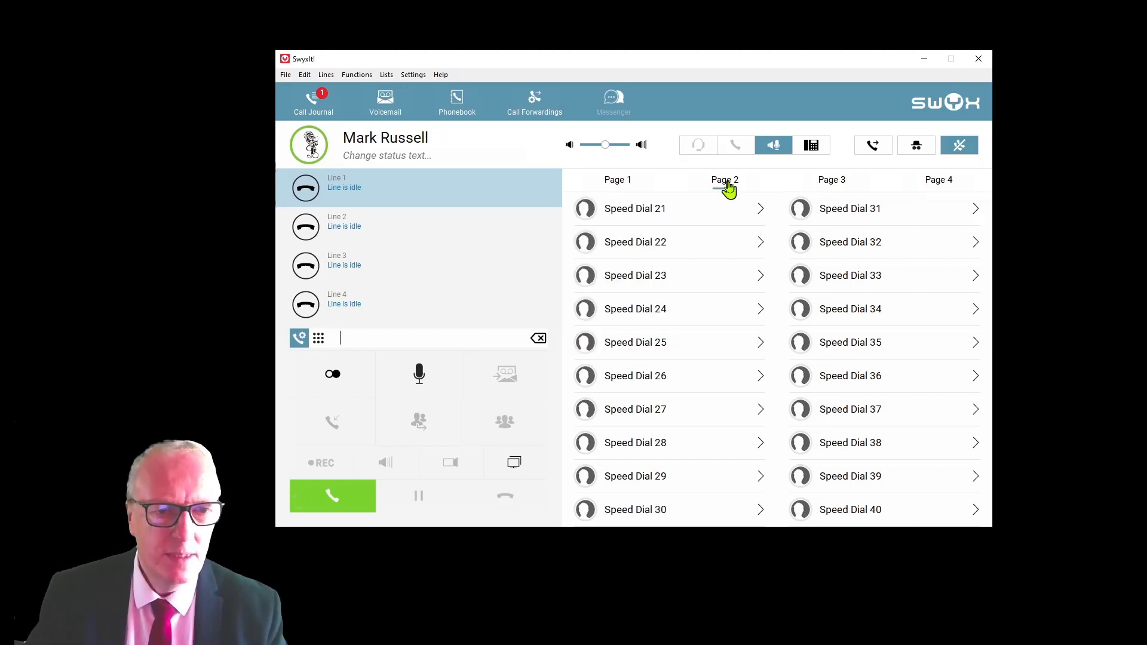
mouse_move(724, 179)
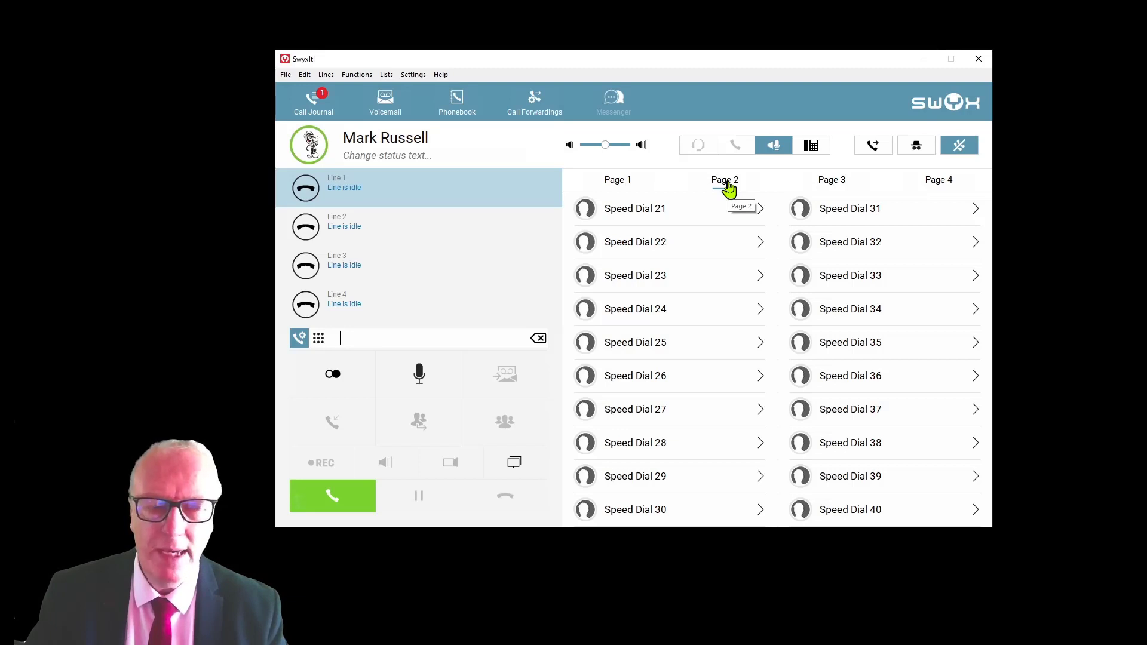
left_click(832, 180)
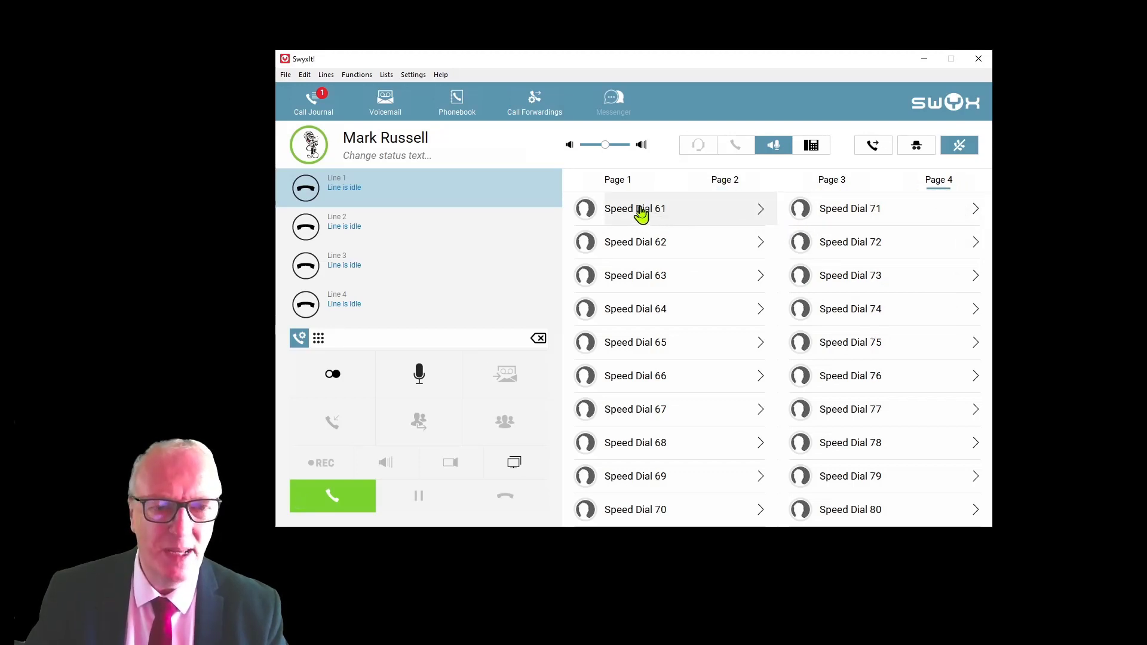
right_click(634, 208)
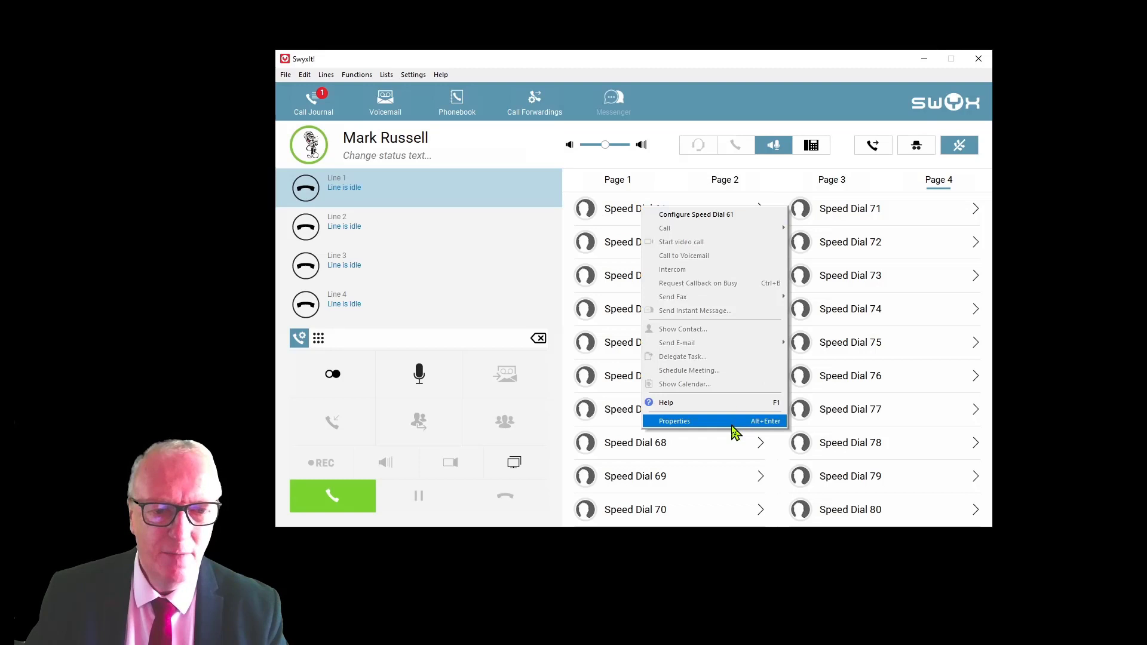
left_click(674, 421)
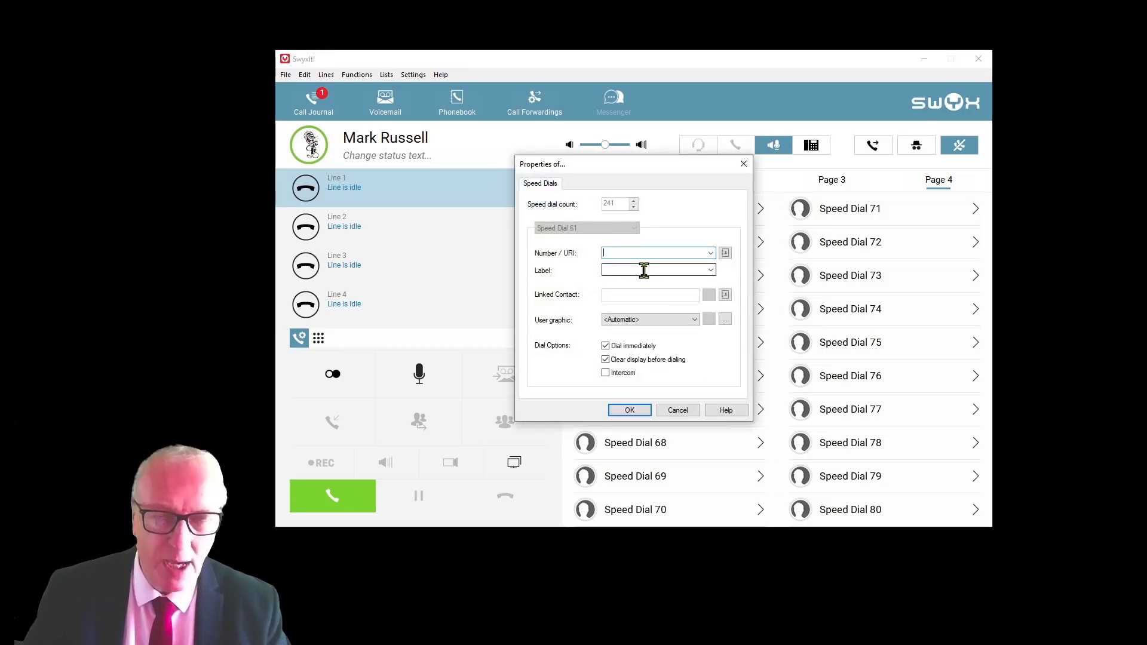
type("9")
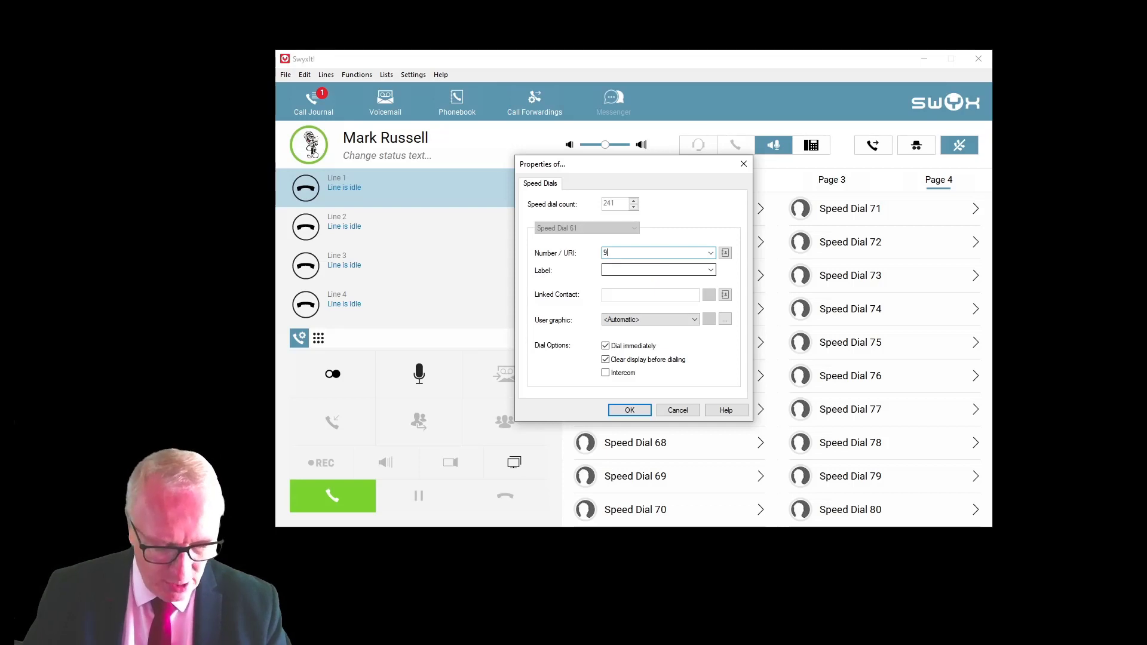
type("0123456789")
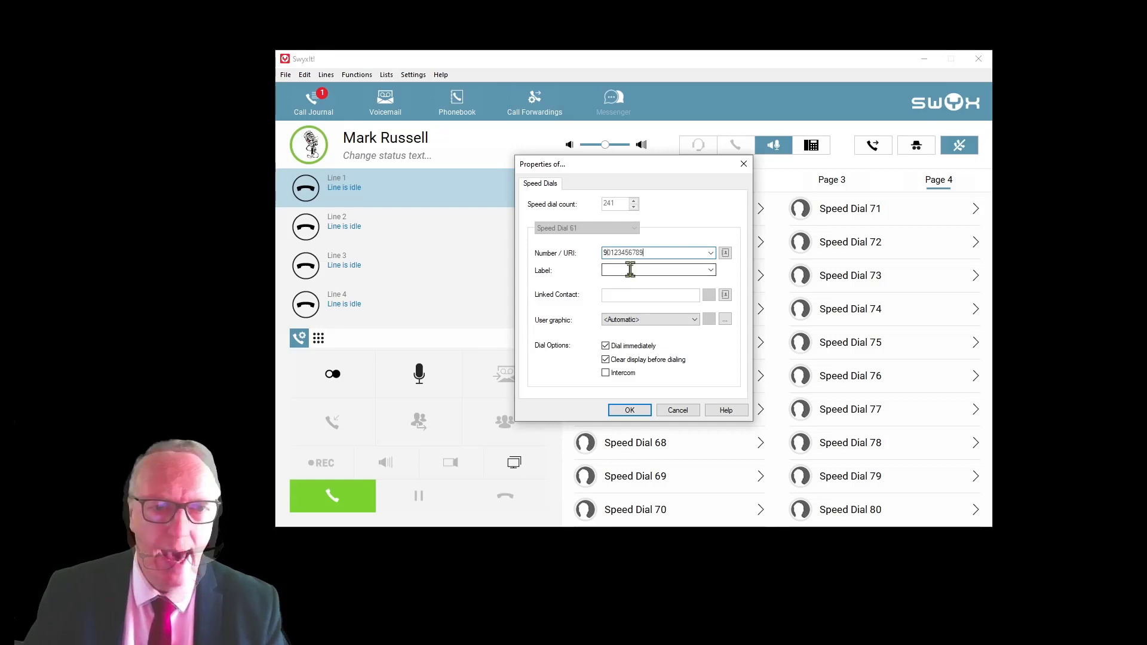
type("TEst")
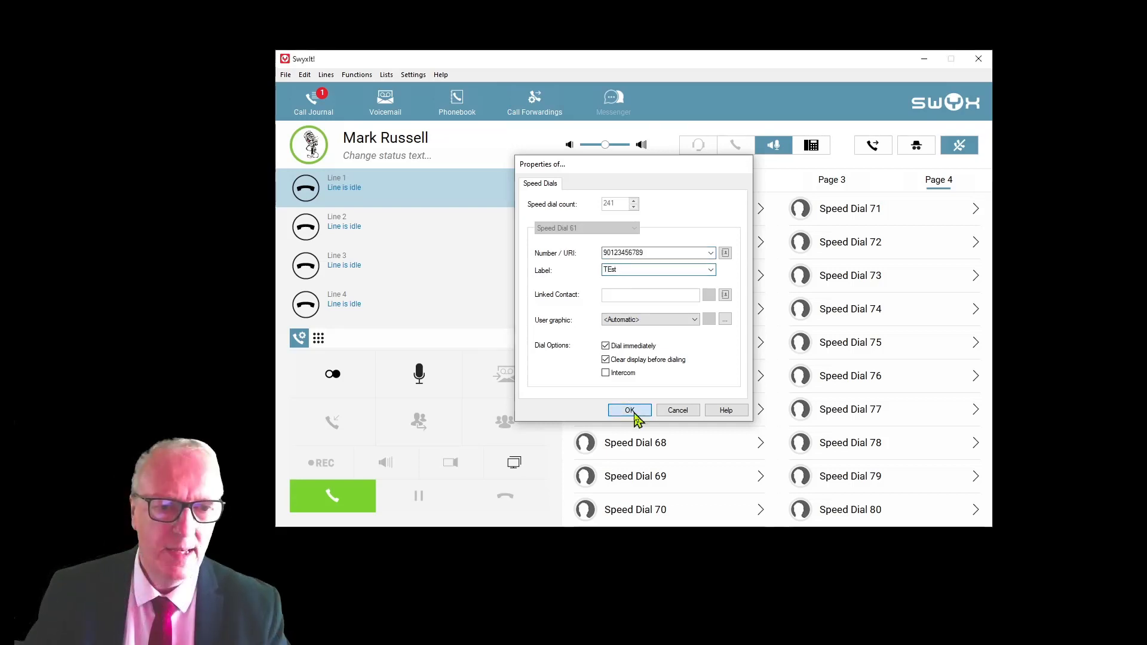
left_click(628, 410)
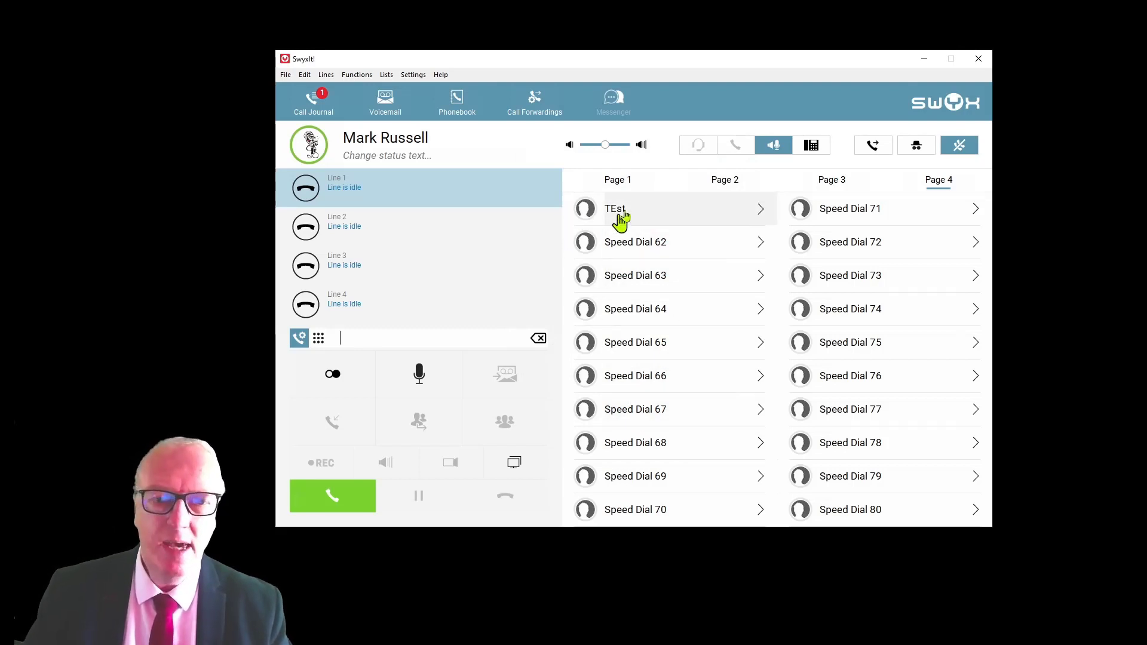
left_click(614, 208)
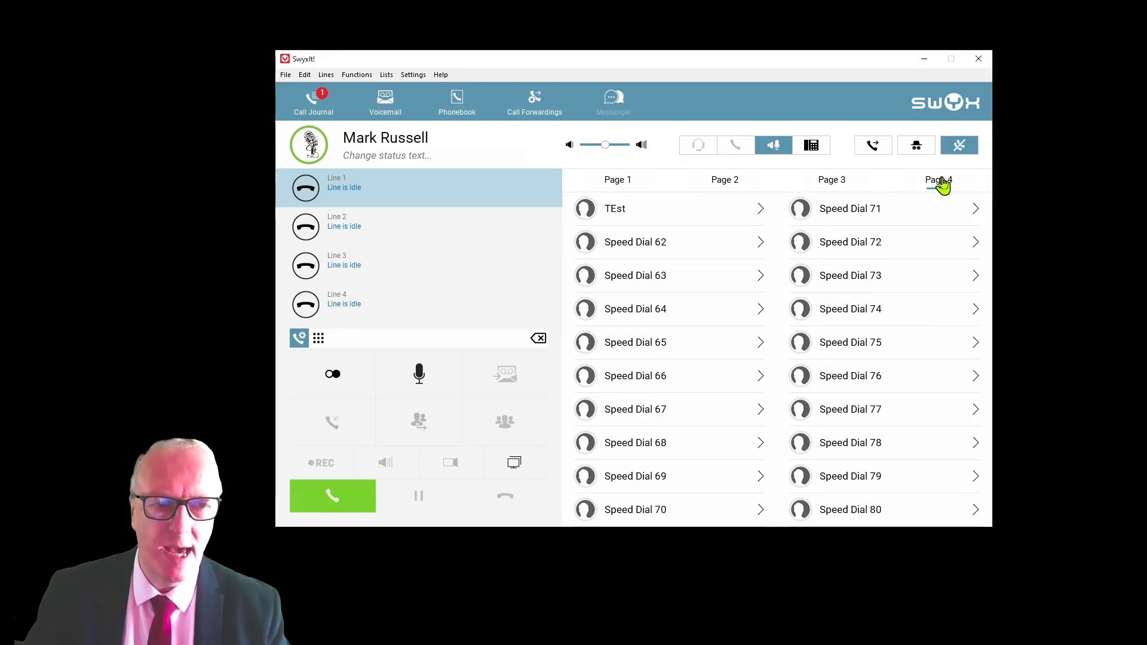
- Rename speed-dial page 4 to My Telephones and page 1 to Office
double_click(939, 179)
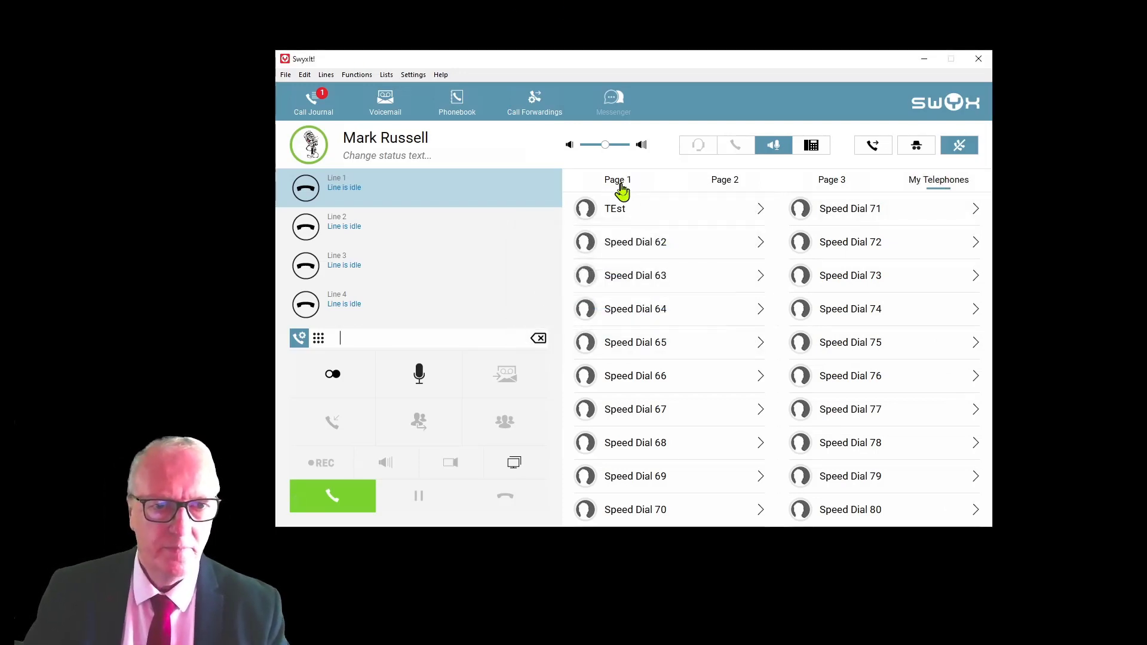
double_click(617, 179)
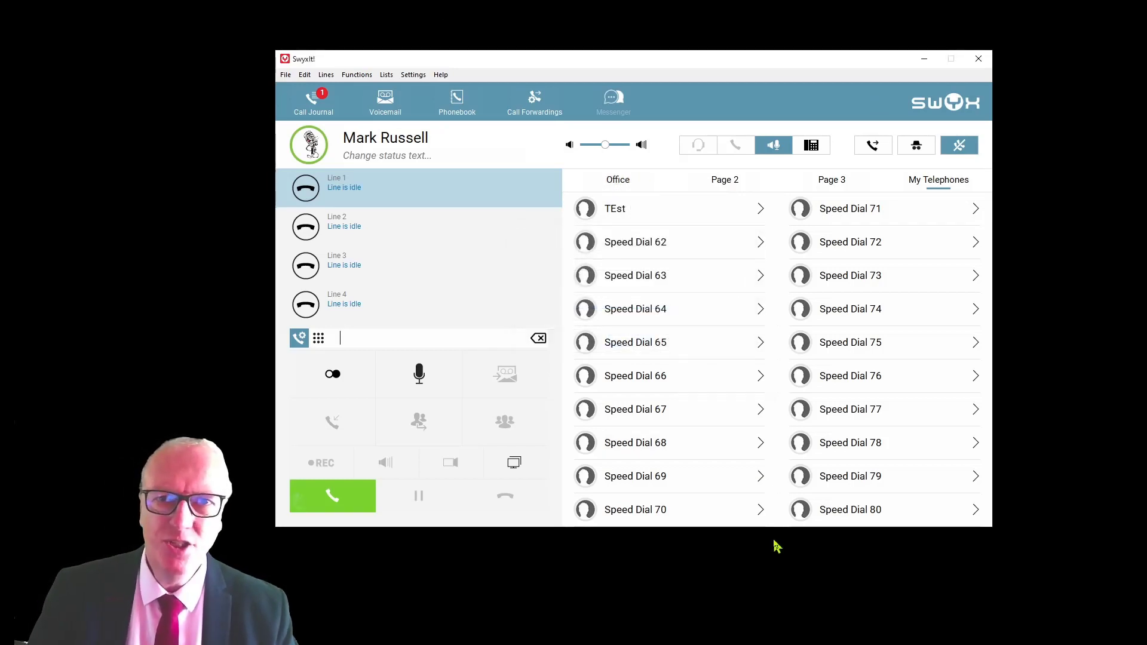
mouse_move(704, 60)
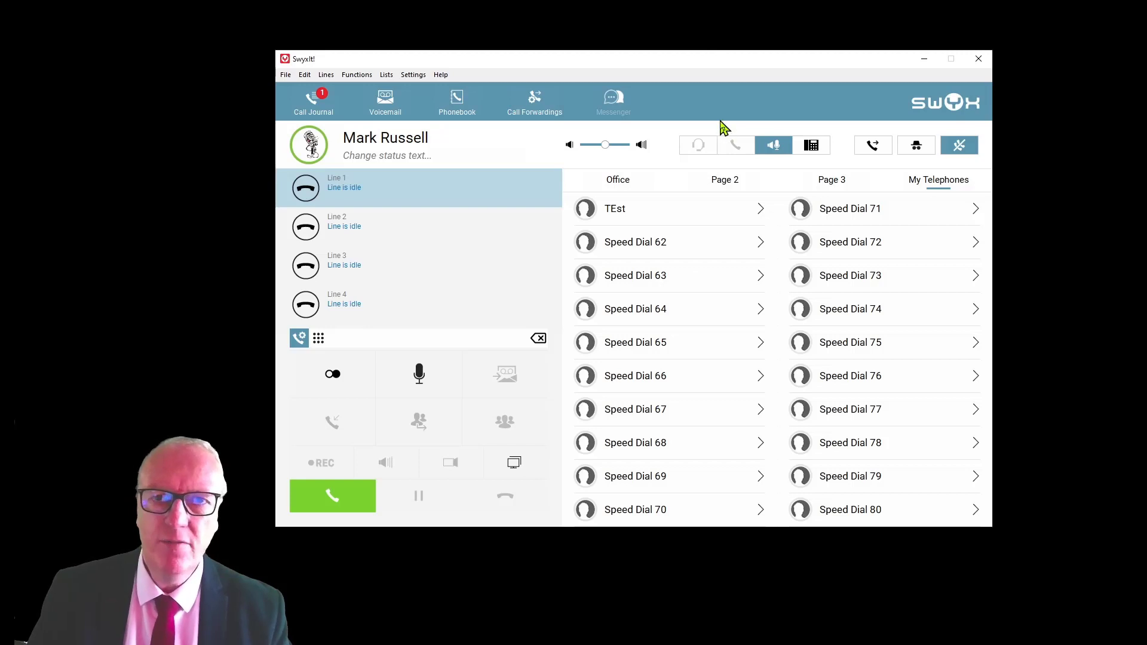
- Show the handset audio mode device properties and select the Headset device
left_click(431, 337)
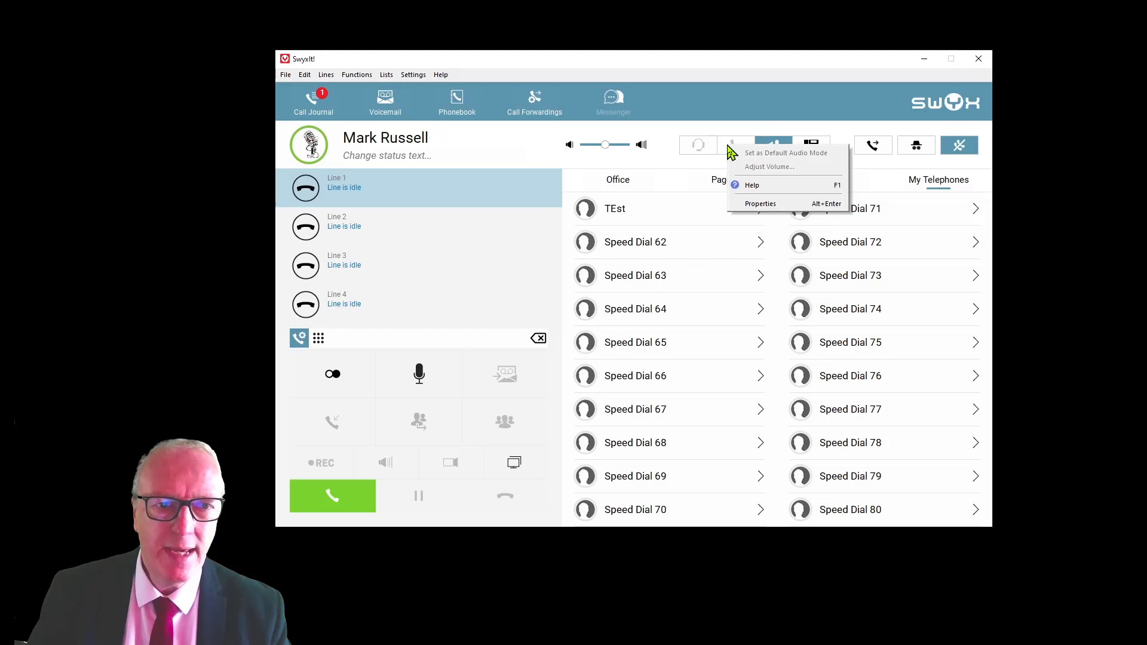
left_click(760, 204)
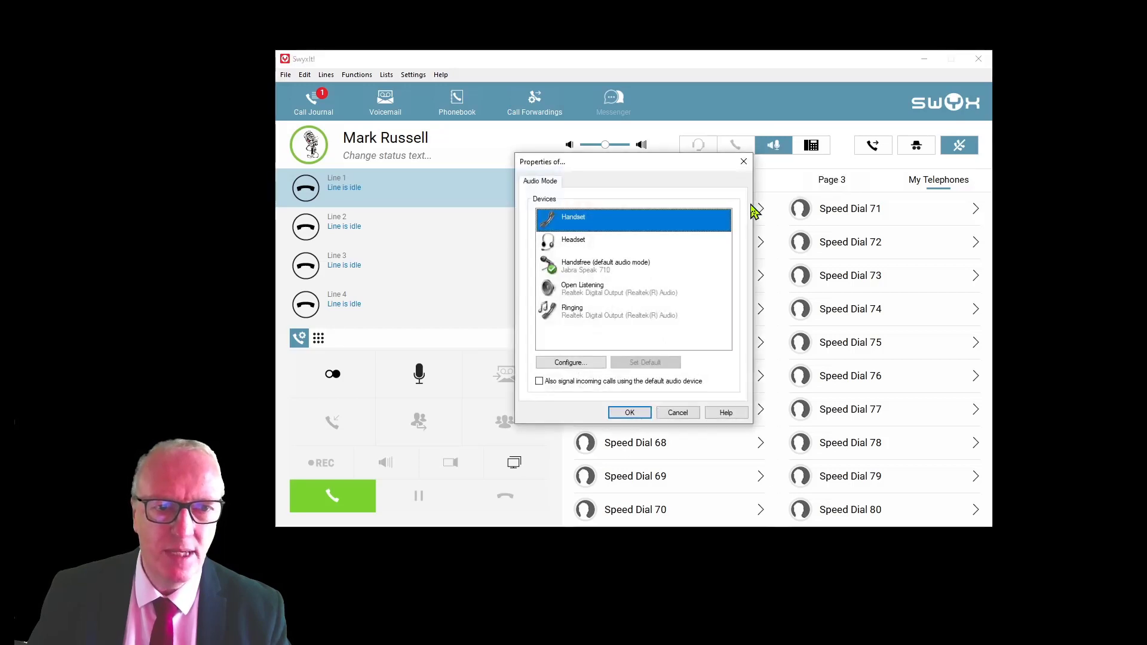
mouse_move(582, 252)
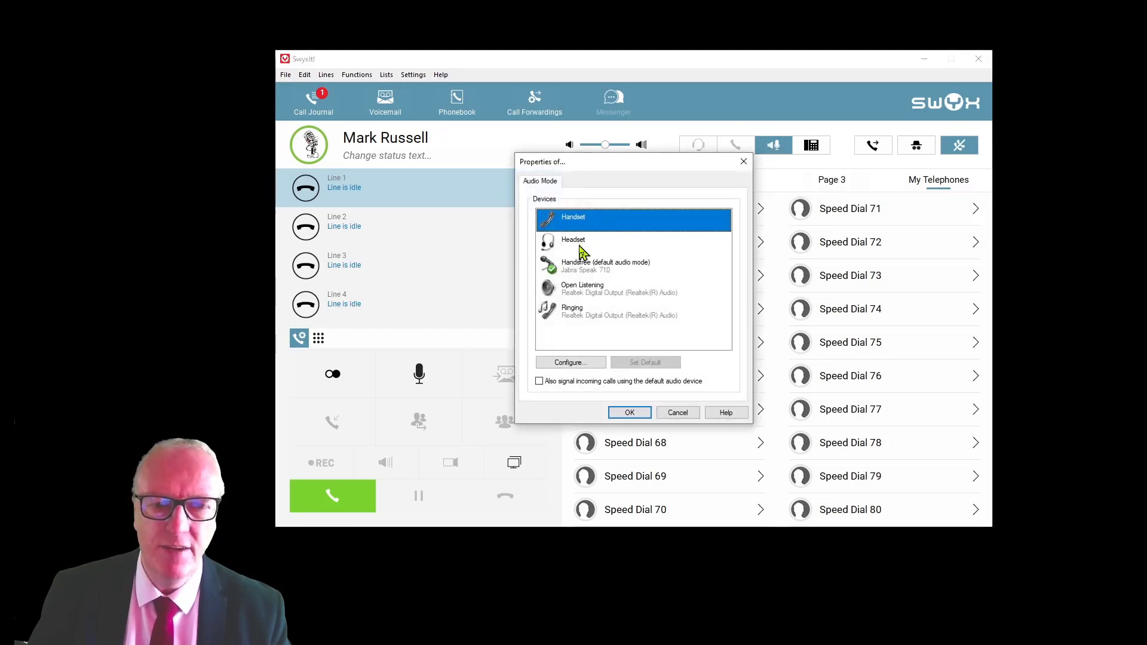
mouse_move(638, 276)
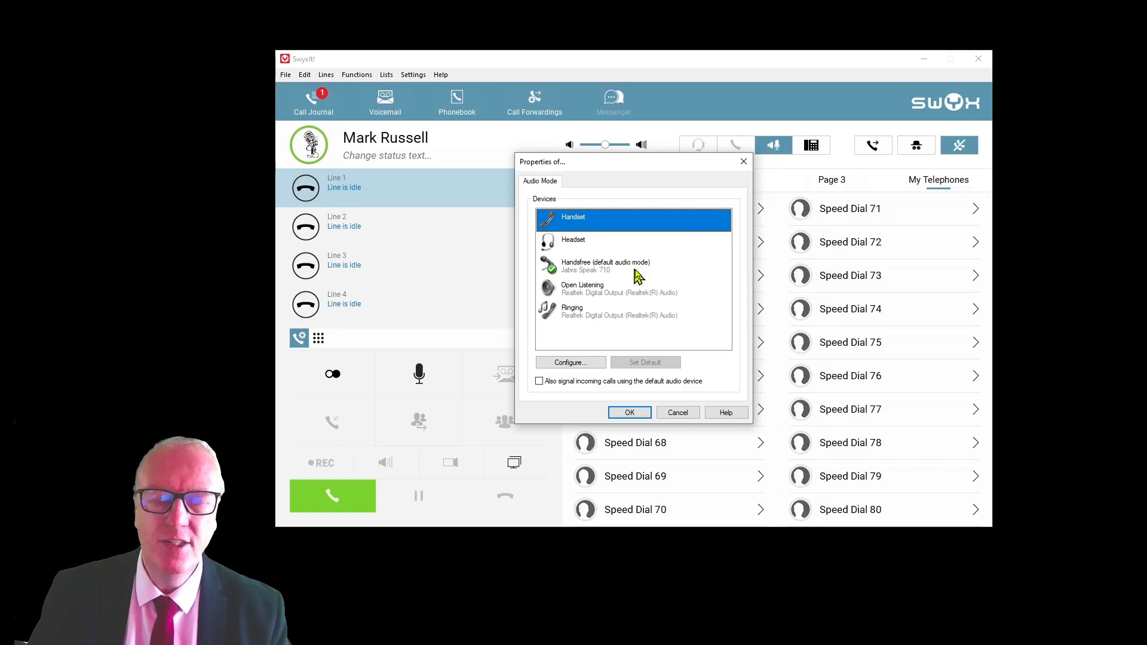
mouse_move(690, 313)
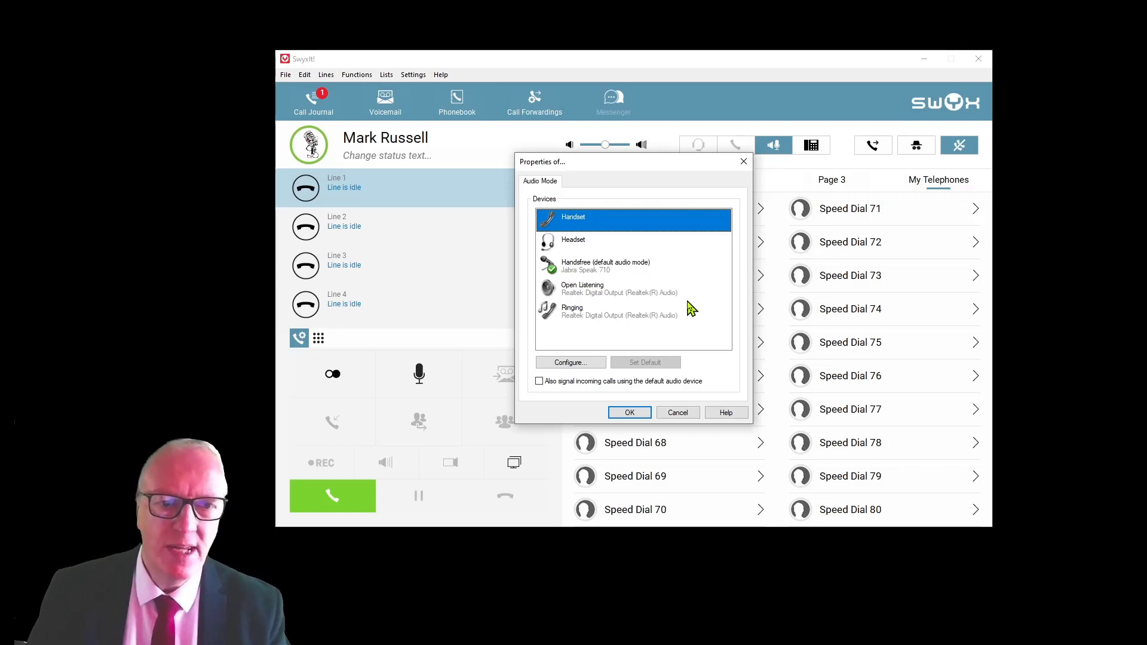
mouse_move(578, 271)
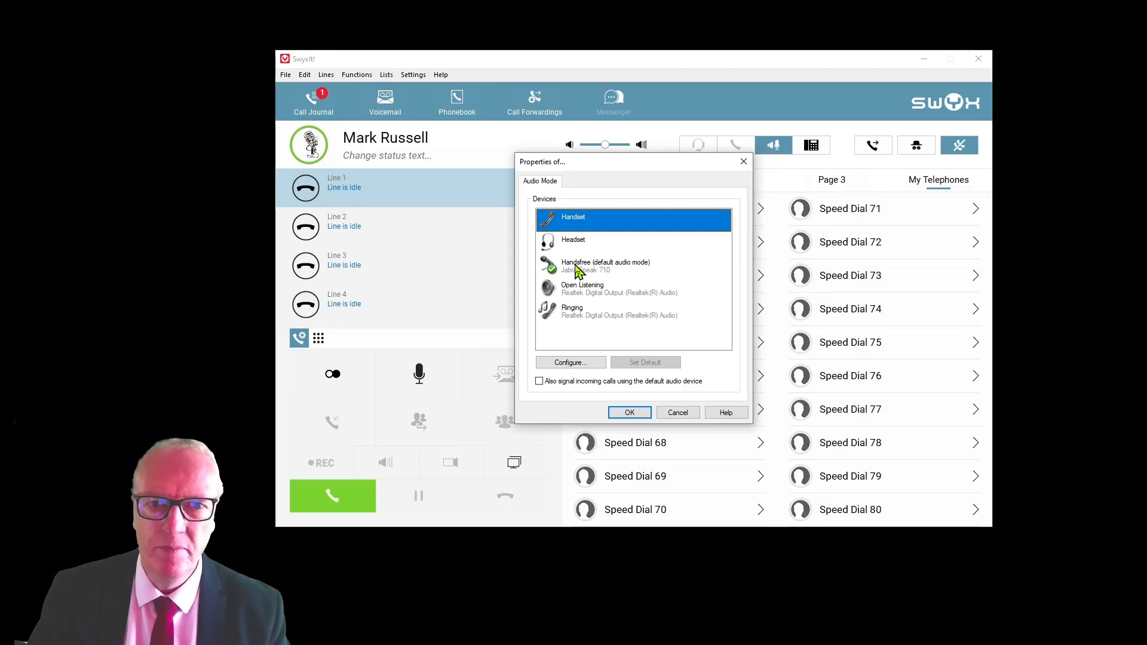
left_click(606, 265)
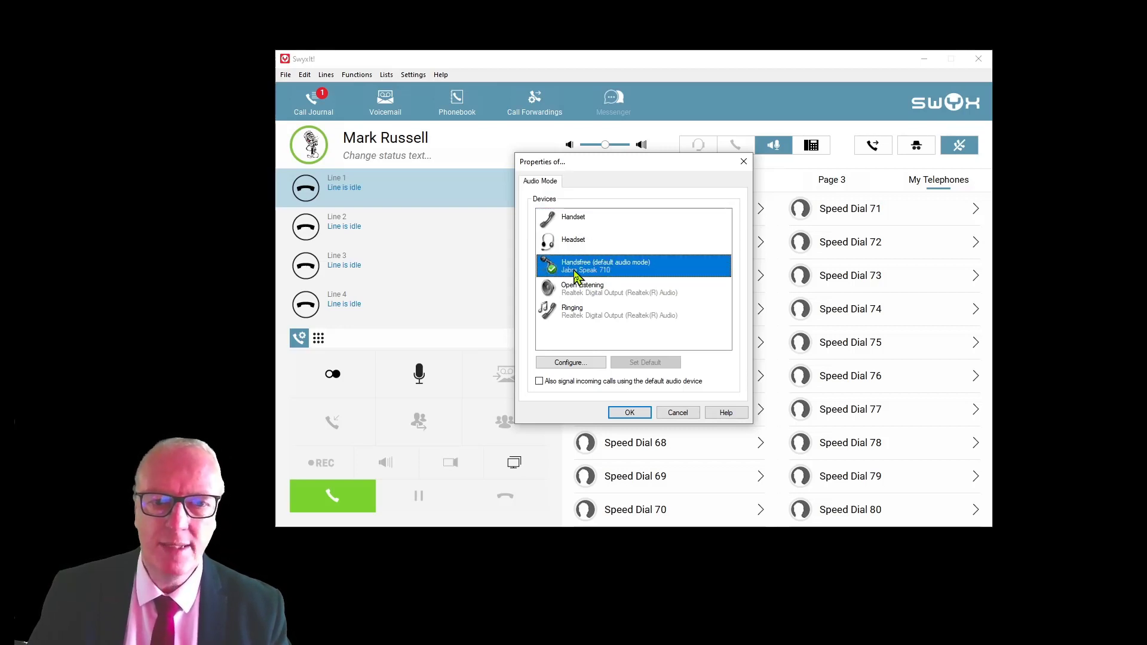
left_click(593, 239)
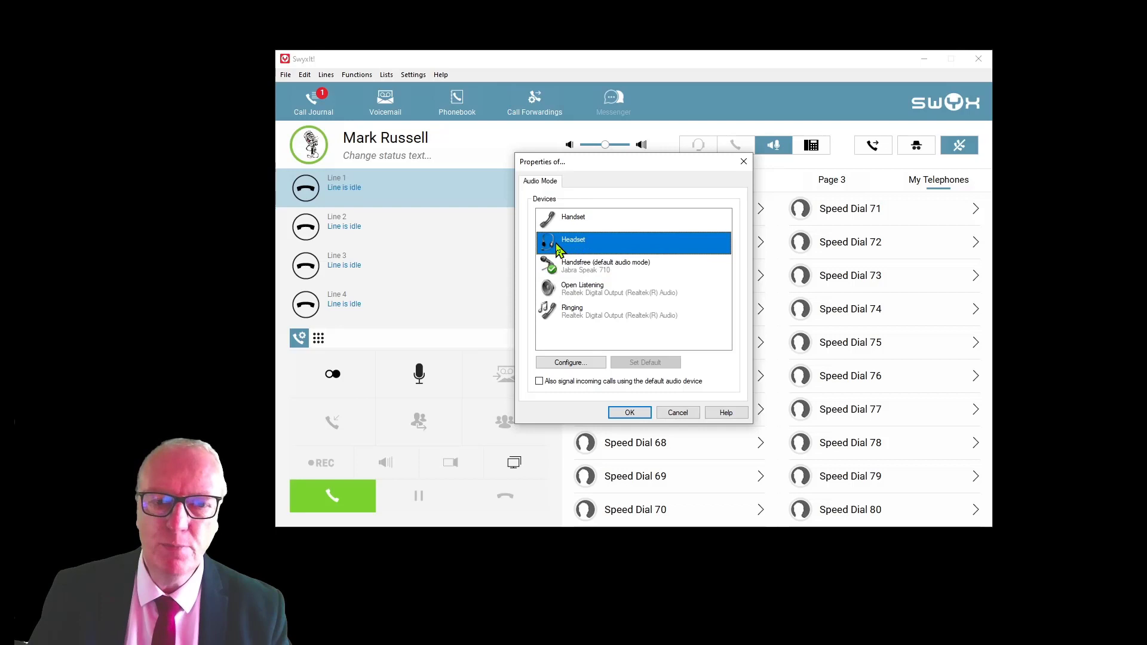
mouse_move(602, 252)
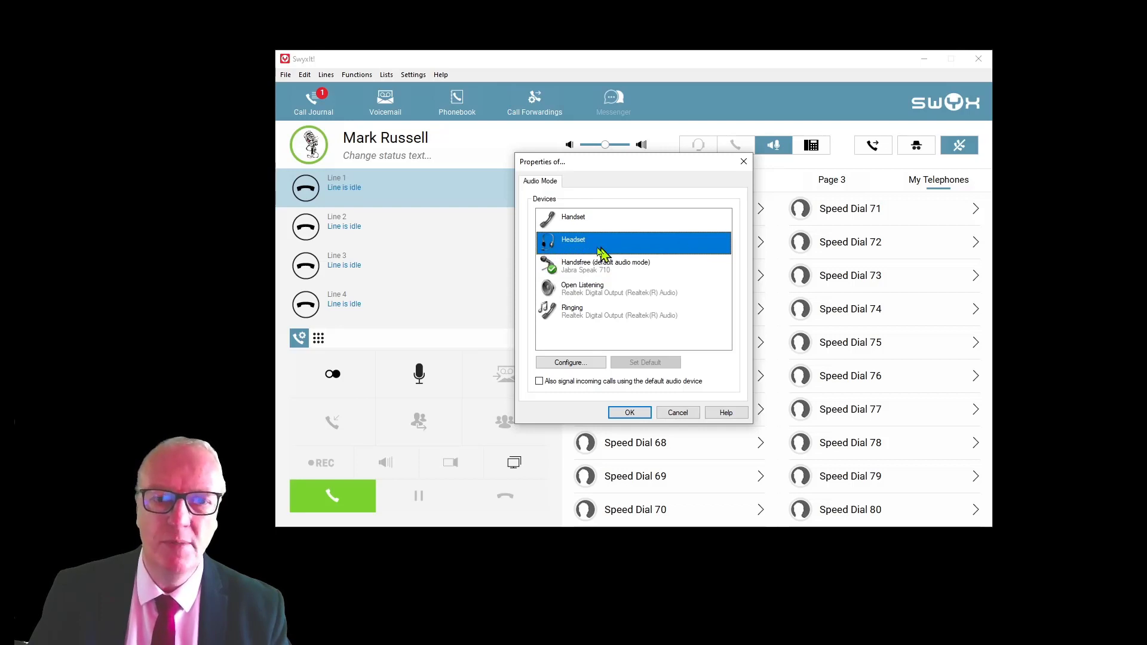
mouse_move(701, 245)
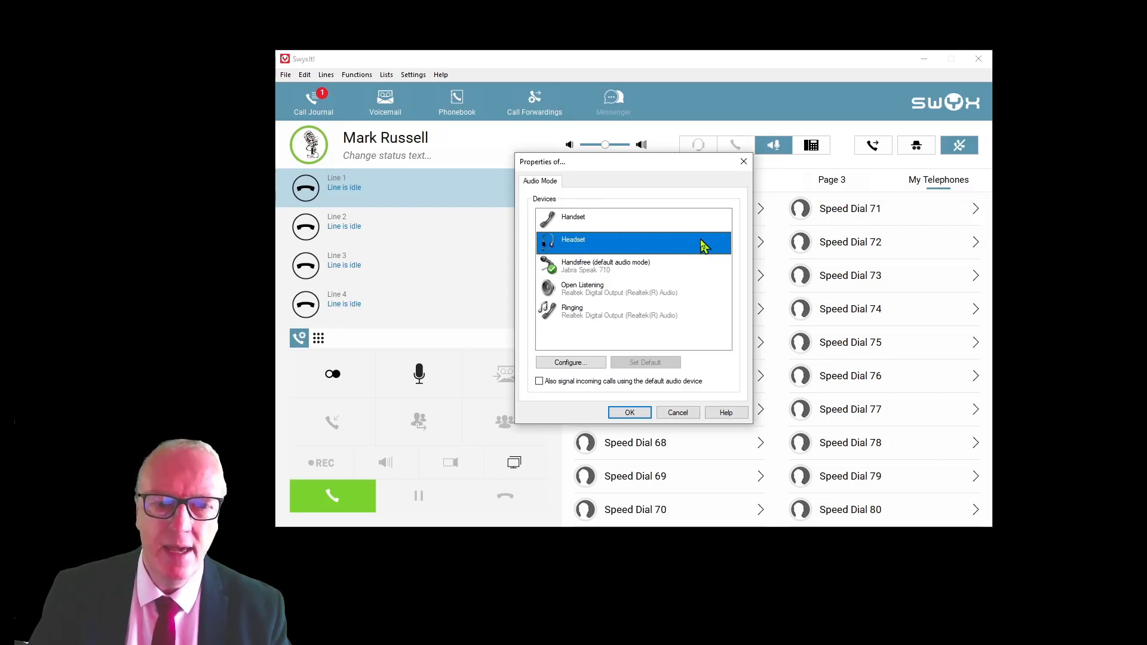
mouse_move(570, 362)
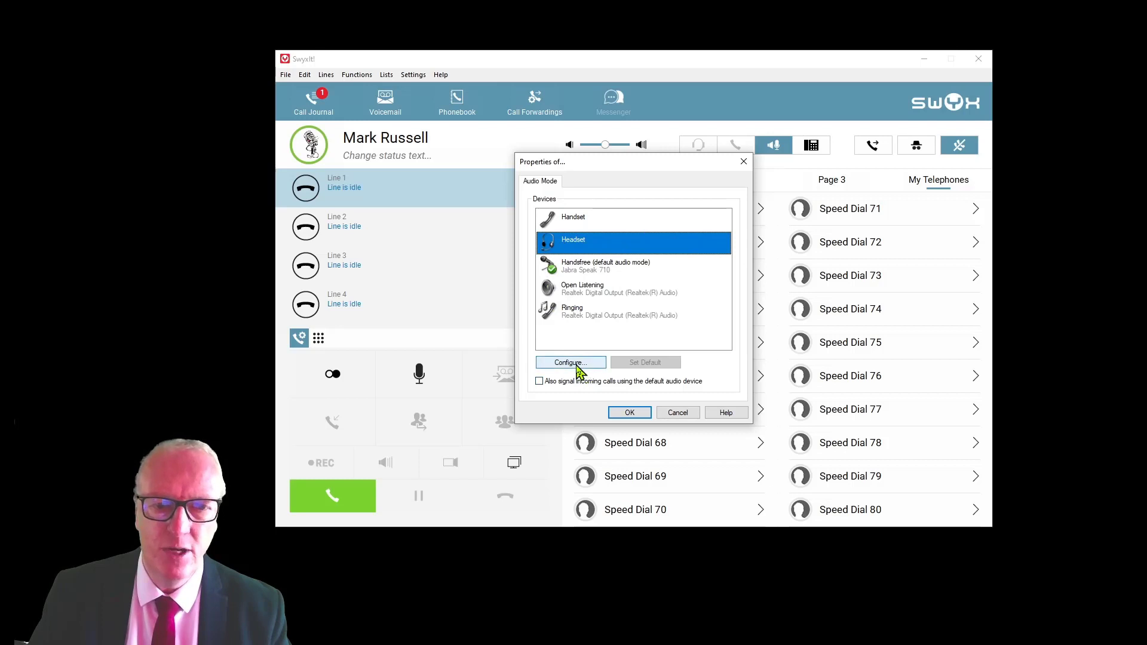
- Keep Realtek digital output, choose the Jabra Speak 710 handsfree device and apply
left_click(570, 362)
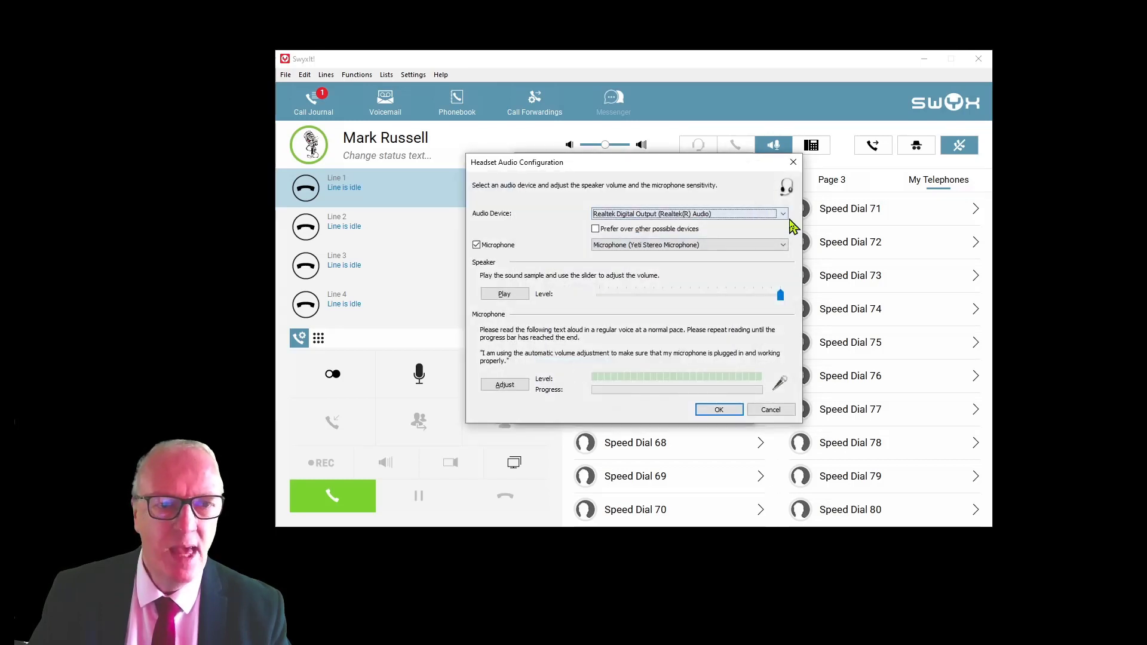
left_click(782, 213)
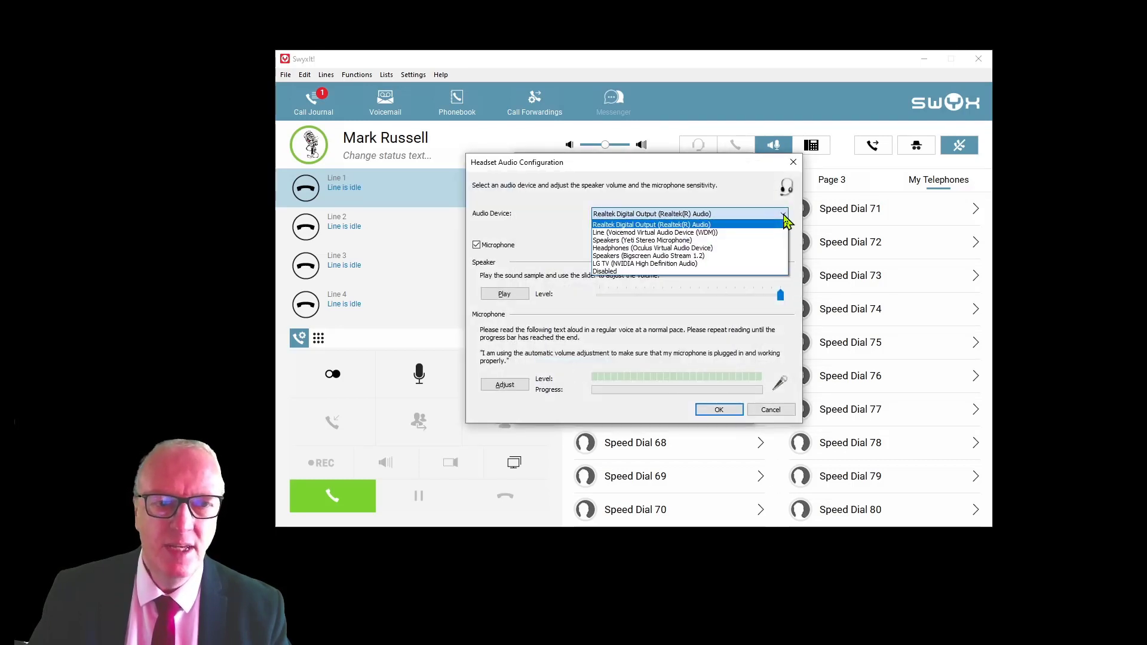
left_click(650, 224)
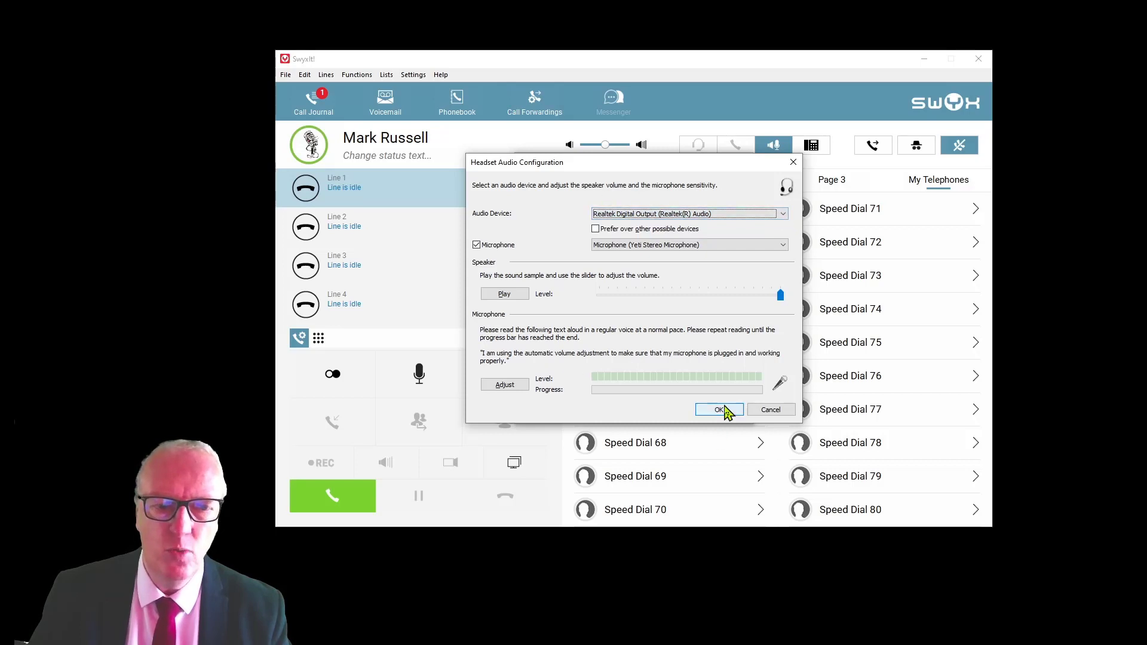
left_click(718, 409)
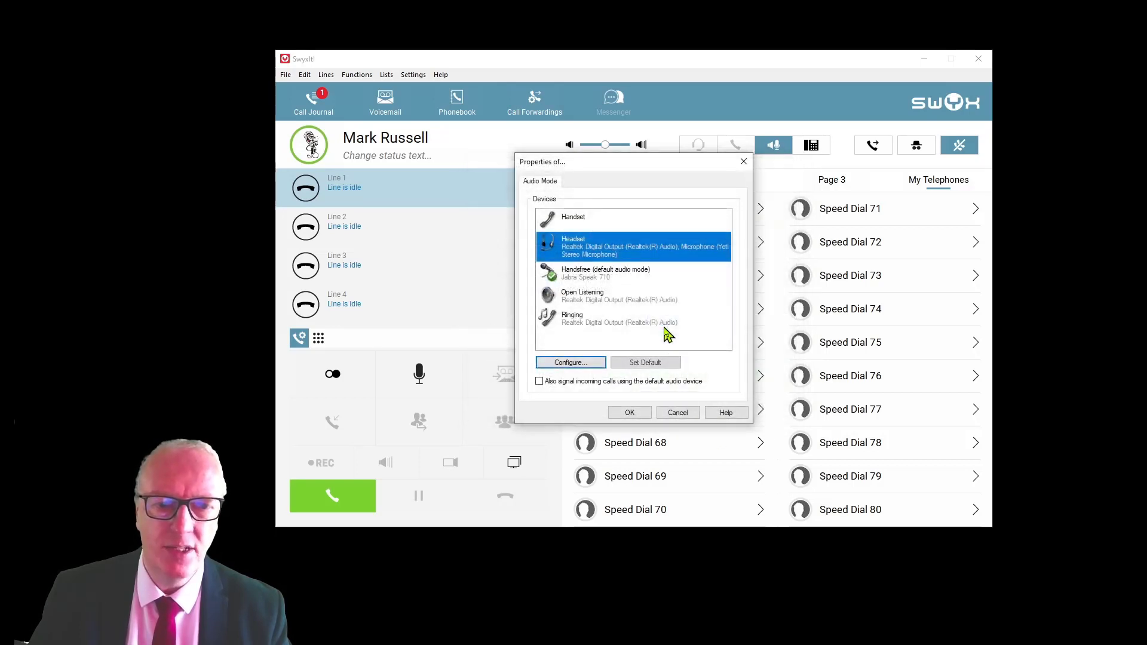
left_click(604, 272)
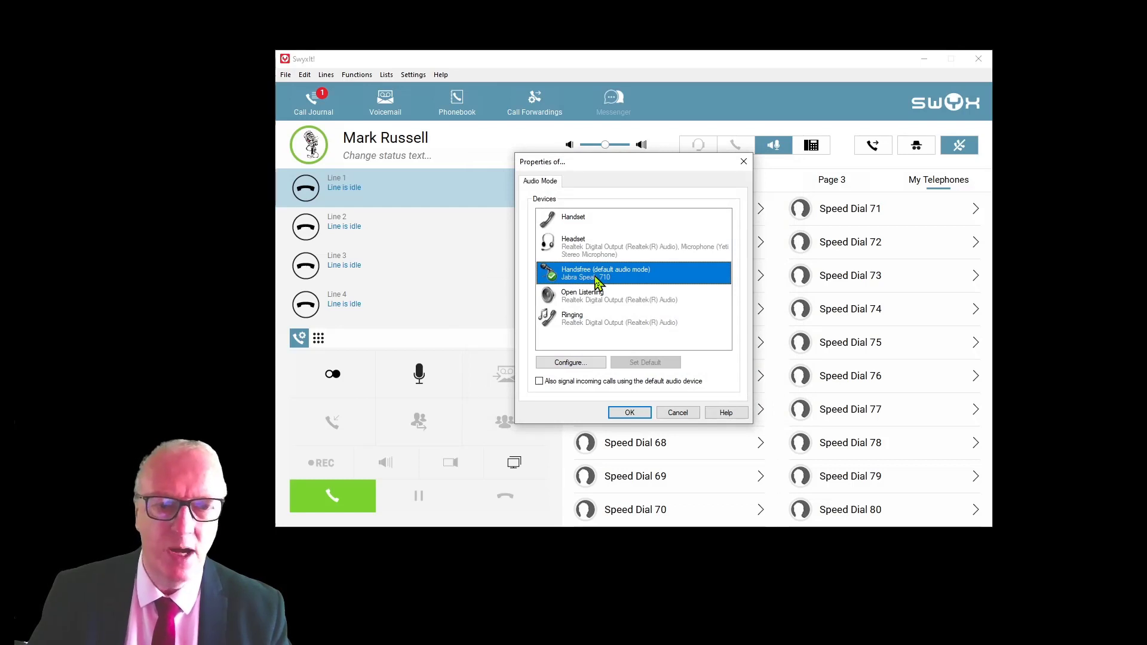
mouse_move(635, 316)
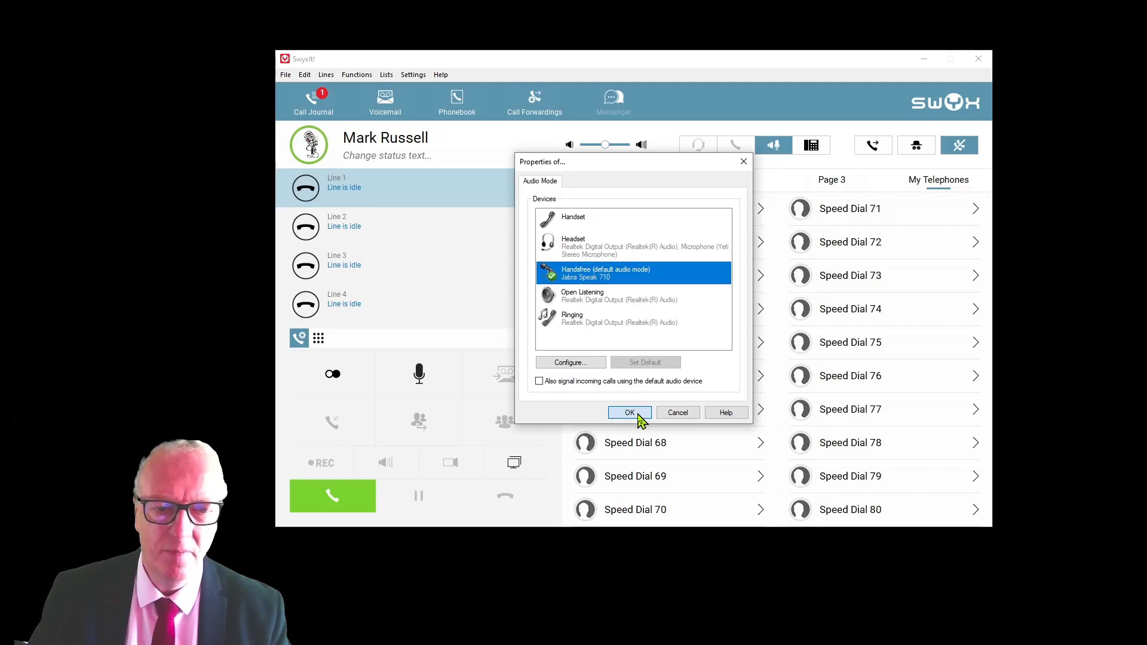
left_click(628, 413)
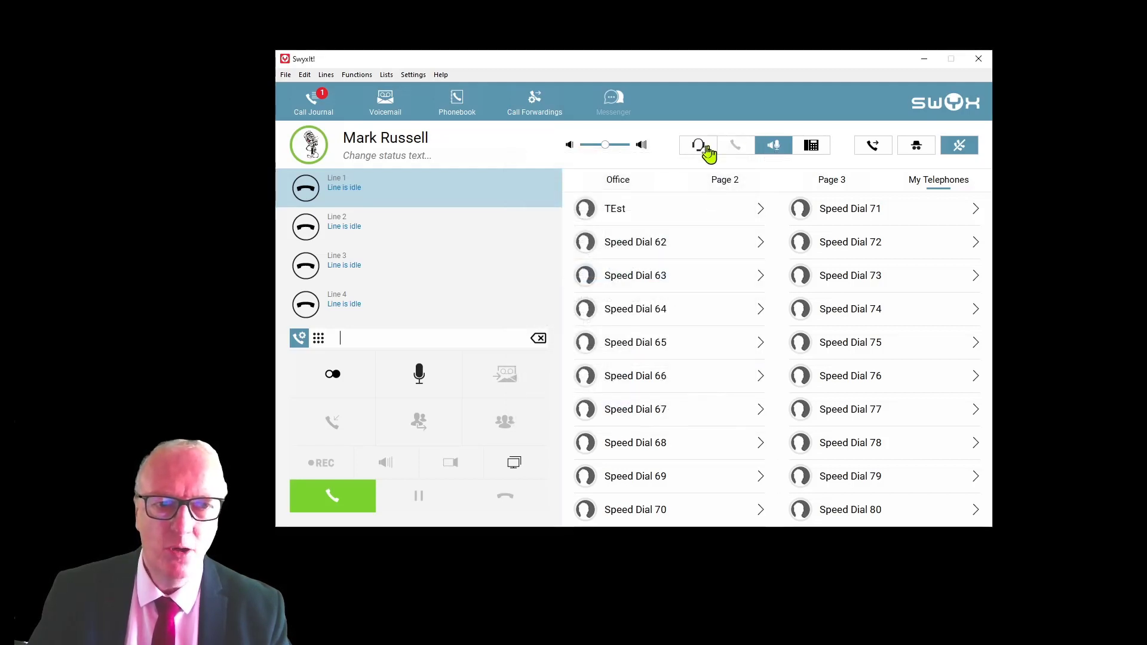
left_click(697, 144)
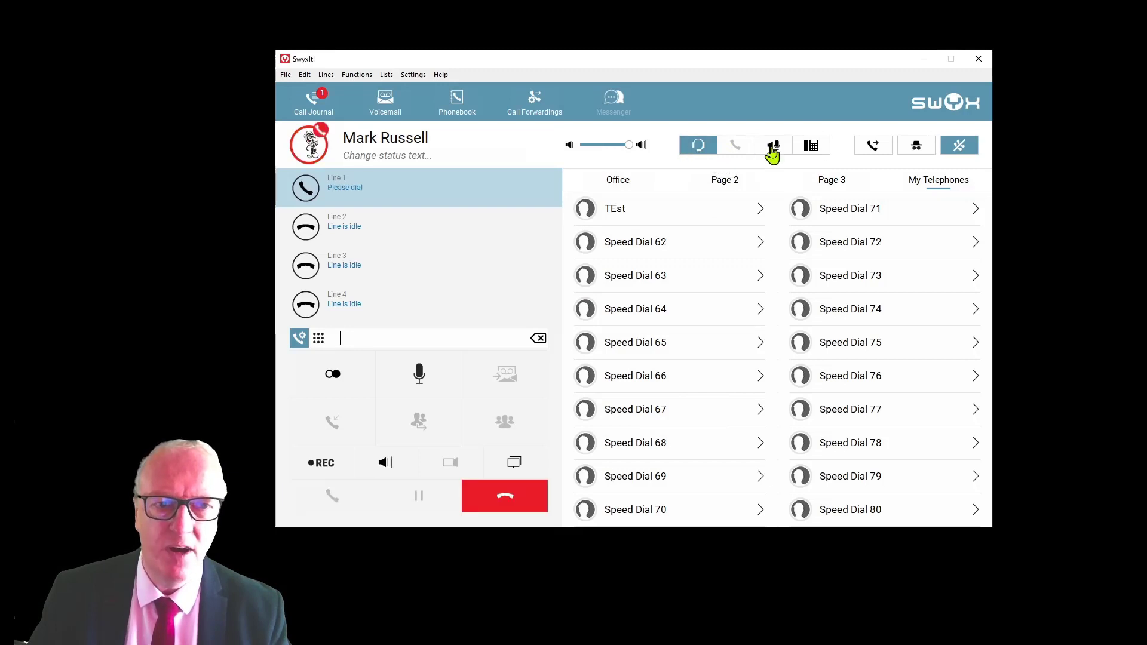
left_click(773, 145)
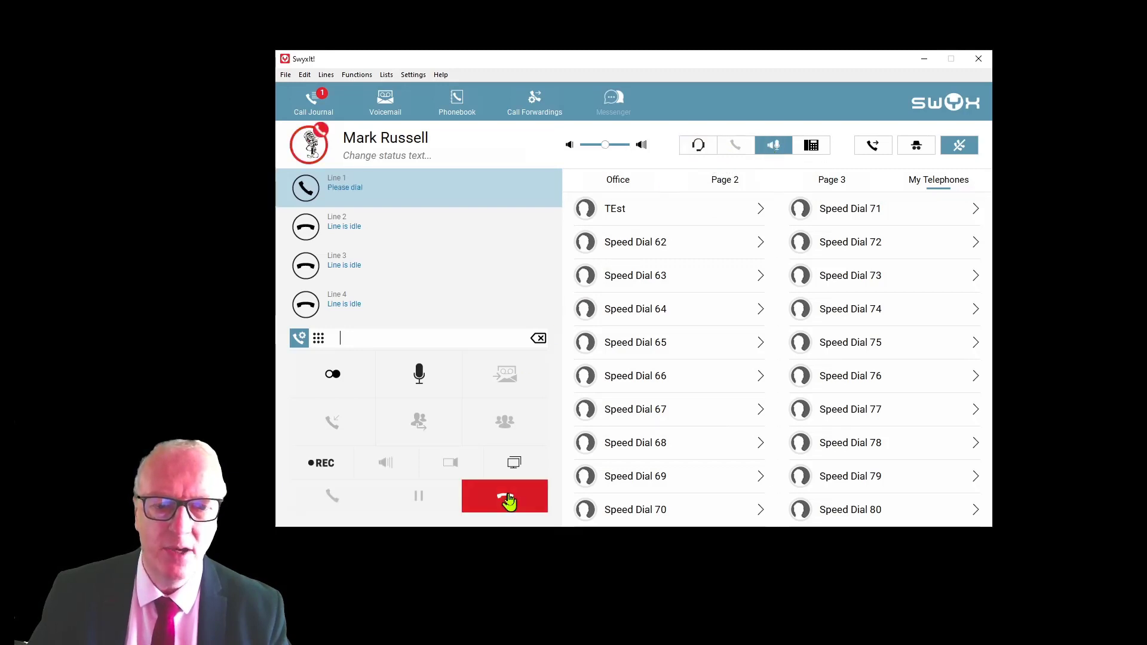
left_click(504, 495)
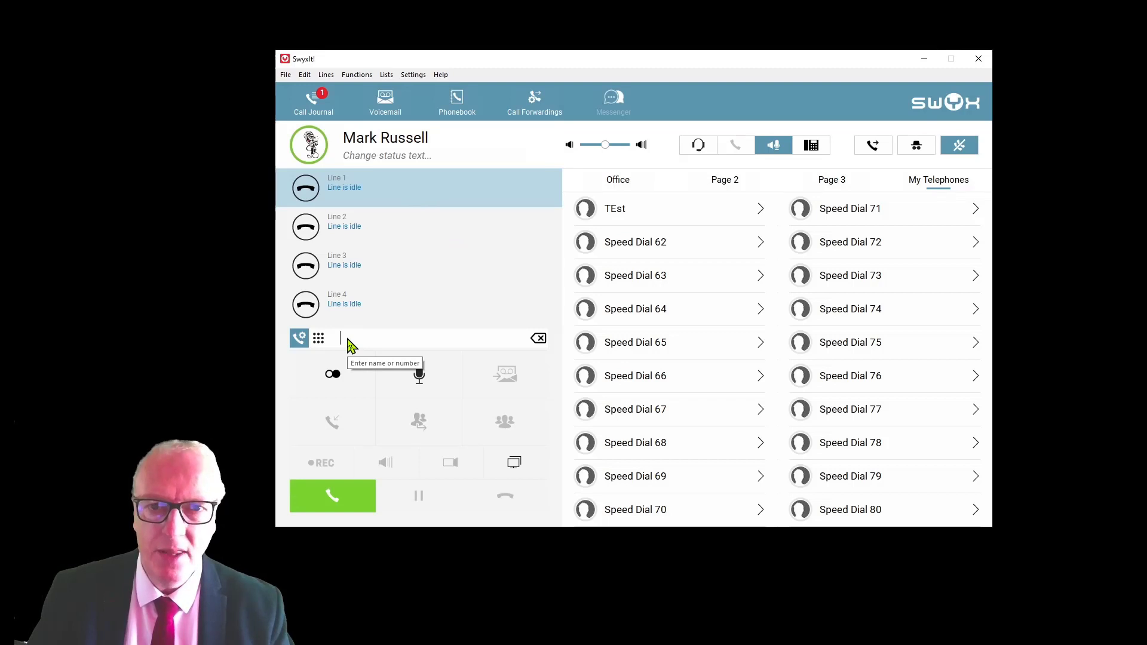
type("9")
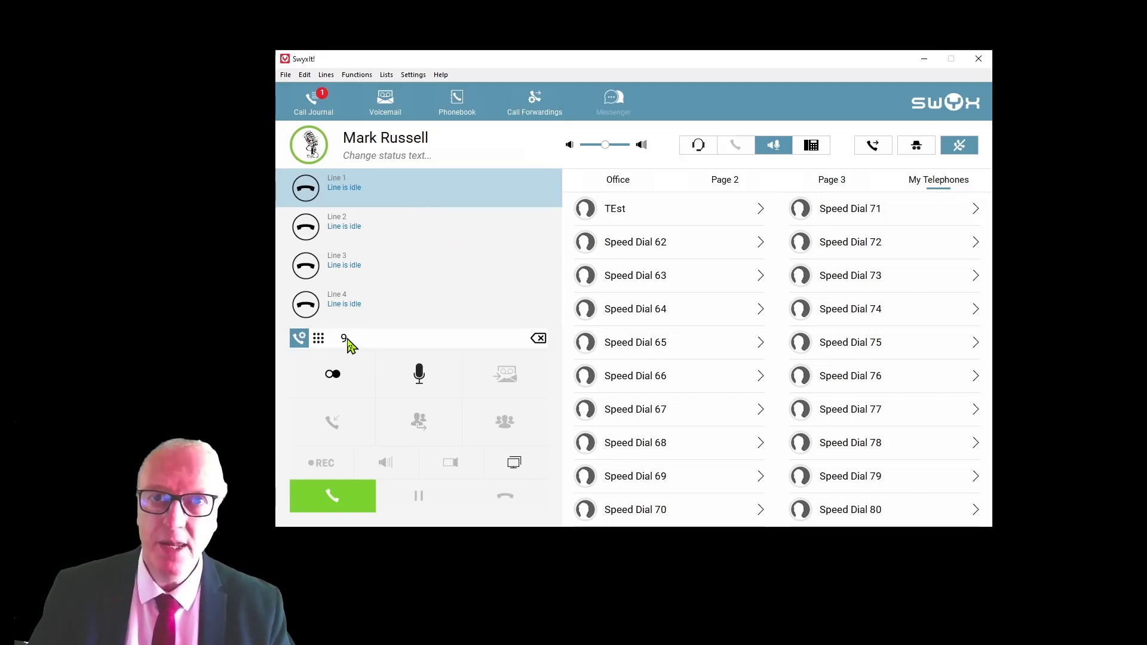
type("0203")
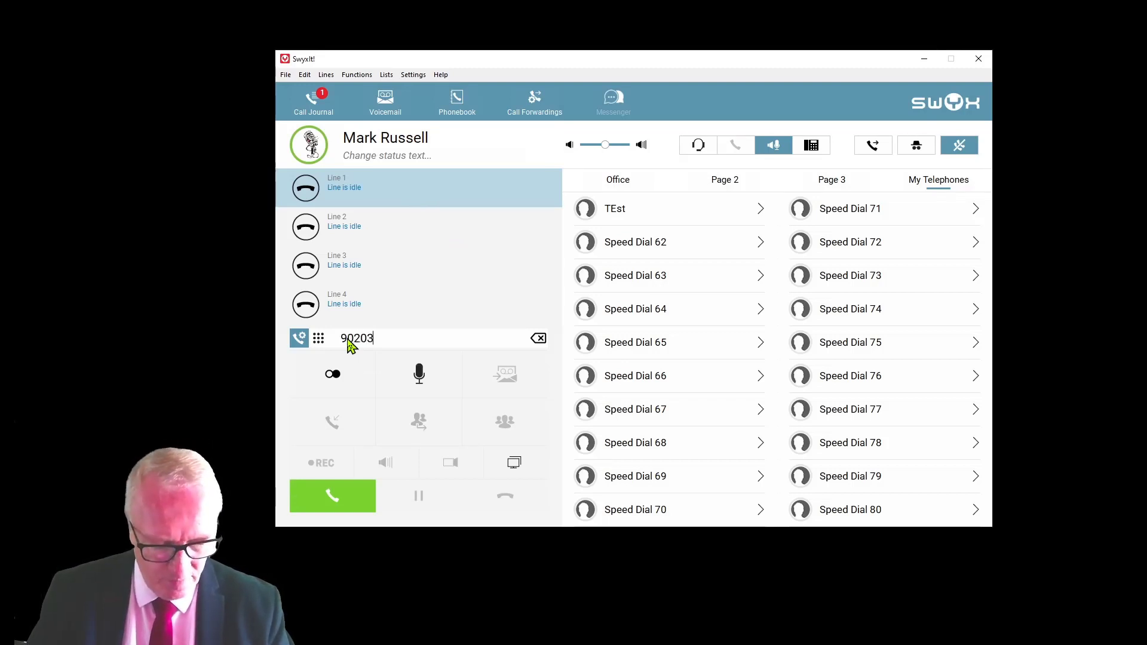
type("13095")
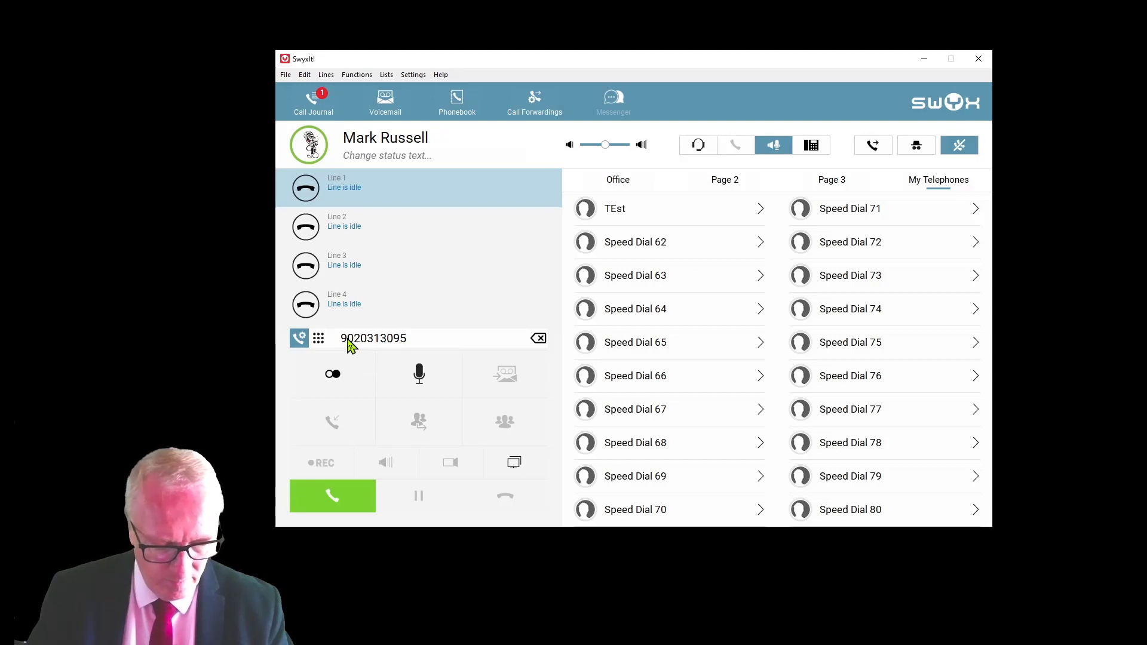
left_click(332, 495)
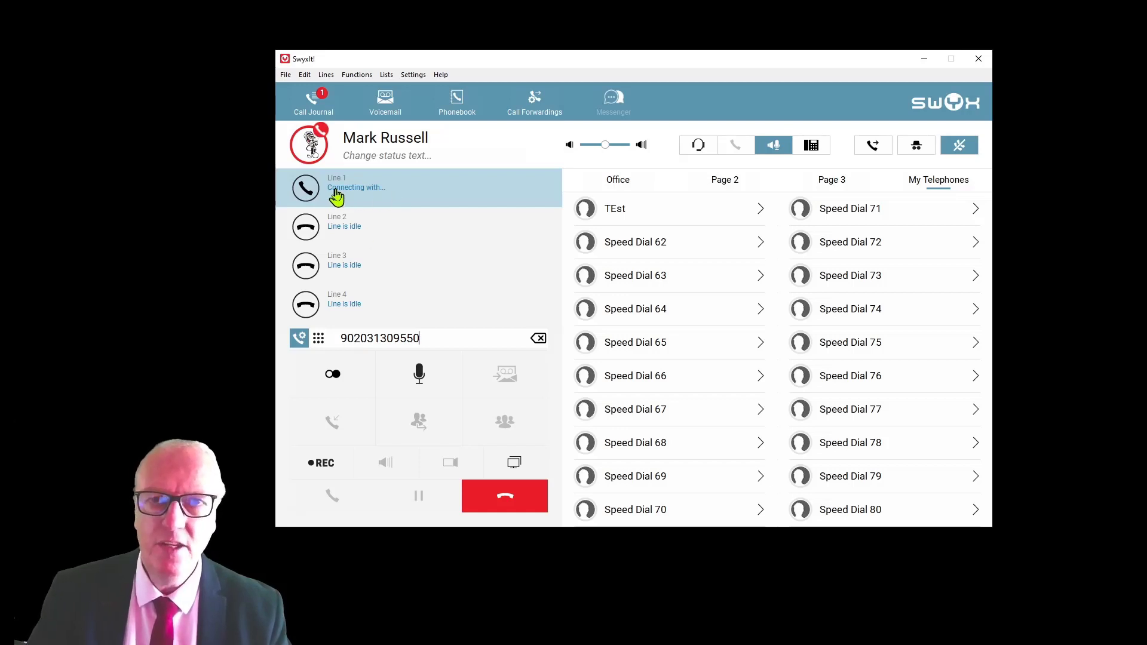
mouse_move(363, 204)
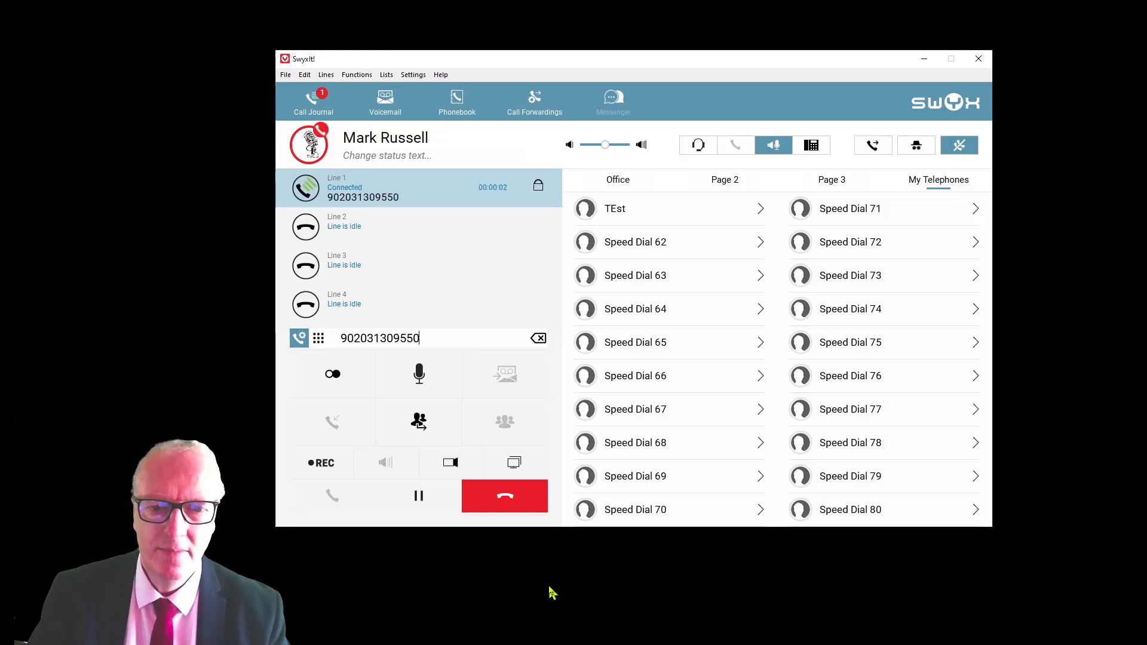
mouse_move(504, 496)
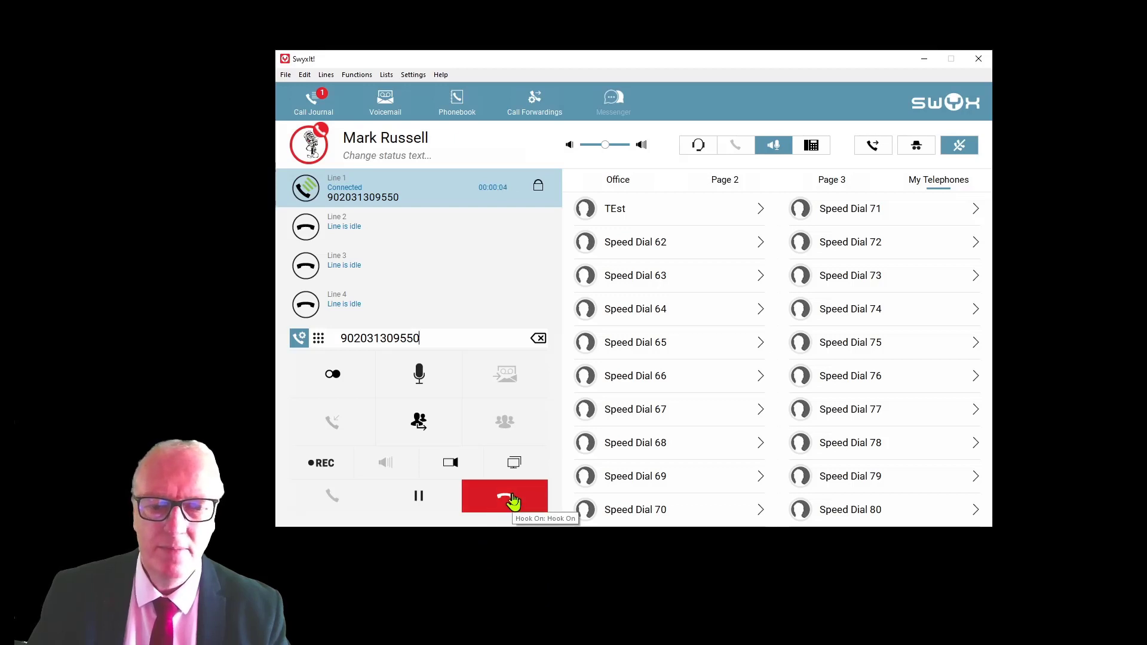
left_click(504, 496)
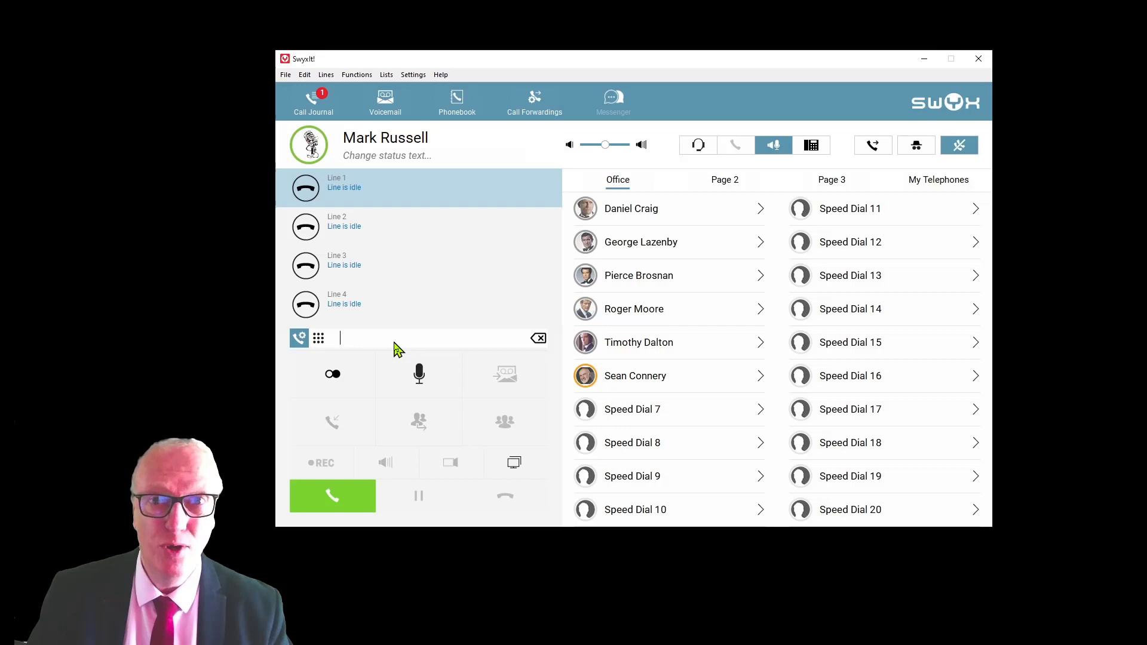
type("9")
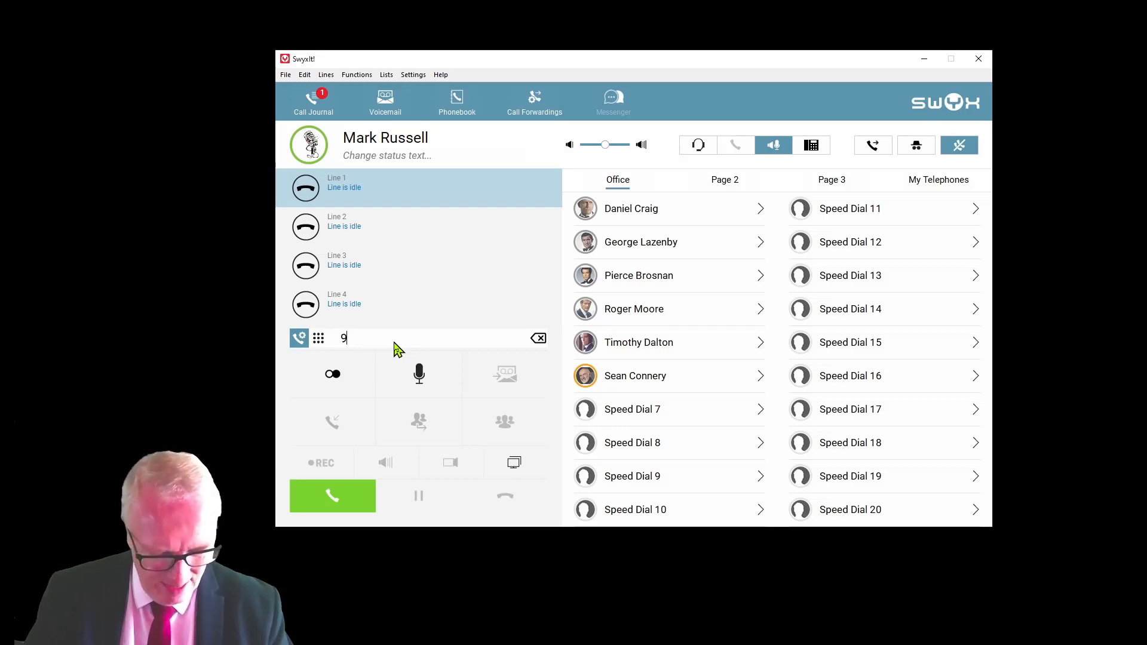
type("02031")
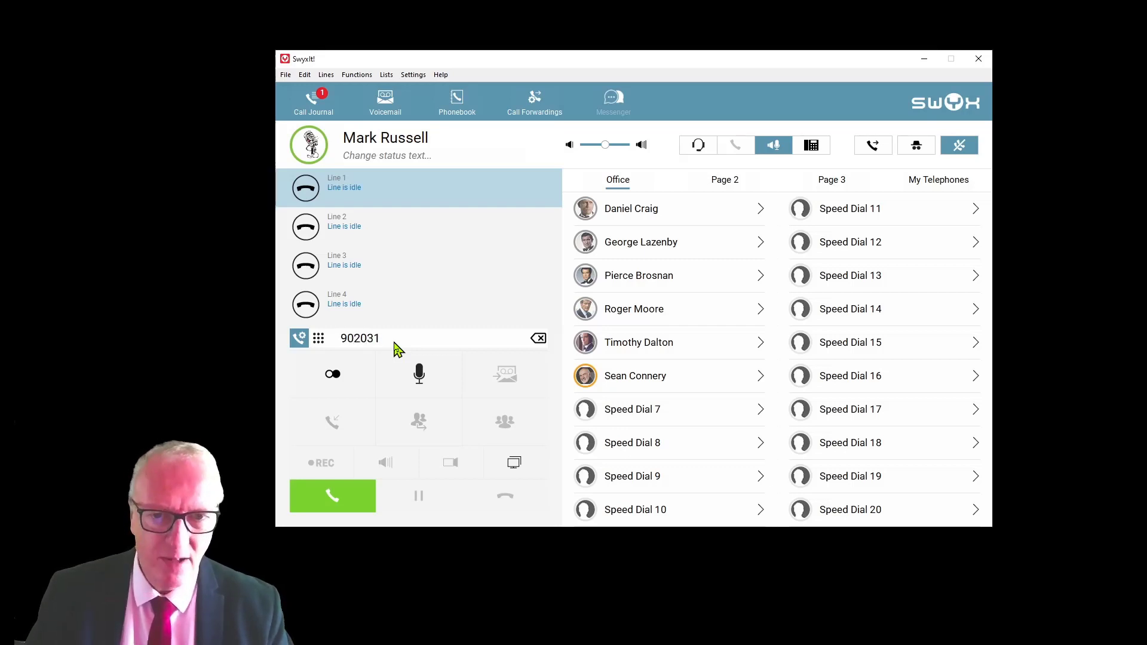
left_click(331, 495)
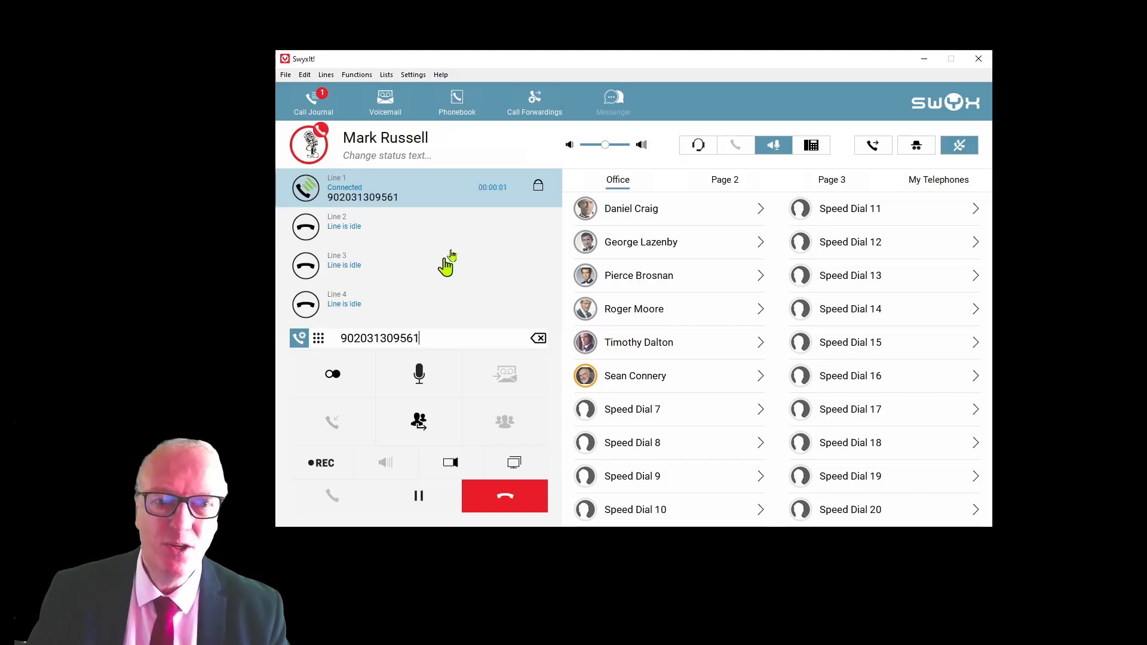
mouse_move(666, 386)
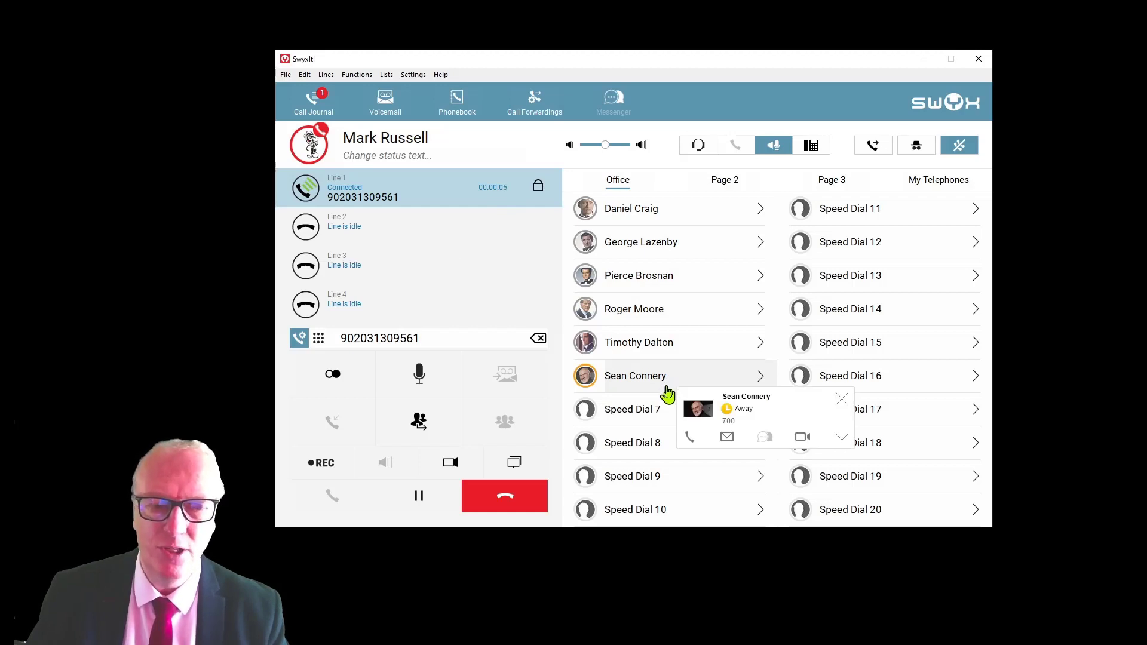
mouse_move(631, 380)
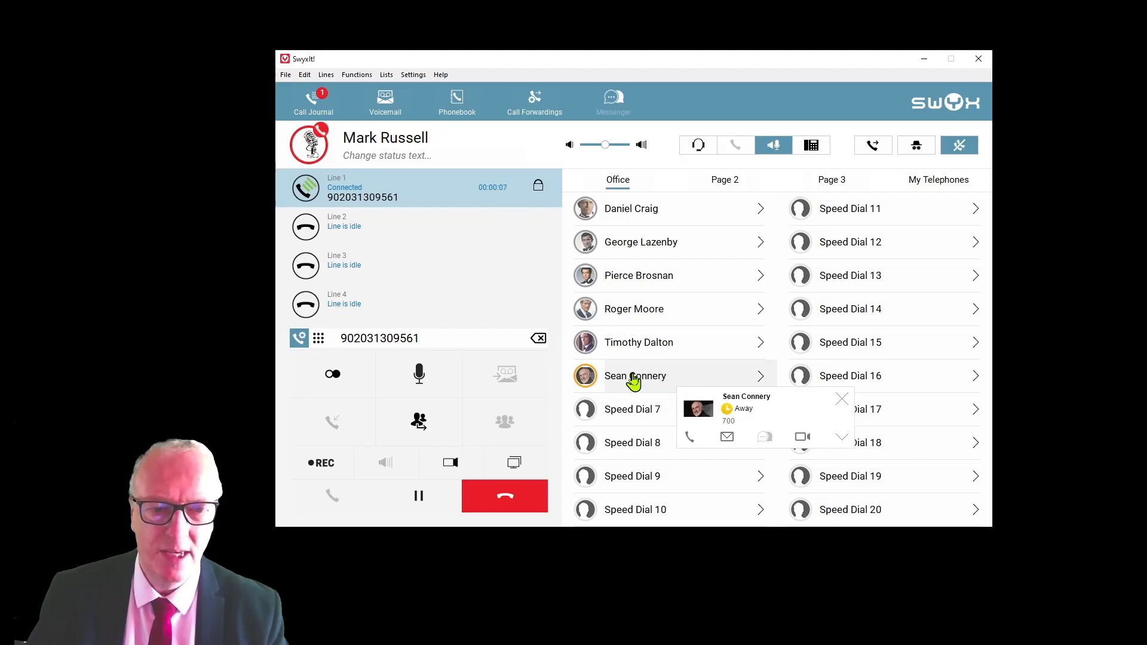
left_click(688, 437)
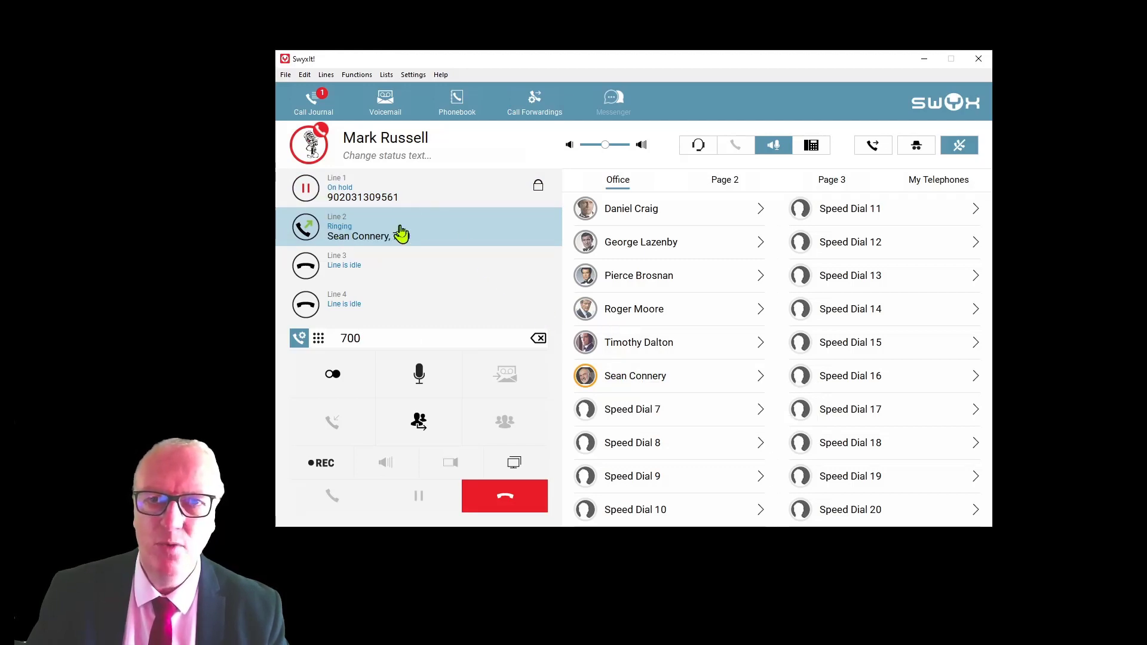
mouse_move(402, 233)
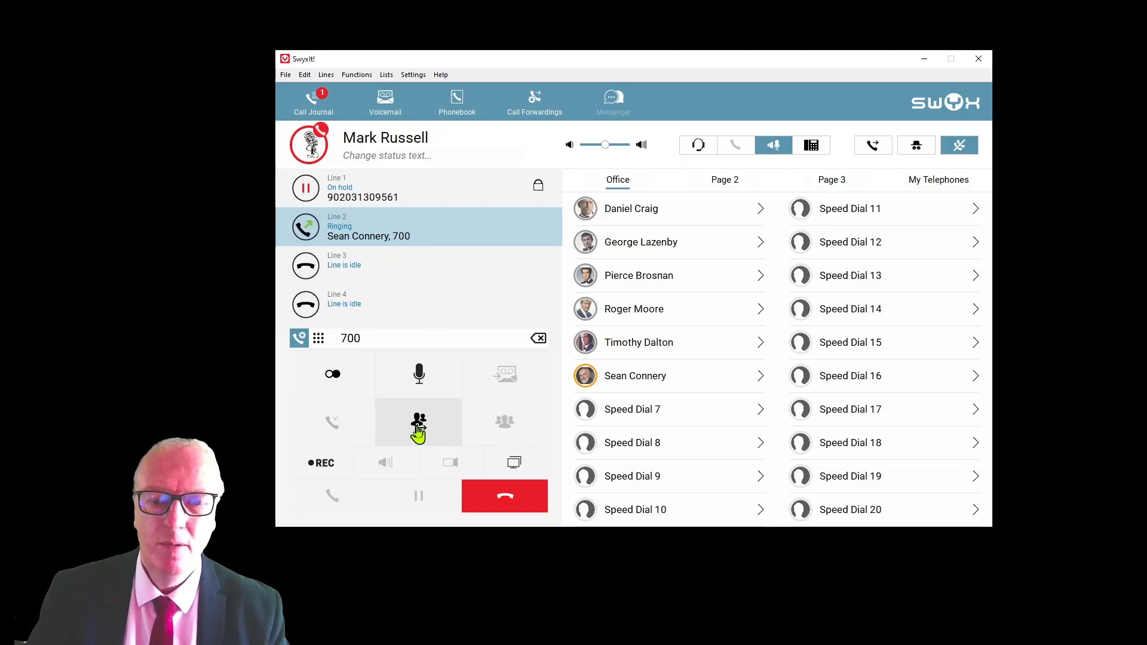
mouse_move(418, 423)
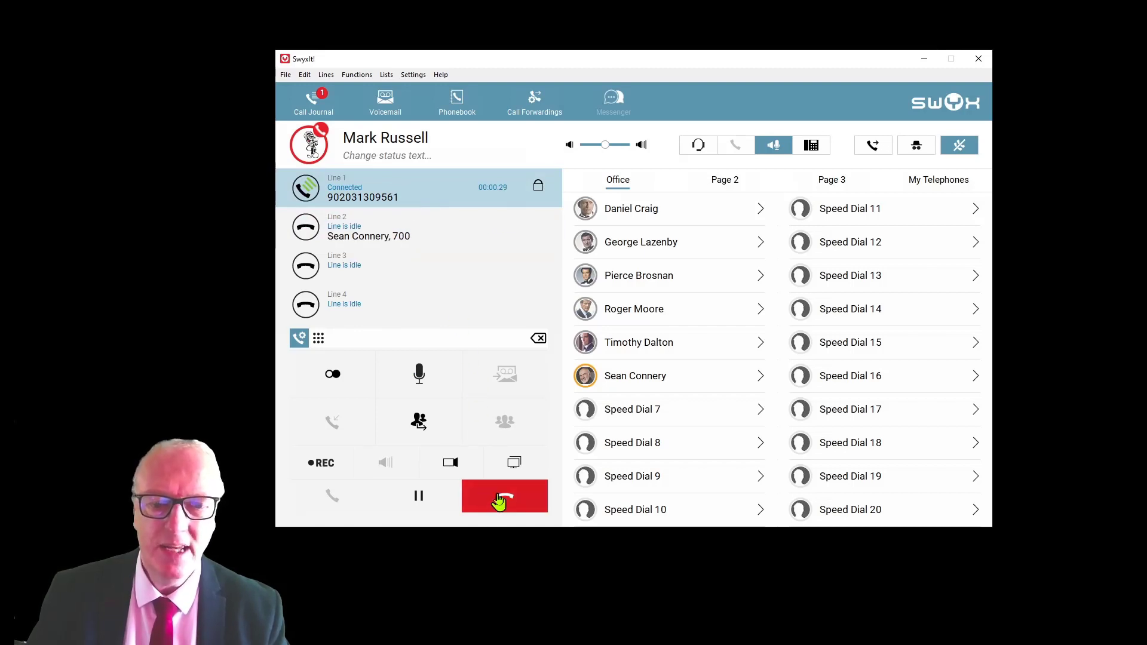
left_click(505, 494)
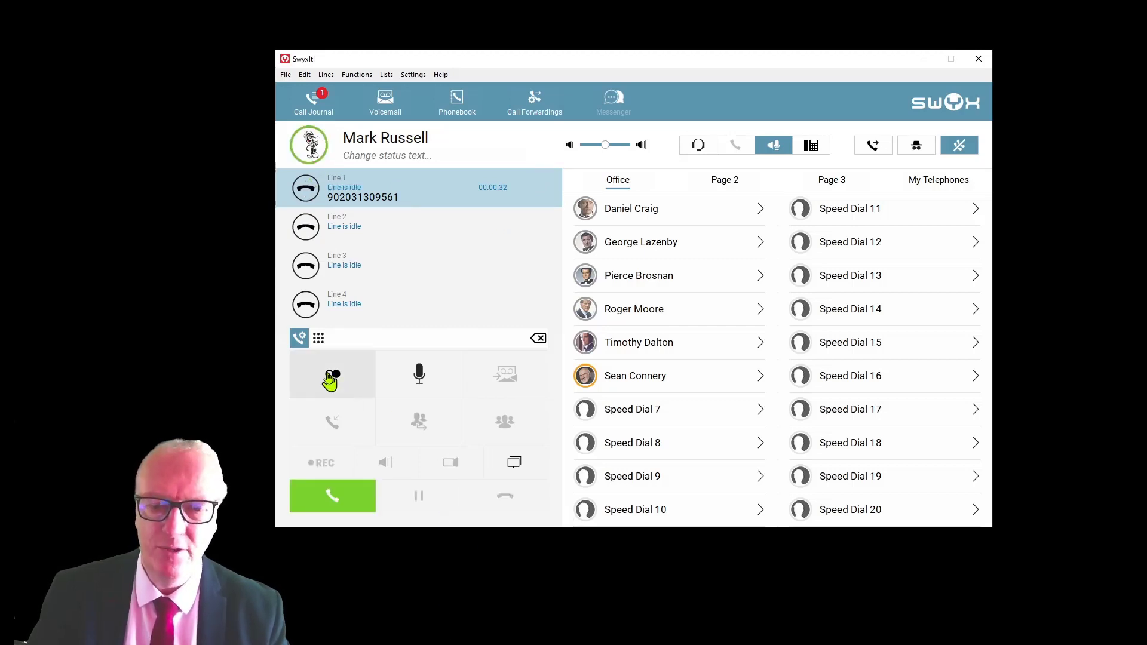
left_click(332, 494)
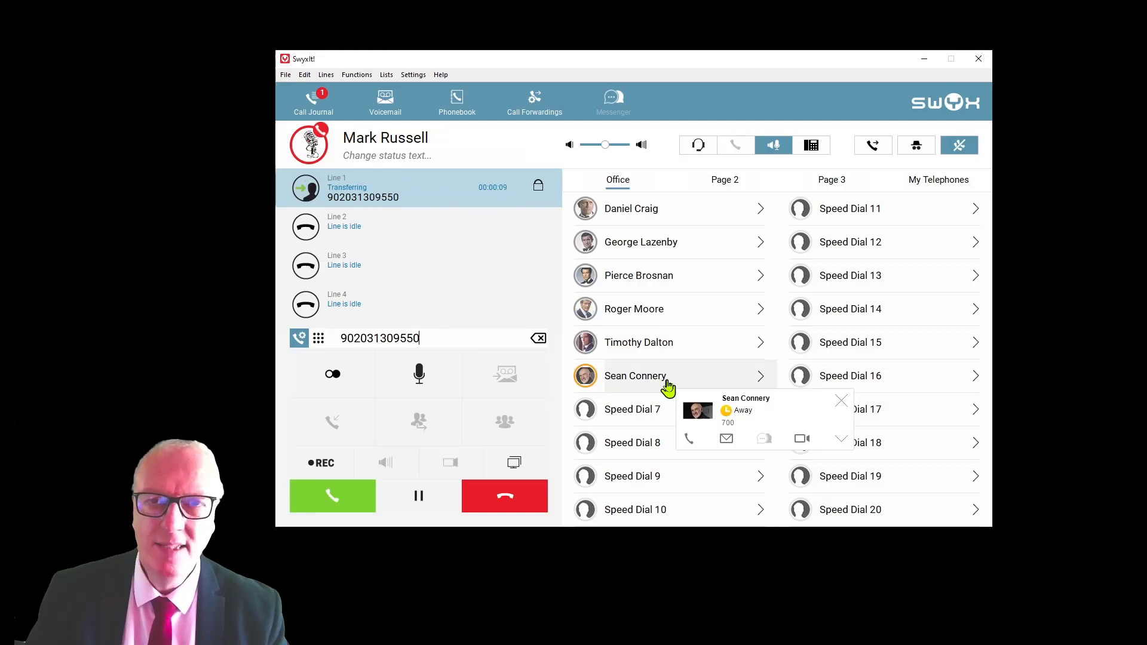
mouse_move(416, 250)
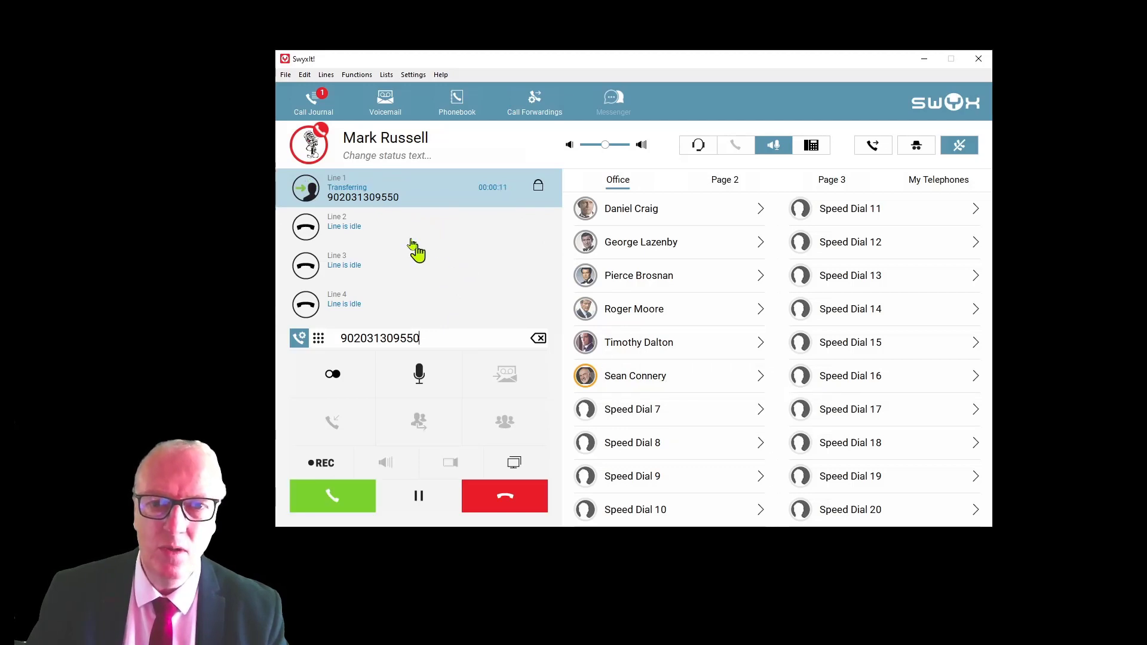
mouse_move(435, 221)
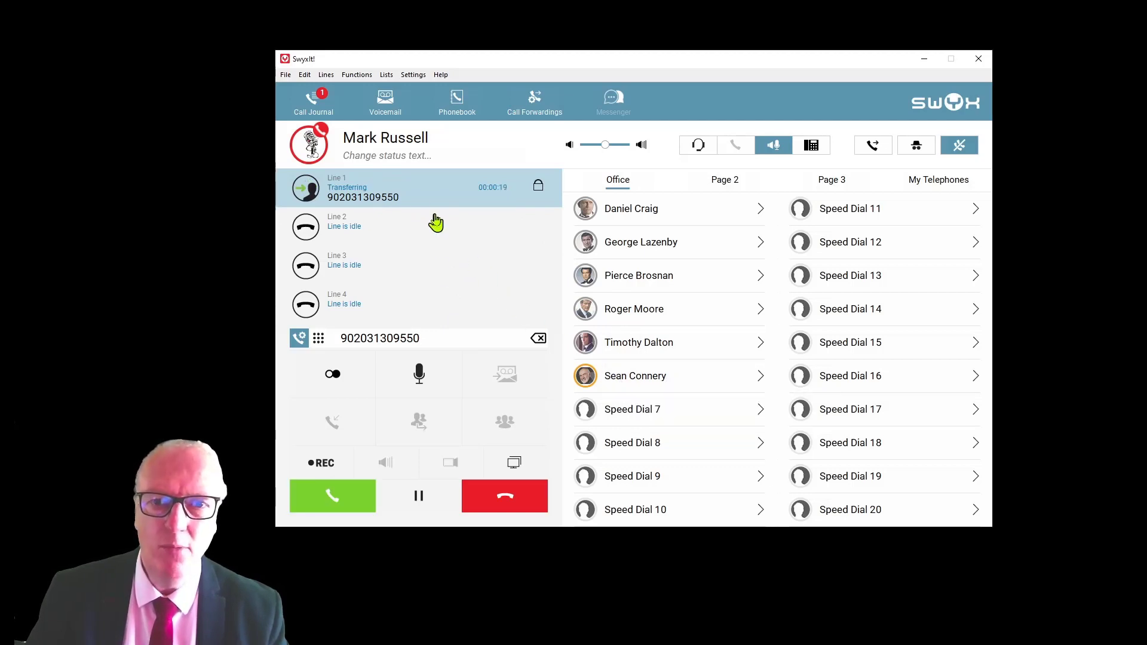
mouse_move(310, 197)
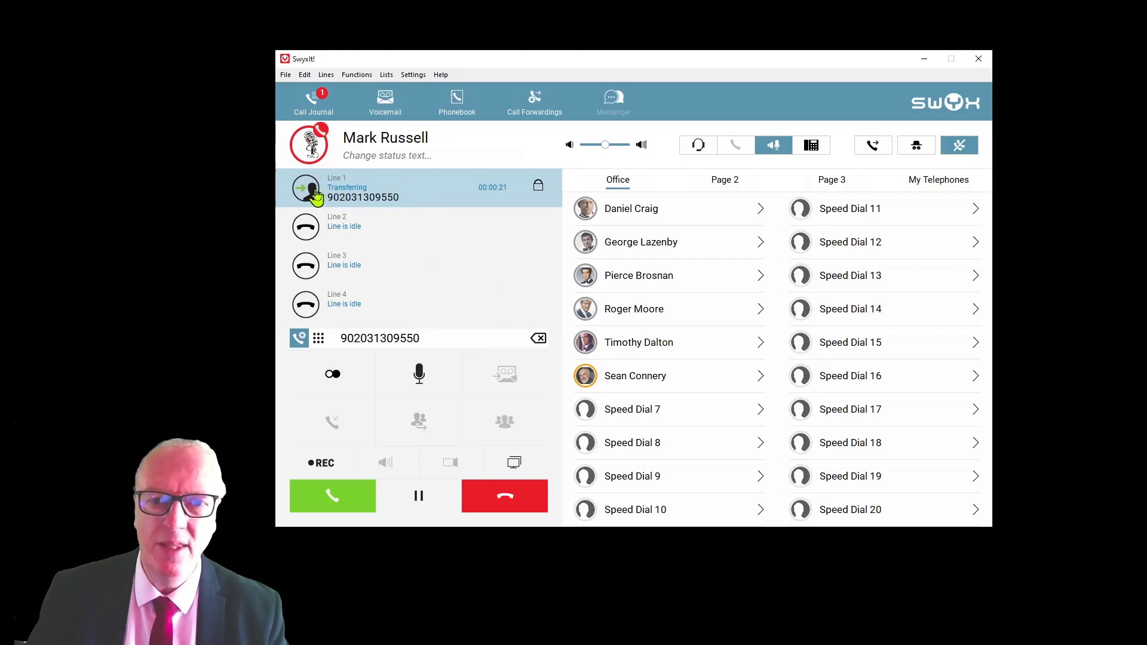
mouse_move(423, 199)
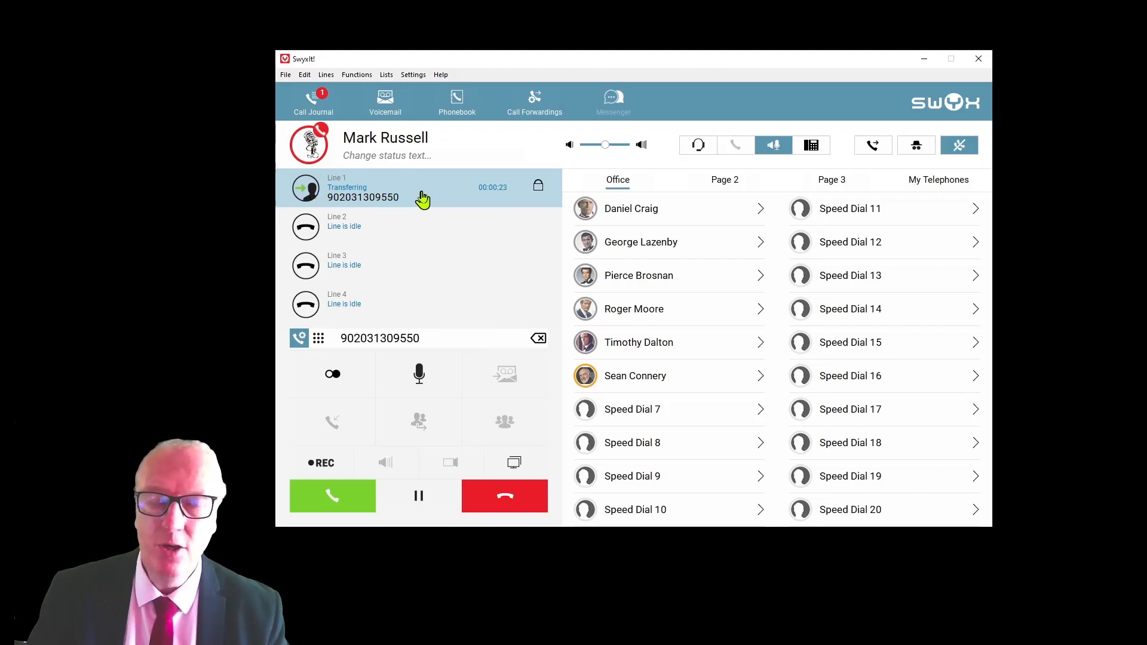
mouse_move(423, 200)
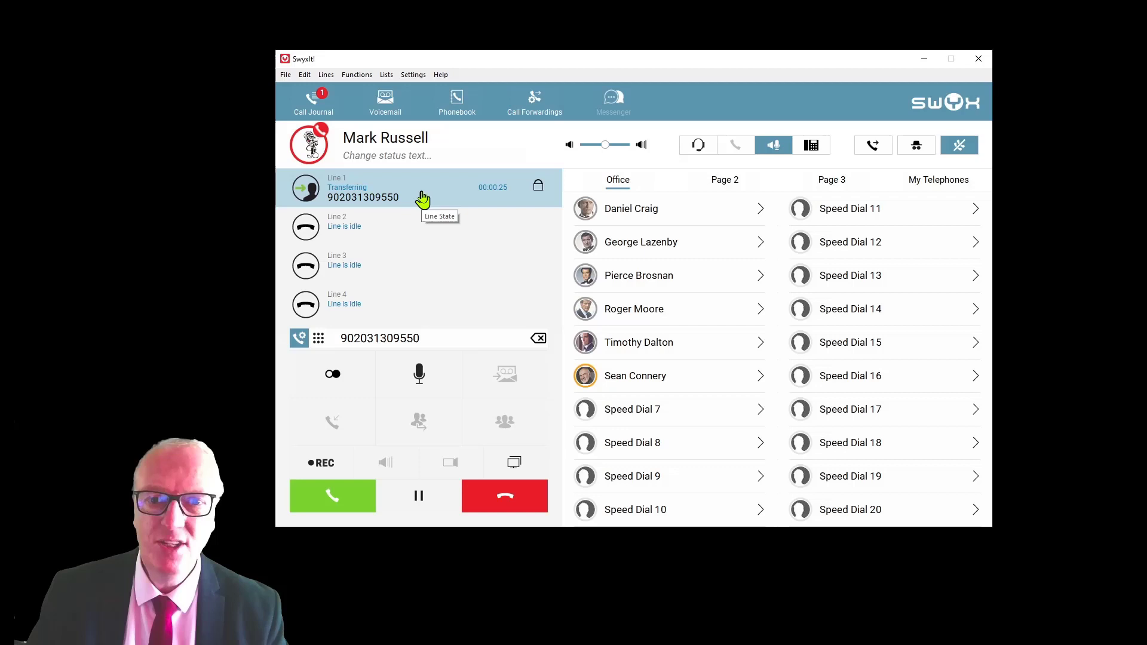
left_click(504, 496)
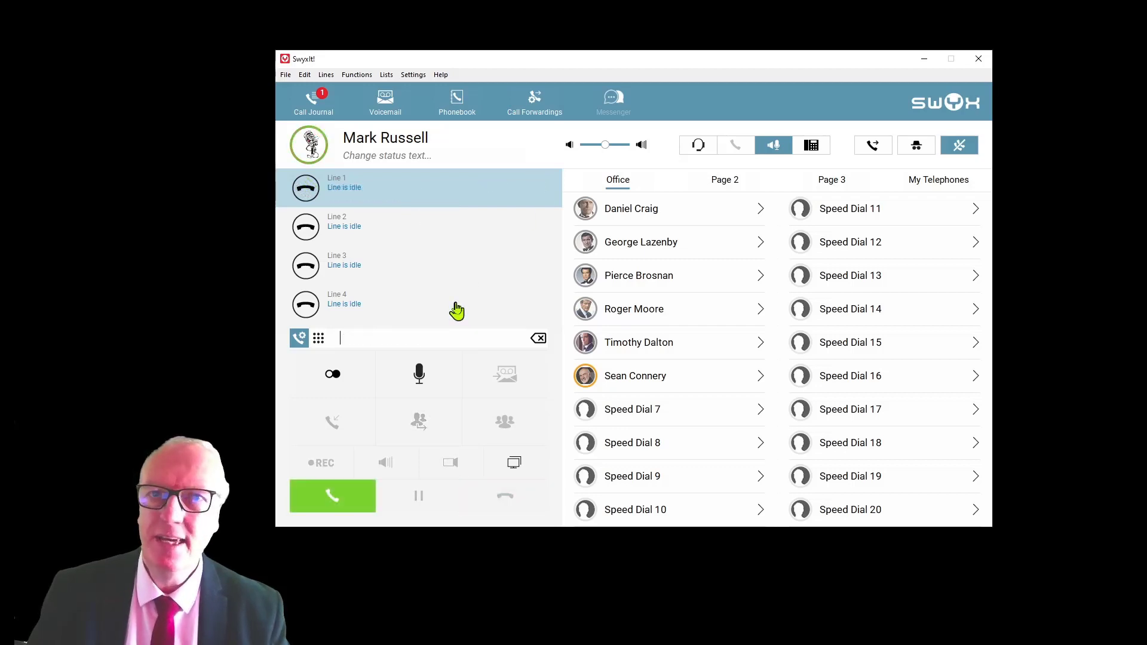
mouse_move(311, 373)
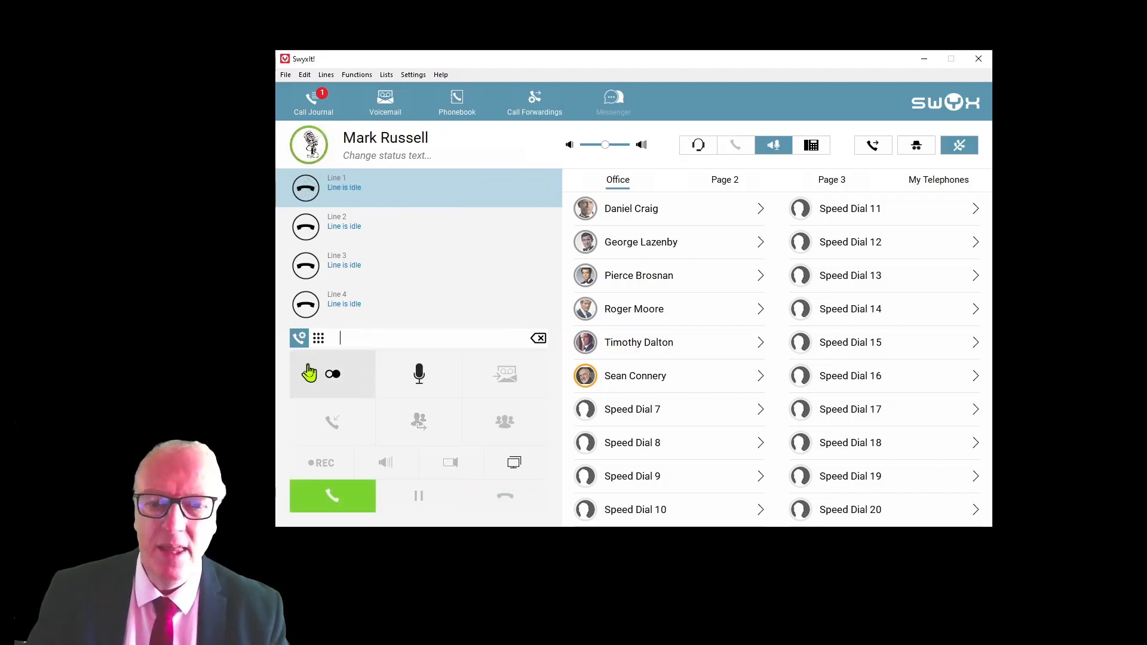
mouse_move(331, 374)
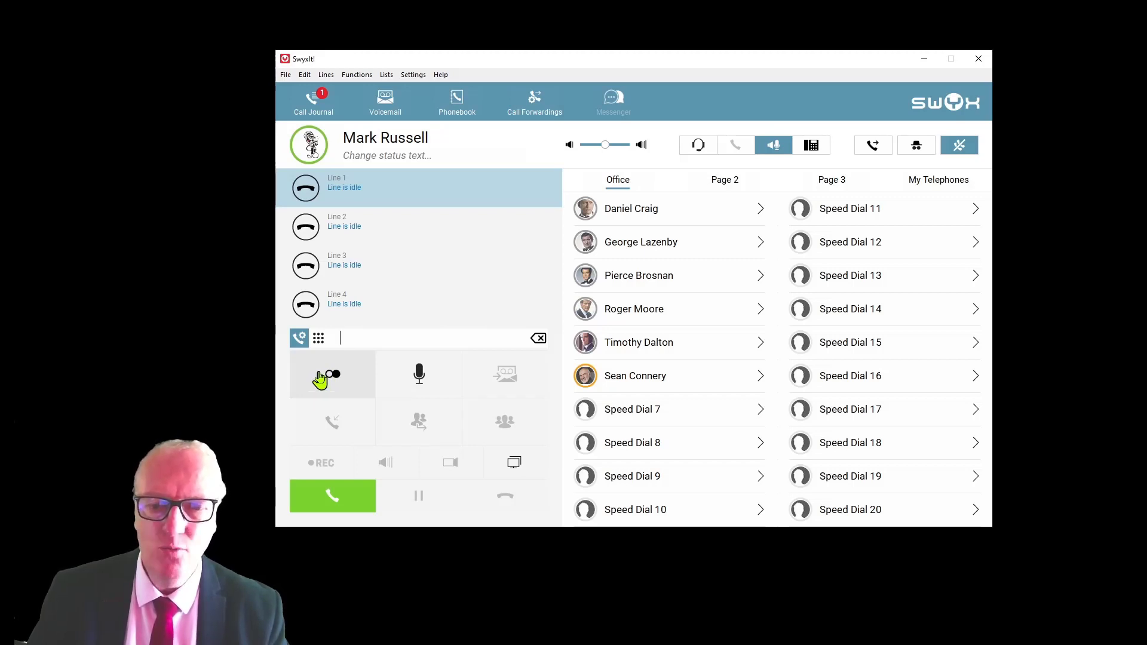
left_click(331, 374)
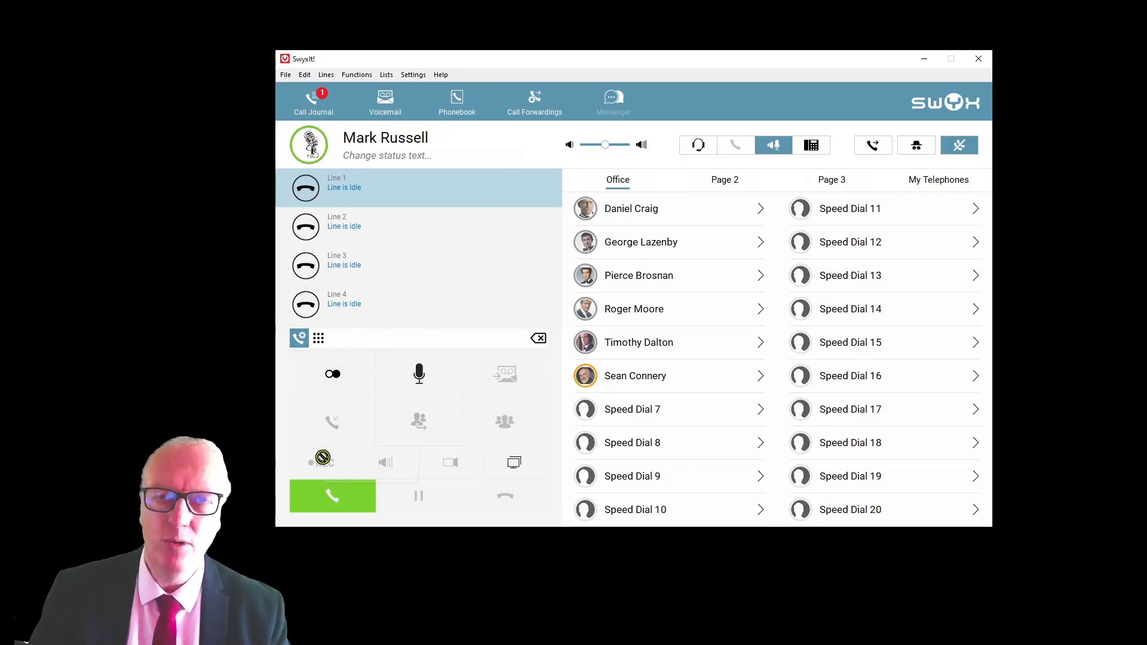
mouse_move(323, 457)
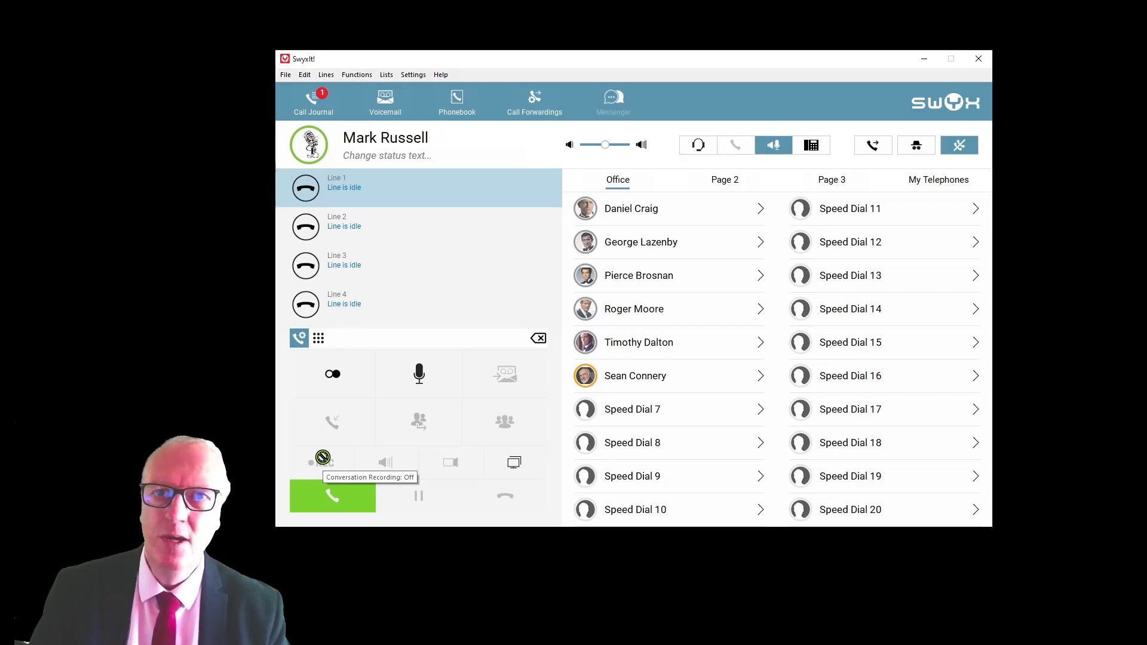
mouse_move(554, 454)
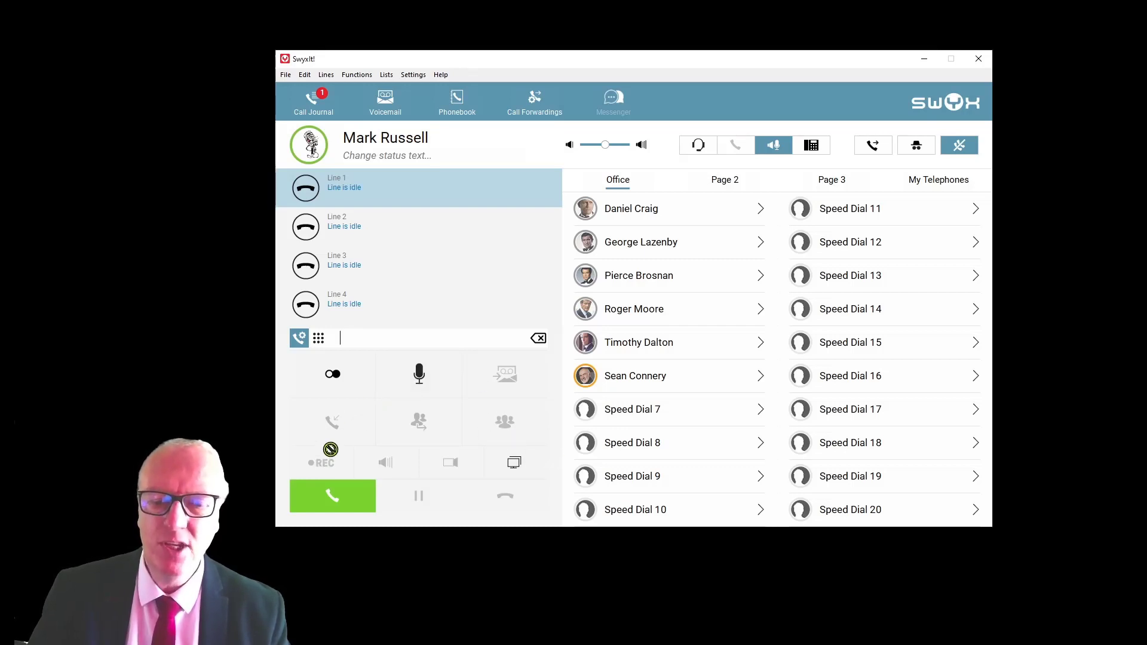
mouse_move(327, 456)
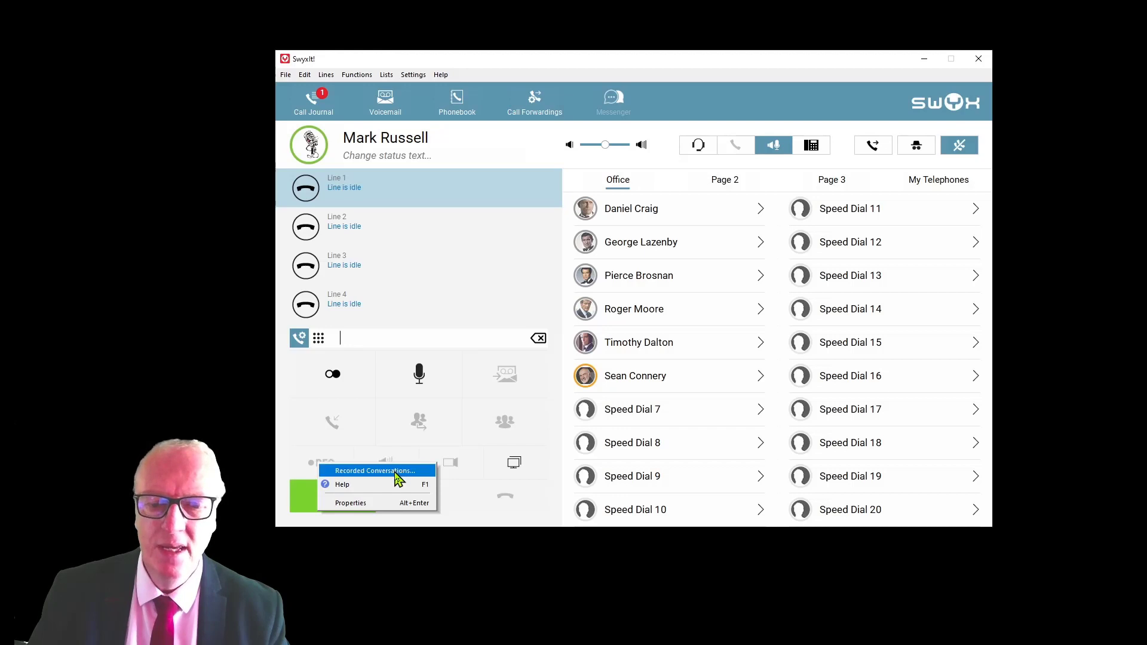
left_click(374, 471)
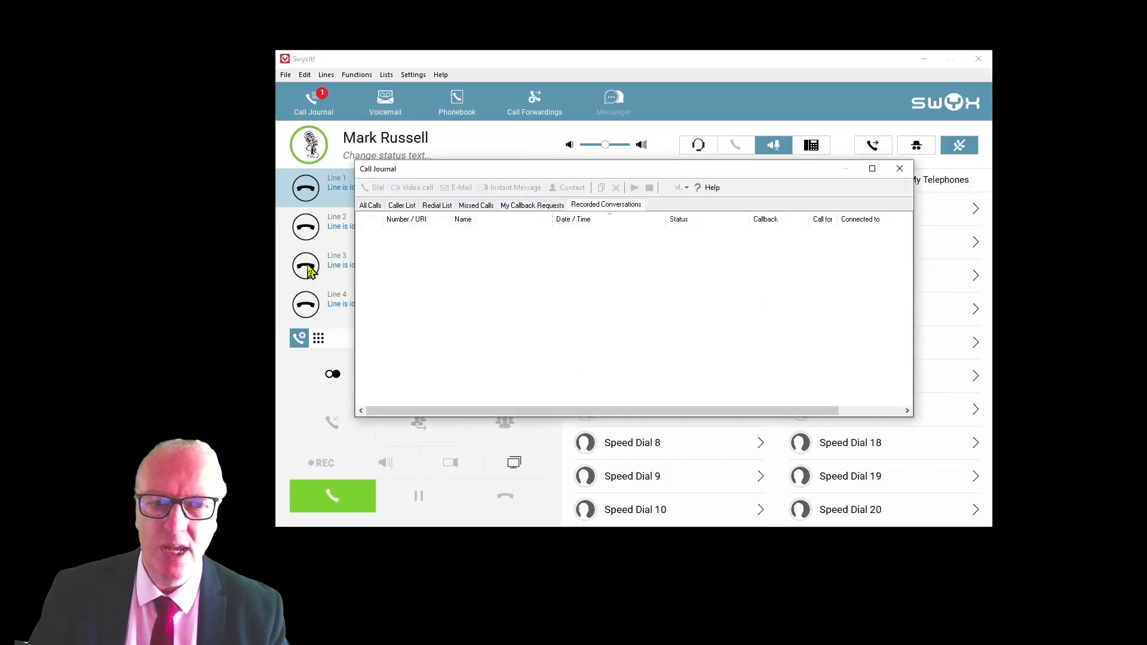
left_click(899, 168)
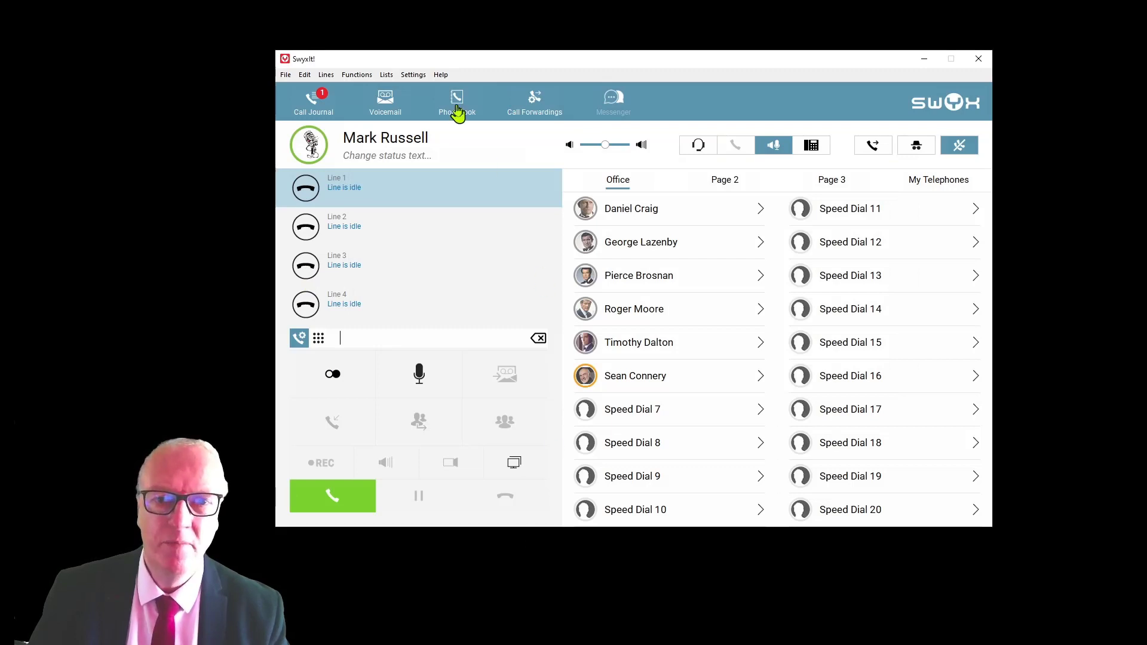
mouse_move(456, 101)
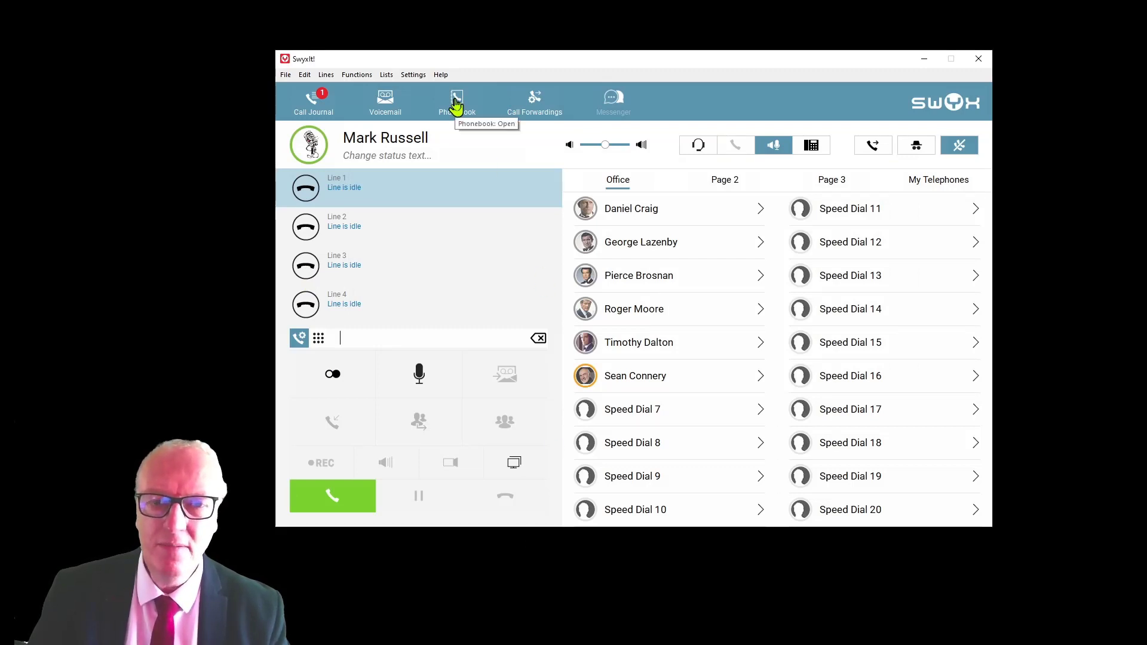
- Add a Pizza Hut entry to the personal phonebook and close the phonebook
left_click(457, 101)
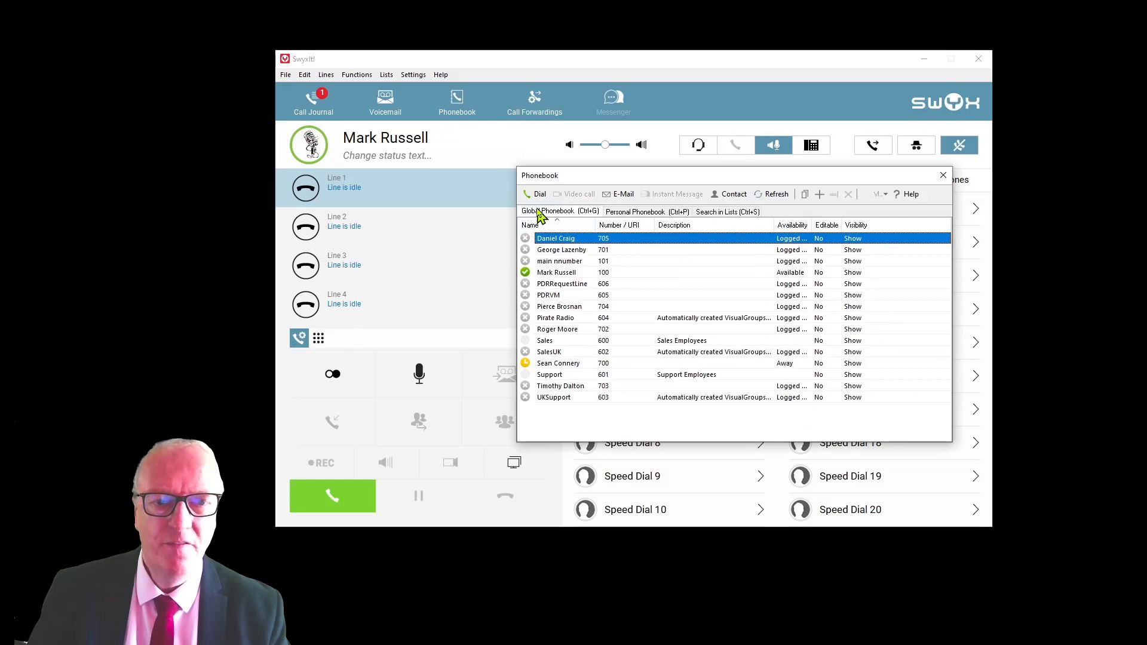
mouse_move(541, 300)
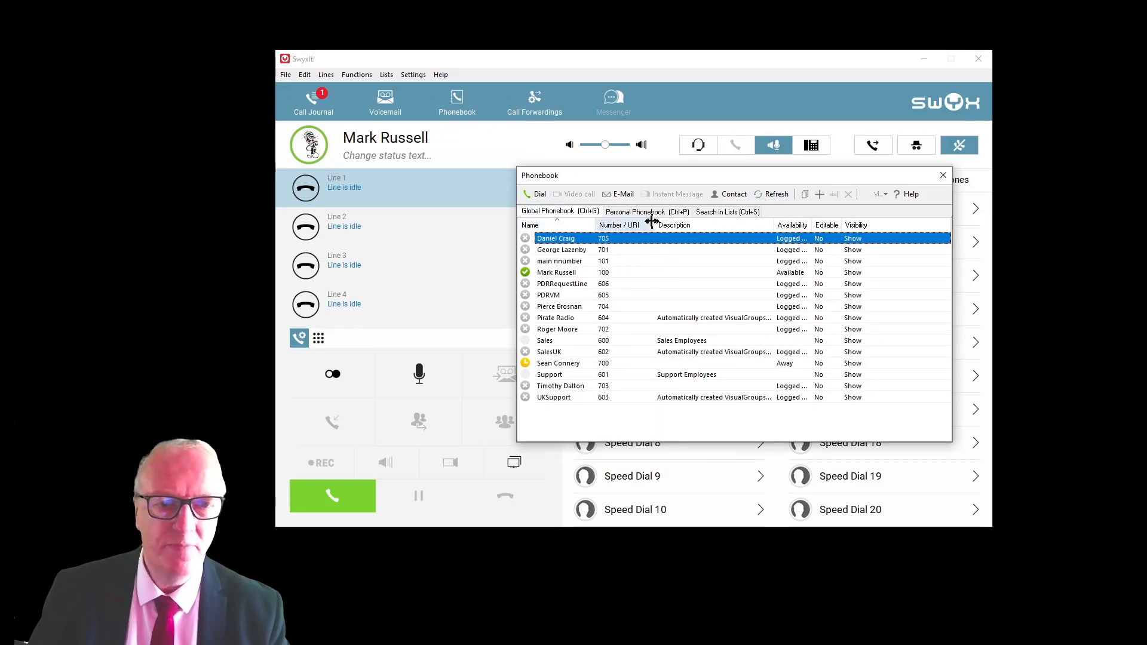
left_click(634, 212)
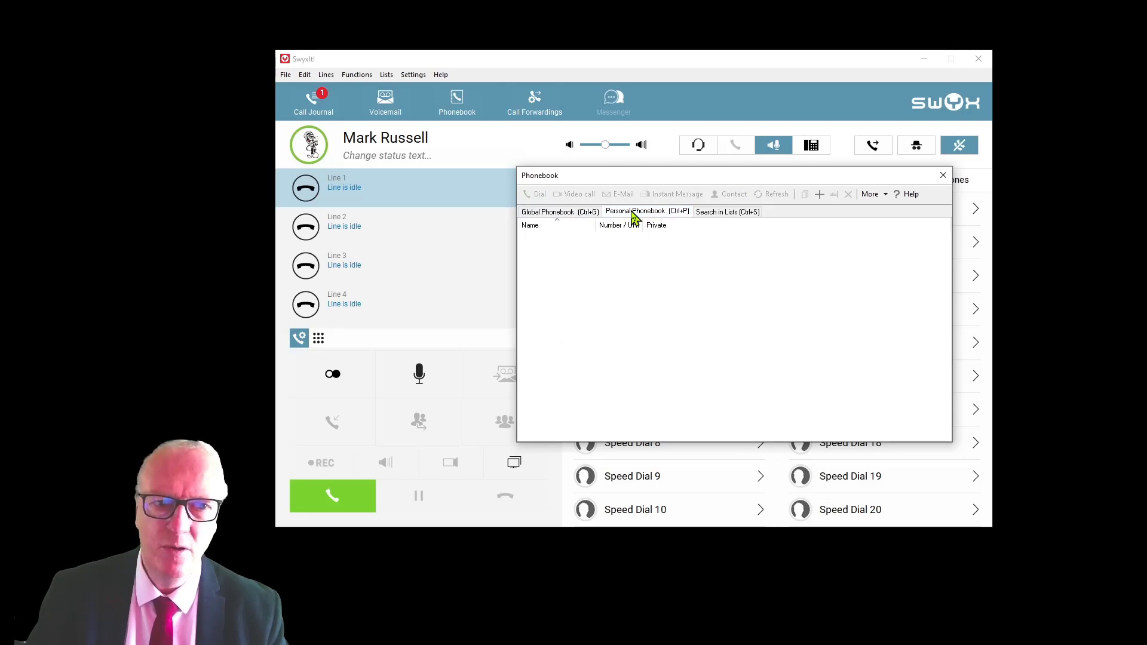
mouse_move(819, 200)
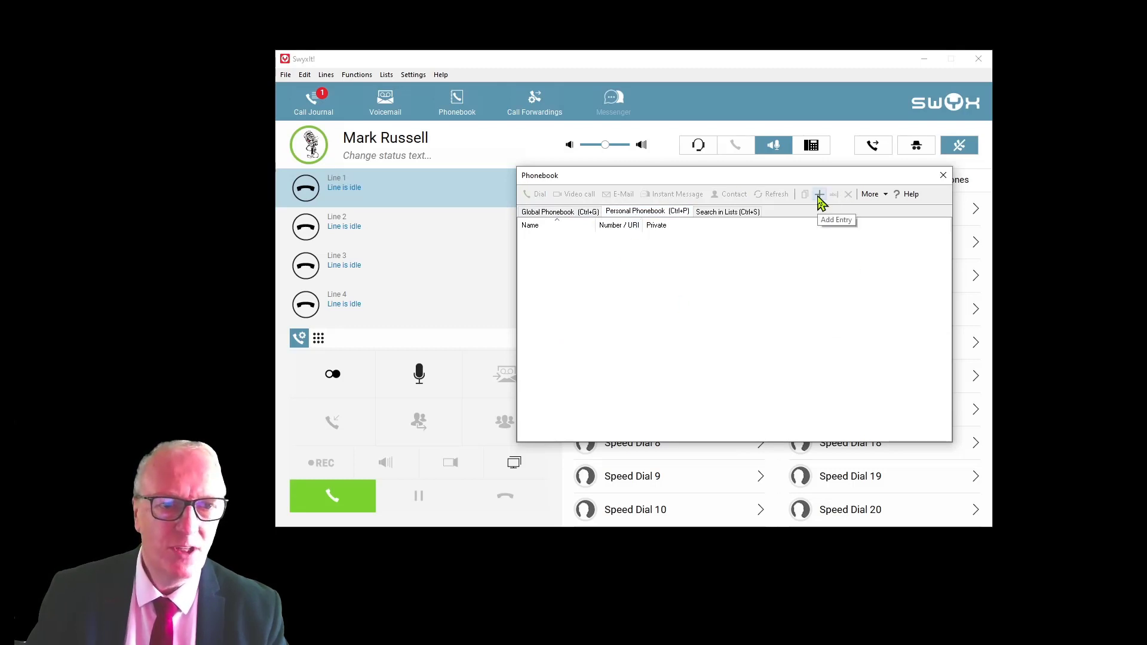
left_click(819, 194)
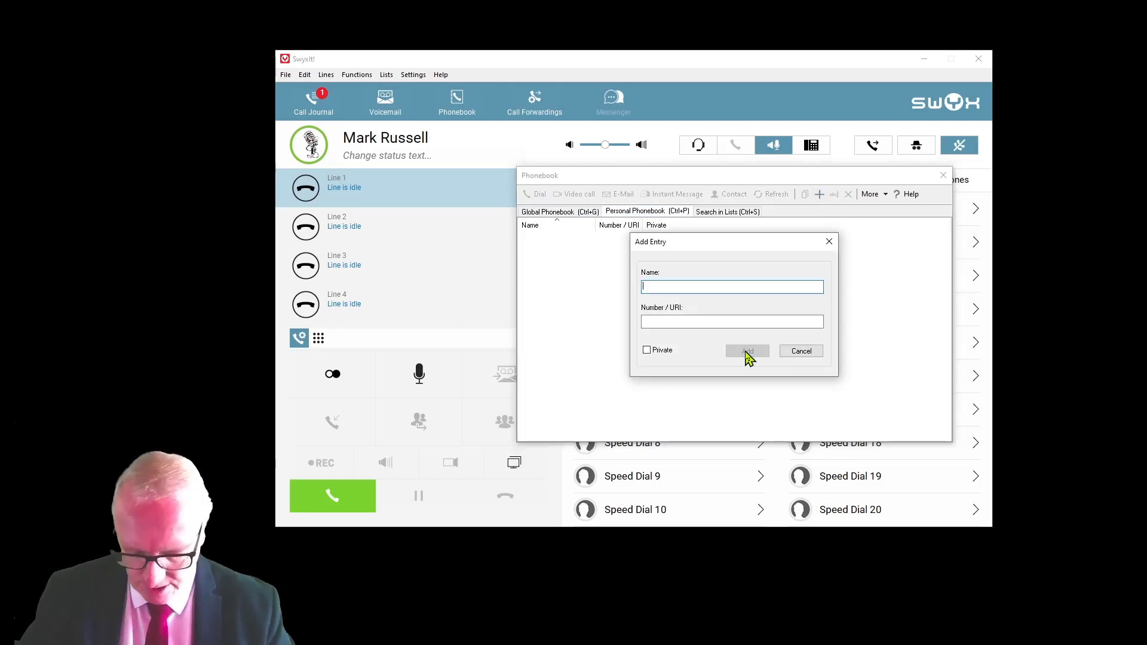
type("Pizza Hut")
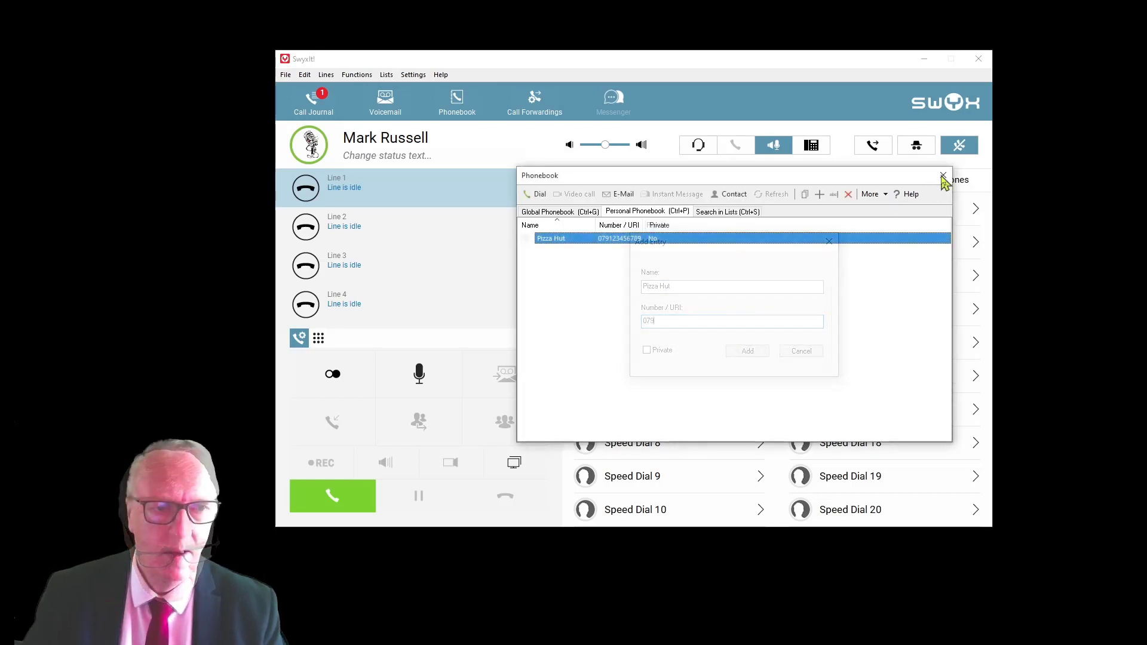
left_click(943, 176)
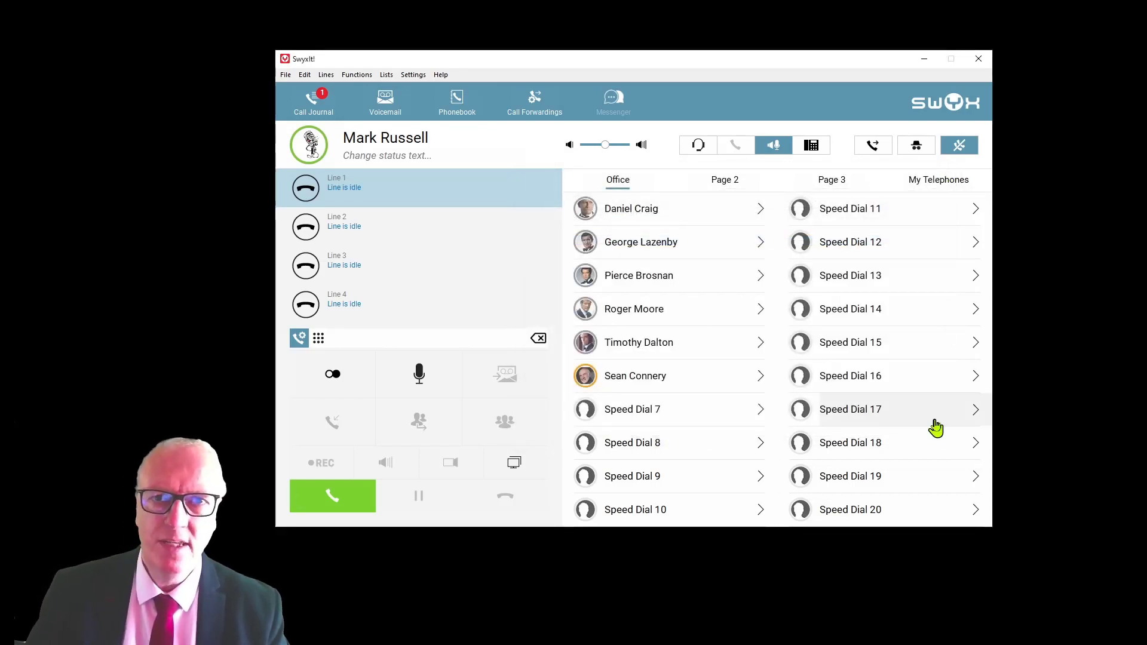
mouse_move(946, 207)
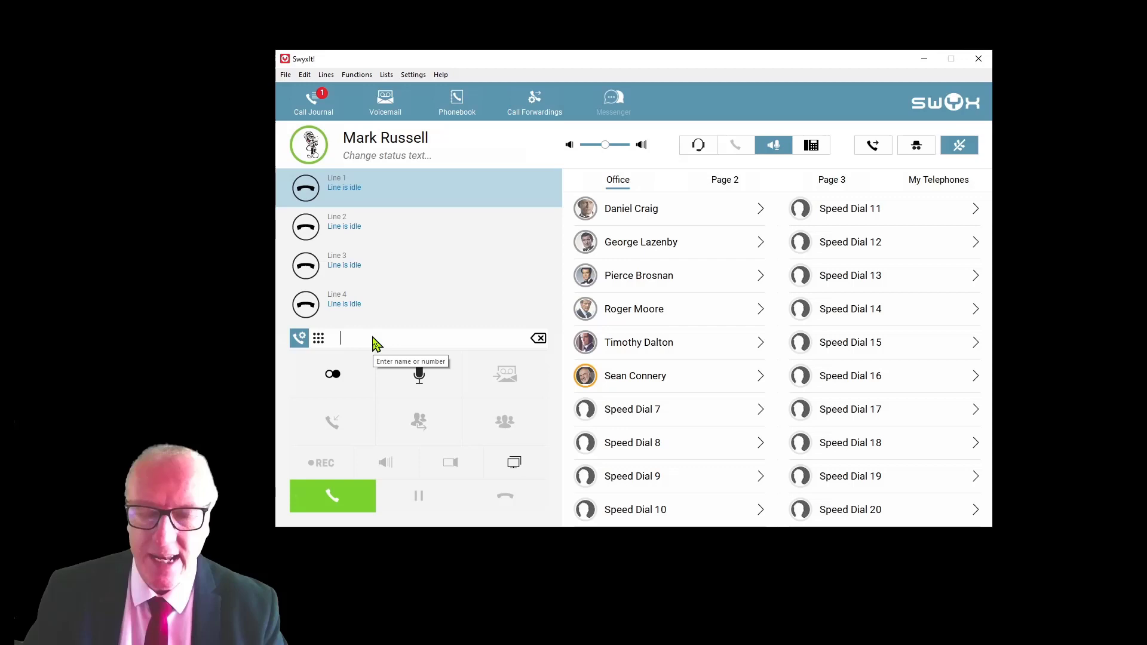
type("Piz")
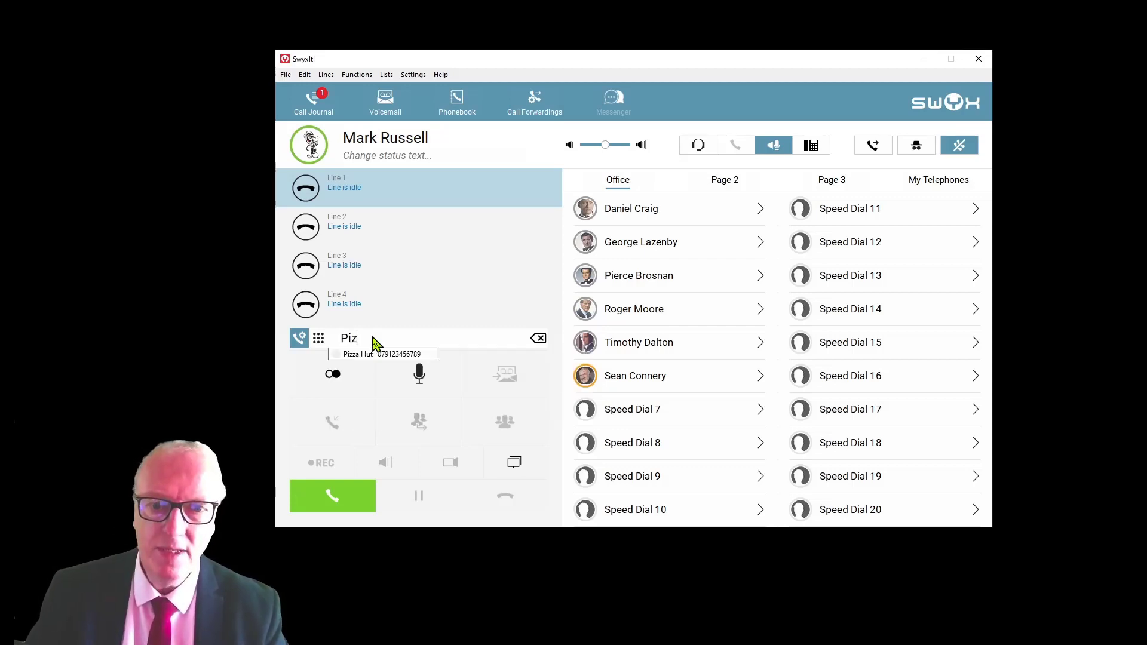
mouse_move(379, 366)
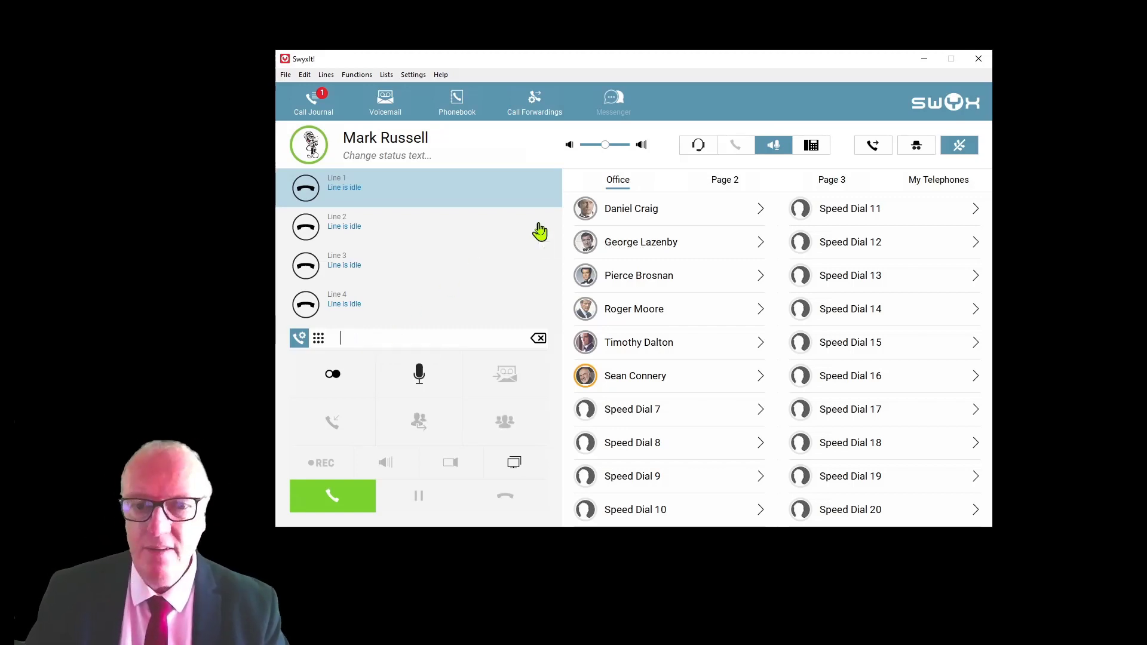
mouse_move(539, 230)
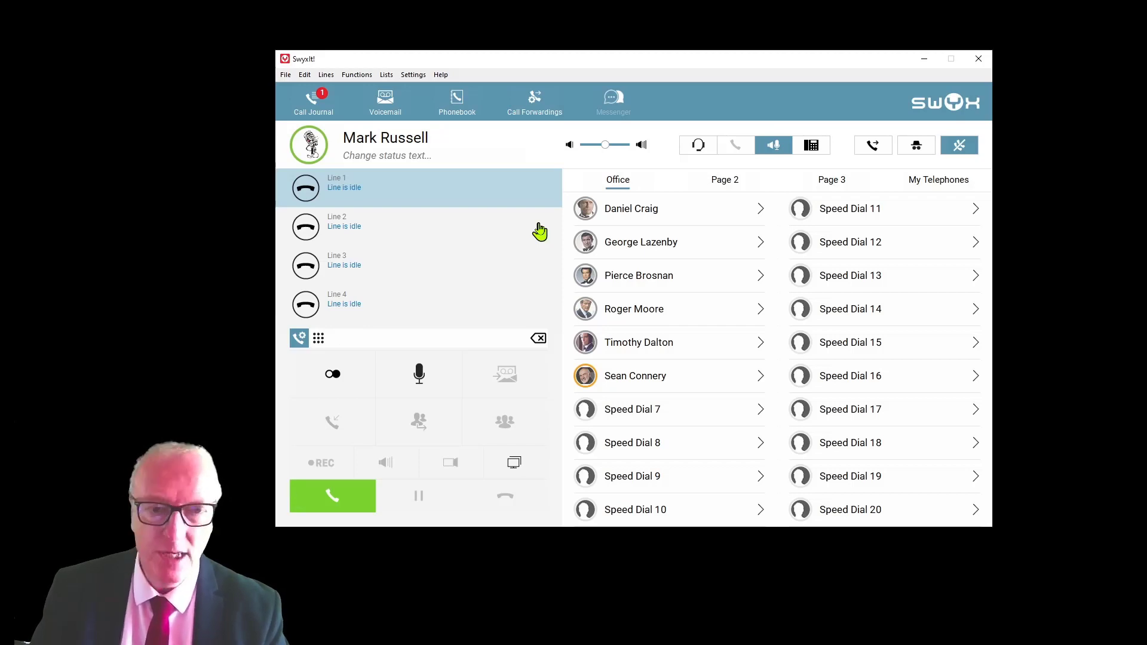
type("rog")
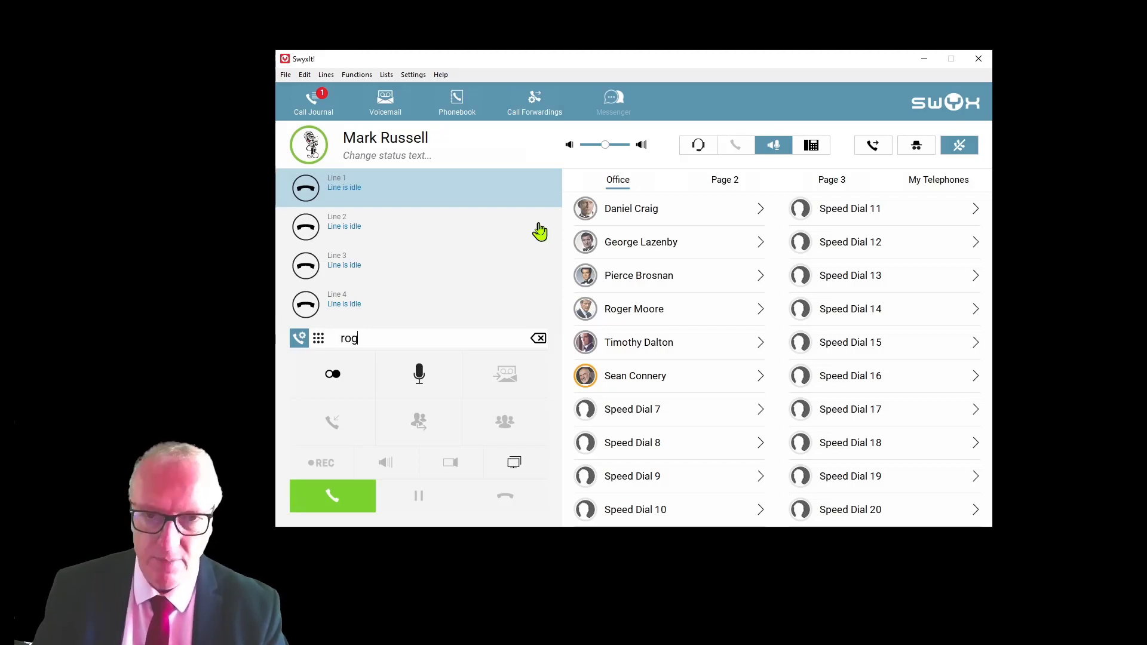
type("e")
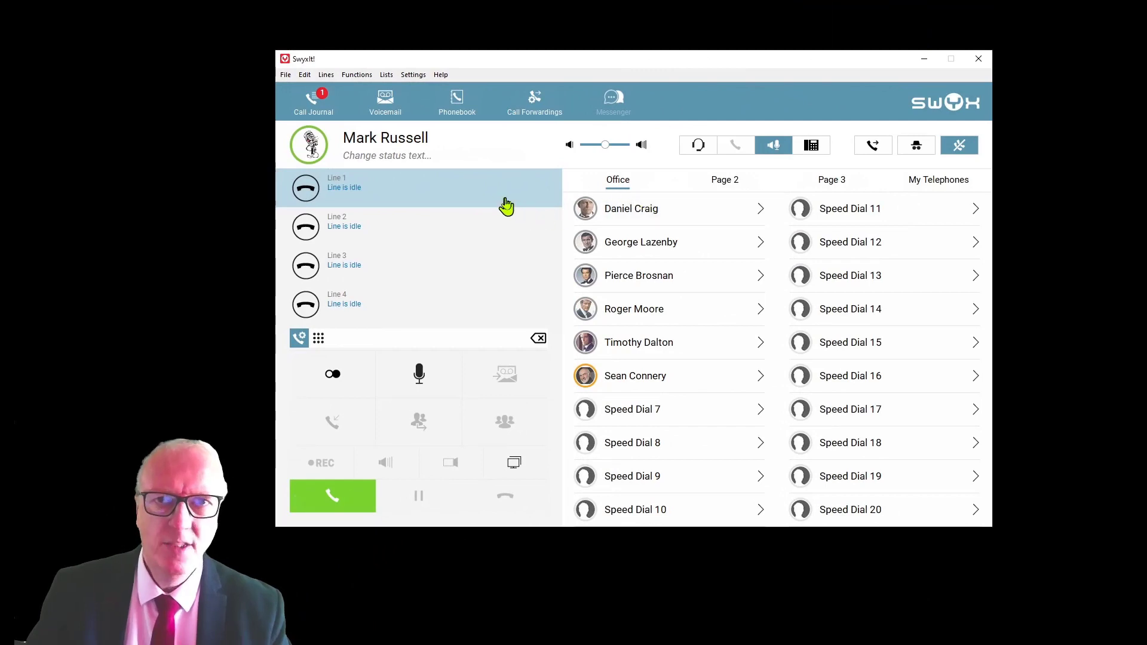
mouse_move(448, 179)
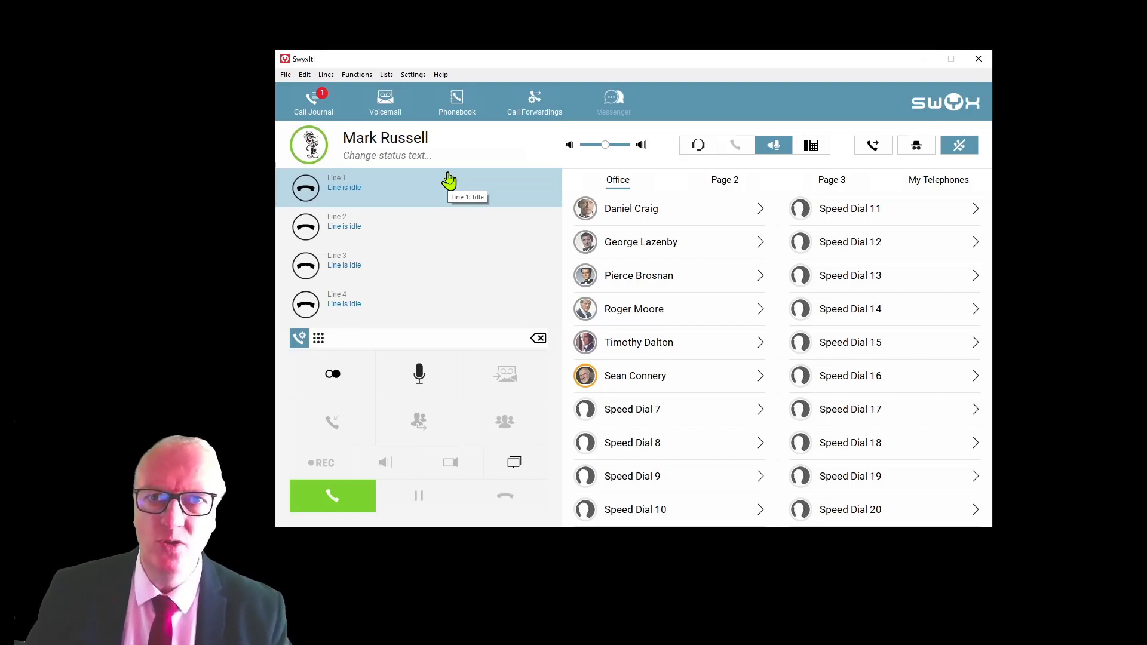
mouse_move(404, 320)
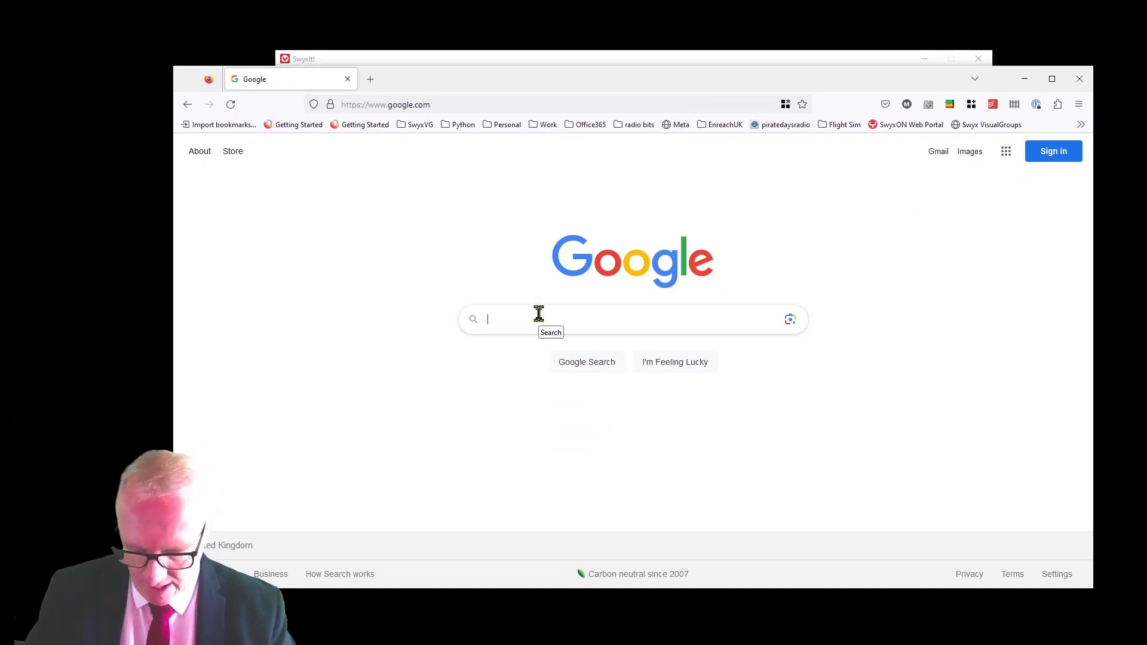
- Search Google for 'enreach' and select the Enreach UK phone number for dialling
type("enreach uk")
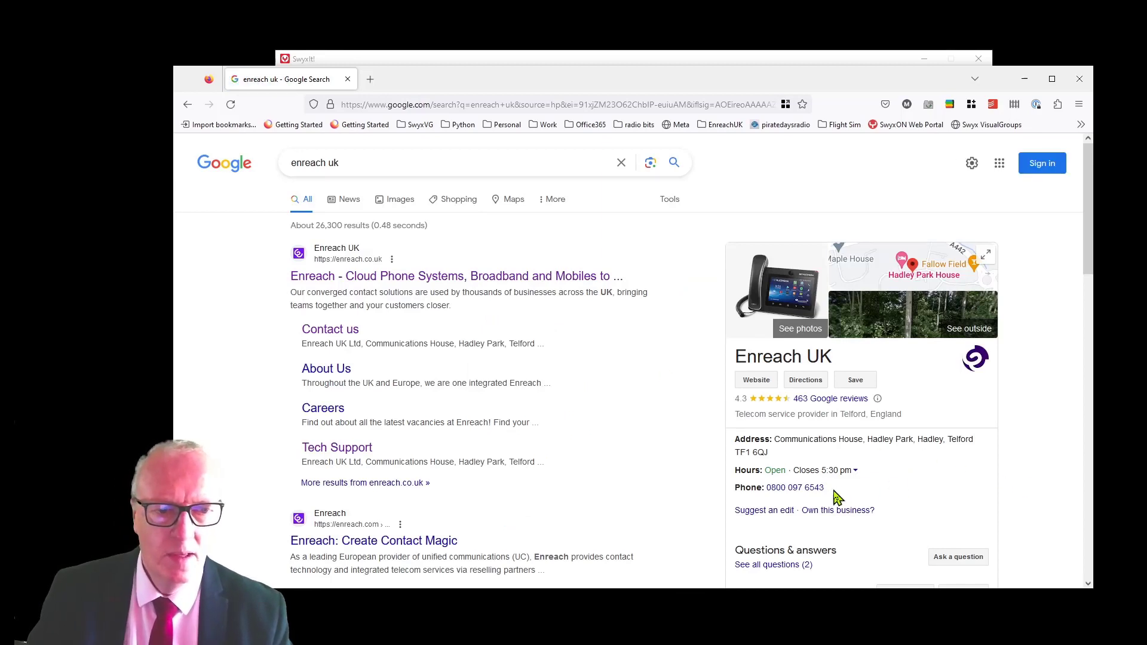
double_click(793, 487)
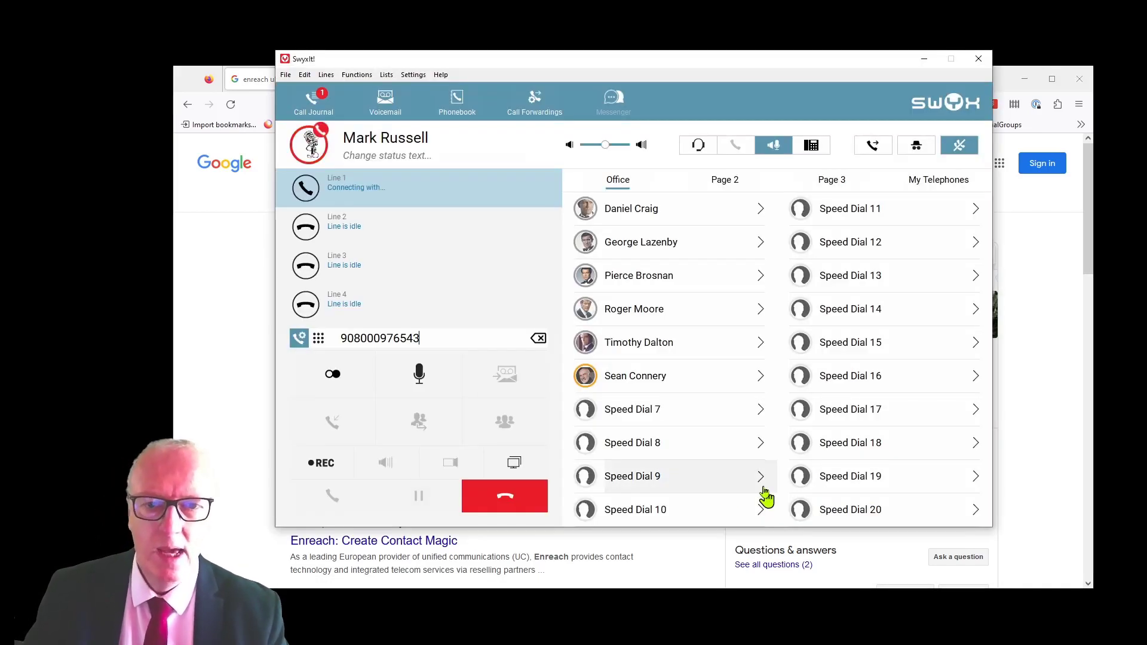
- Hang up the Enreach UK call so line 1 returns to idle
left_click(504, 496)
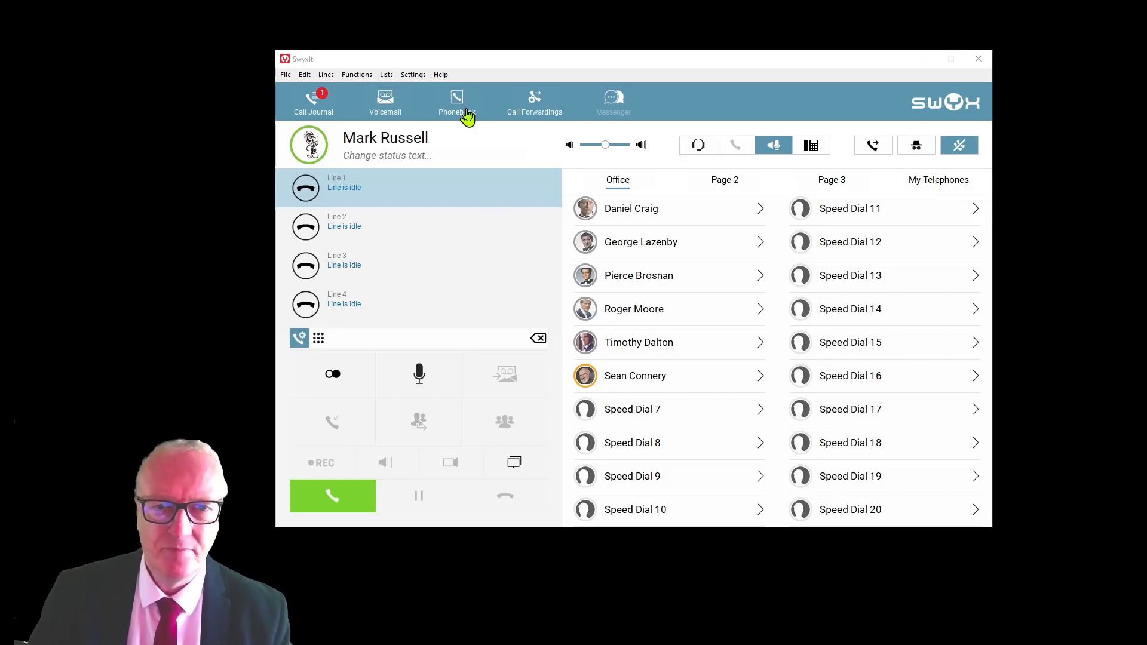
- In Settings > User Profile, switch off 'Pop up on ringing' on the General tab
left_click(412, 74)
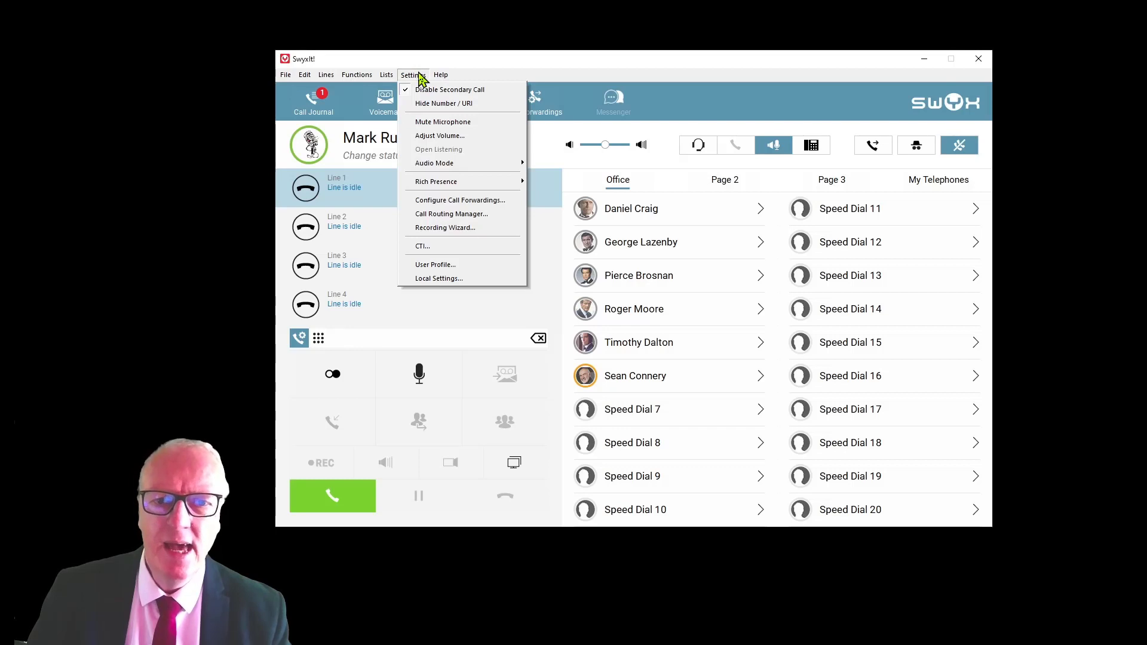
mouse_move(435, 265)
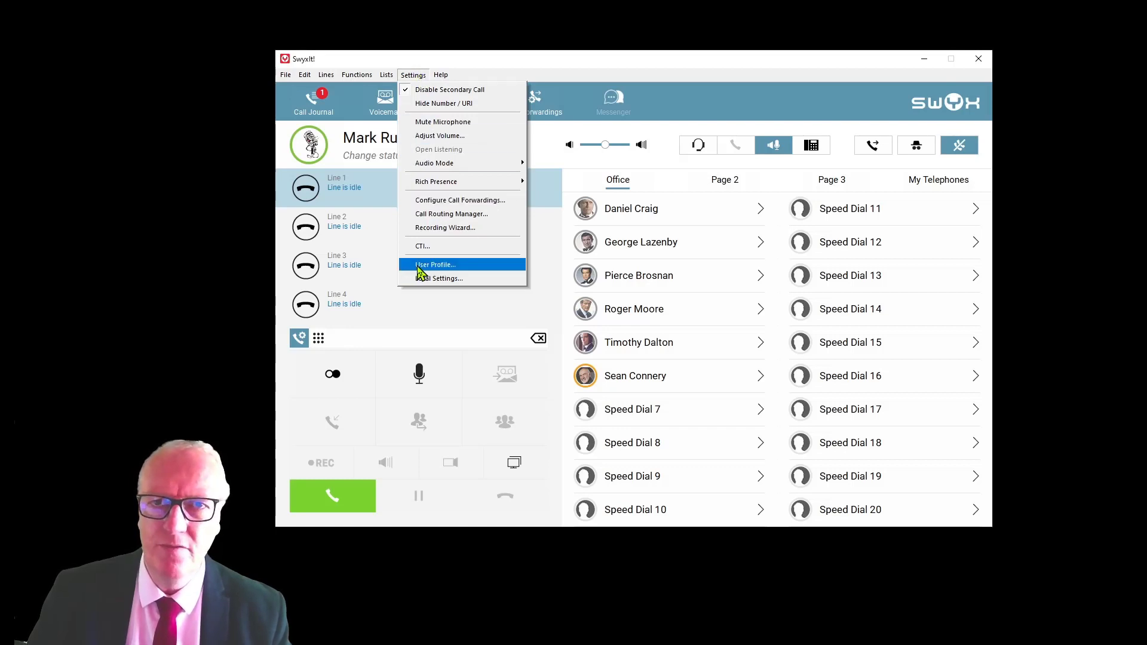
left_click(435, 264)
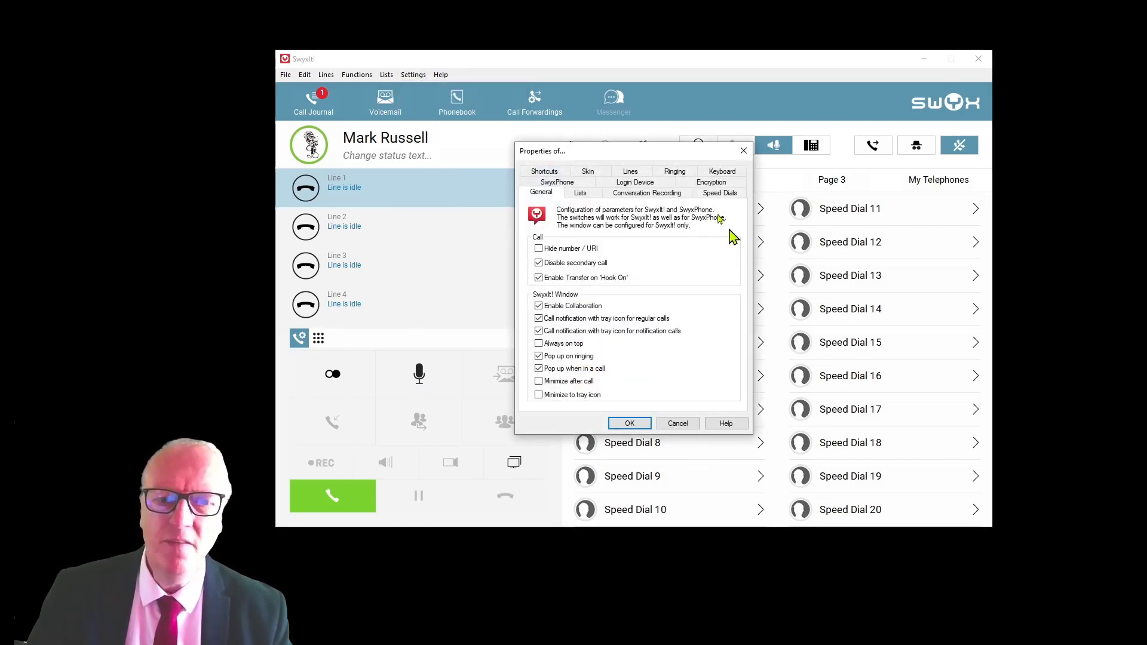
mouse_move(506, 512)
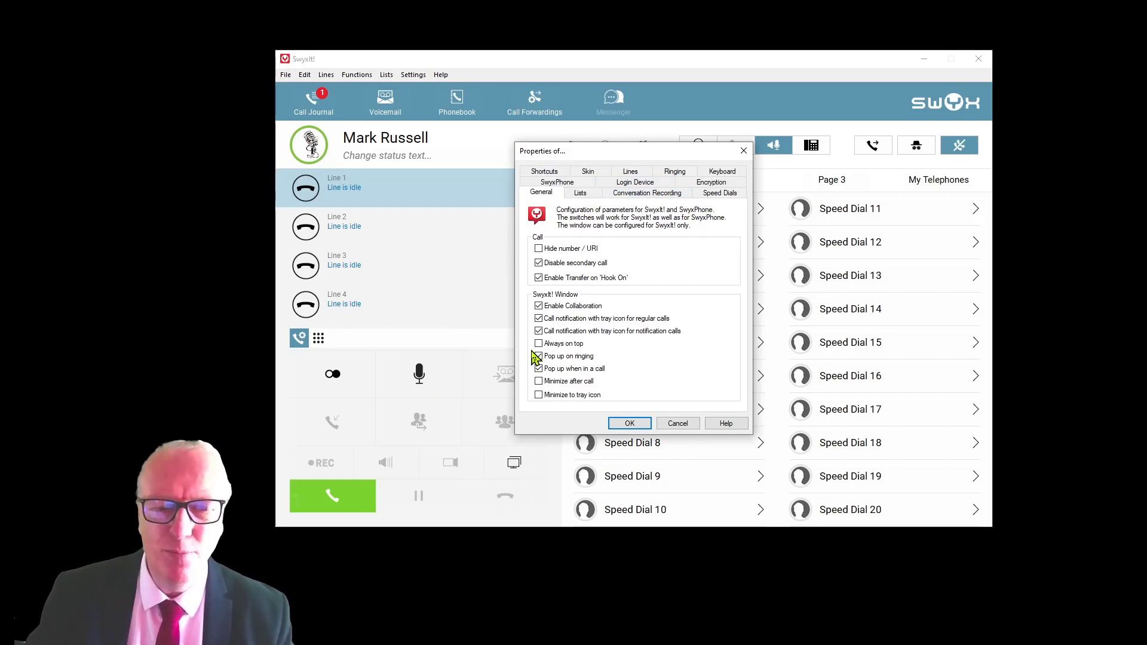
left_click(539, 357)
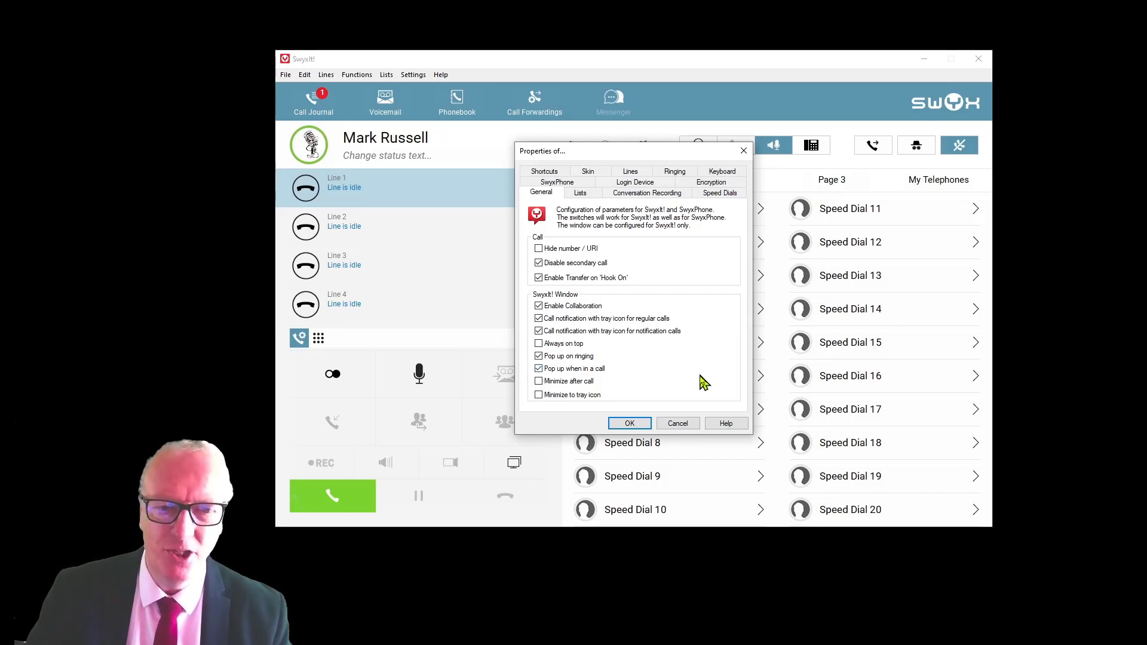
left_click(539, 356)
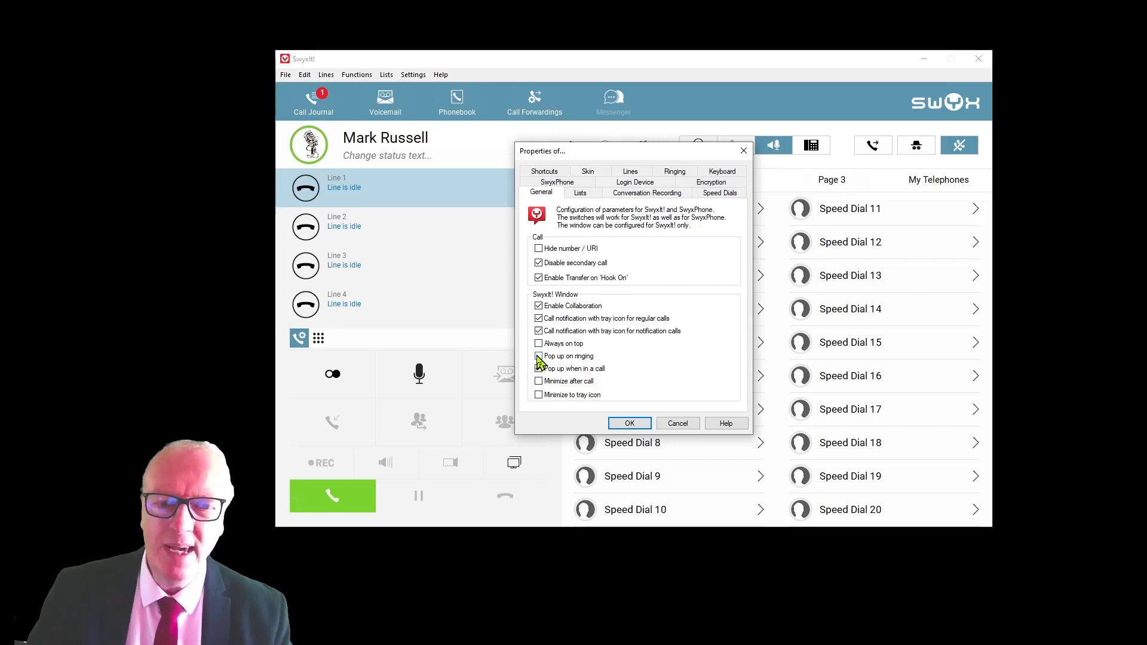
left_click(539, 368)
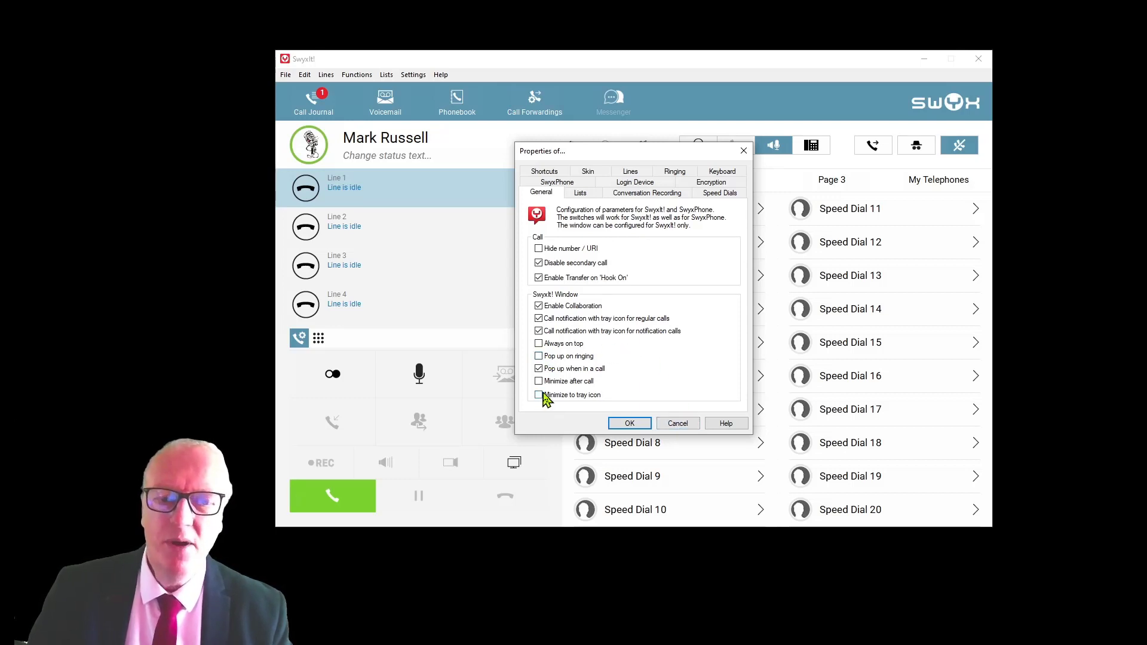
mouse_move(597, 401)
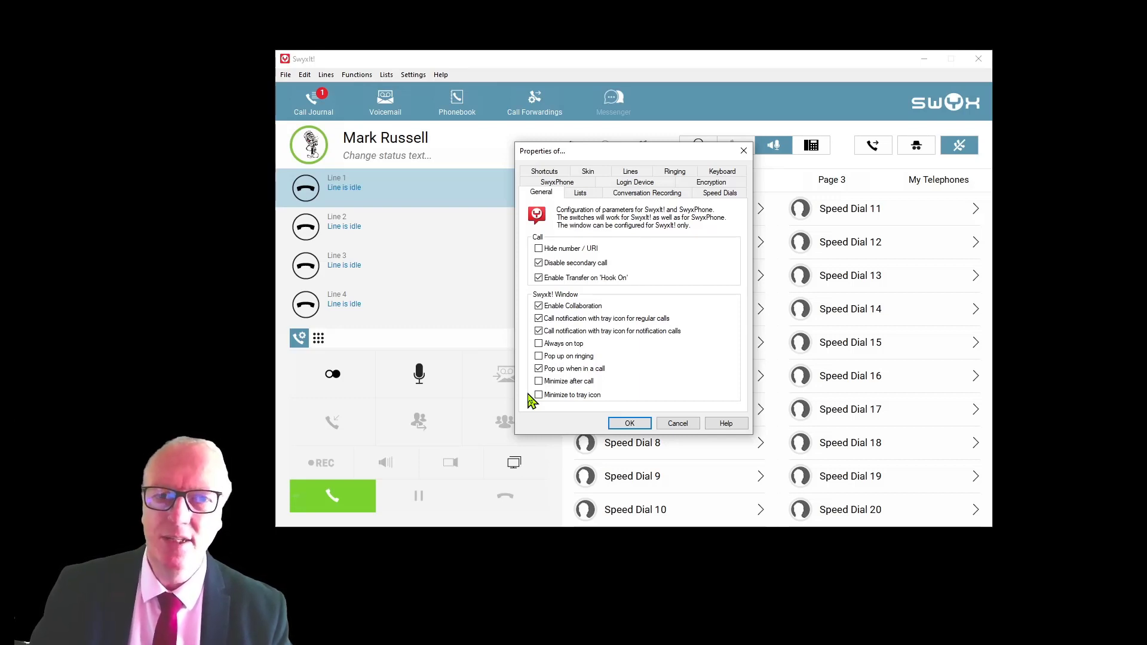
mouse_move(547, 600)
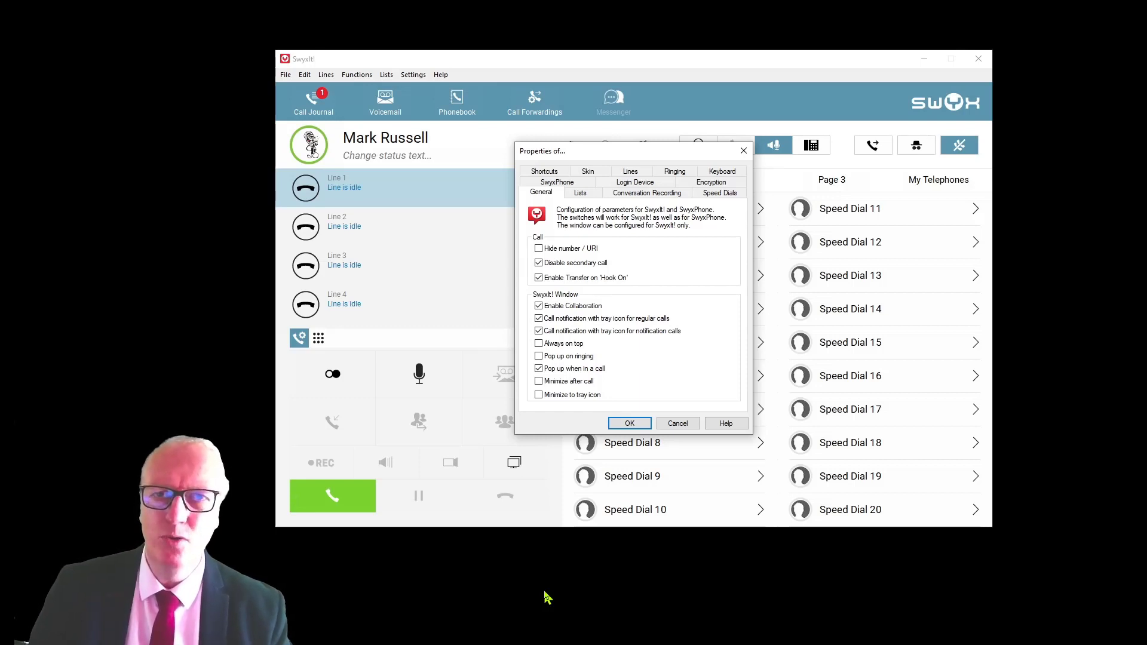
mouse_move(795, 284)
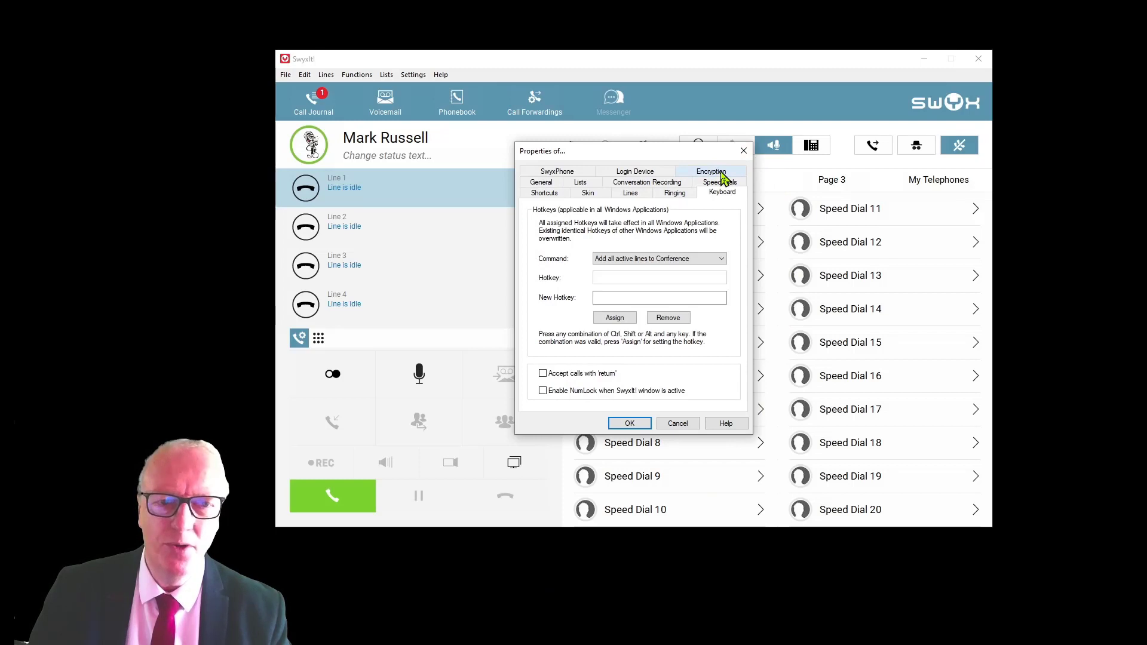
mouse_move(684, 258)
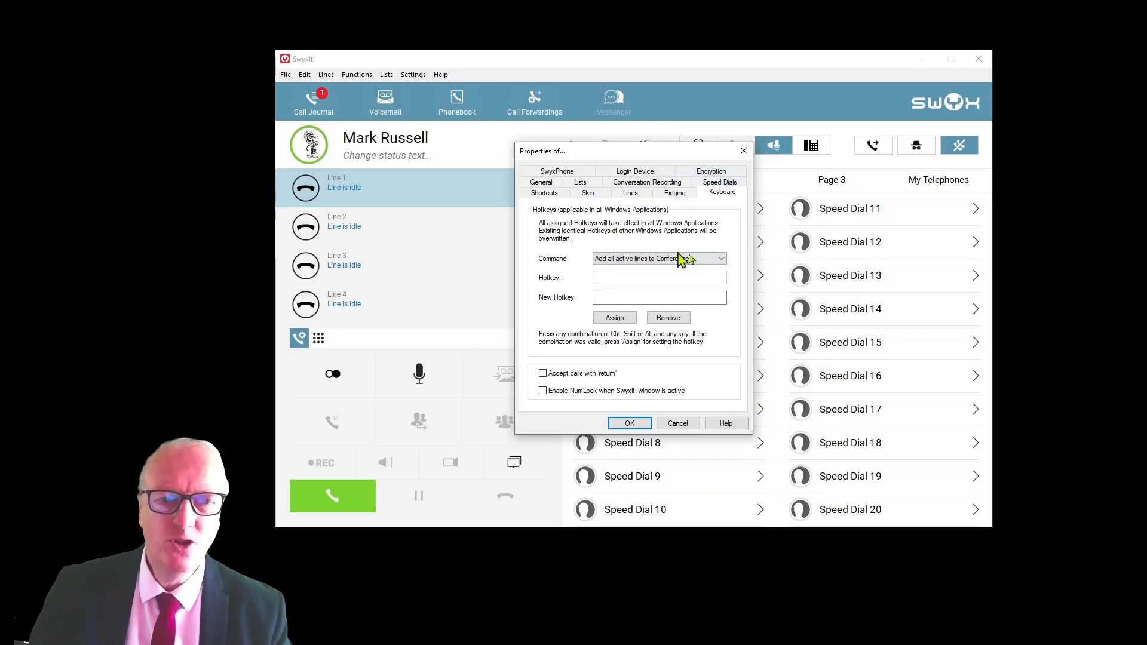
- Assign Ctrl+S as the new hotkey for the 'Pop up SwyxIt!' command
left_click(719, 258)
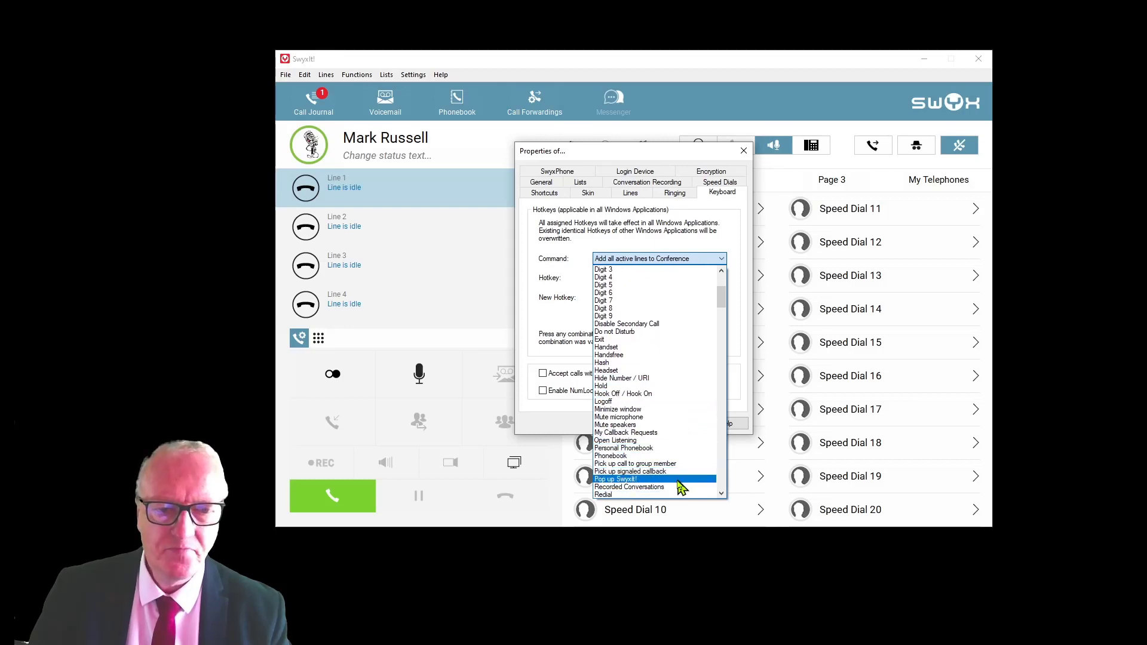
left_click(616, 478)
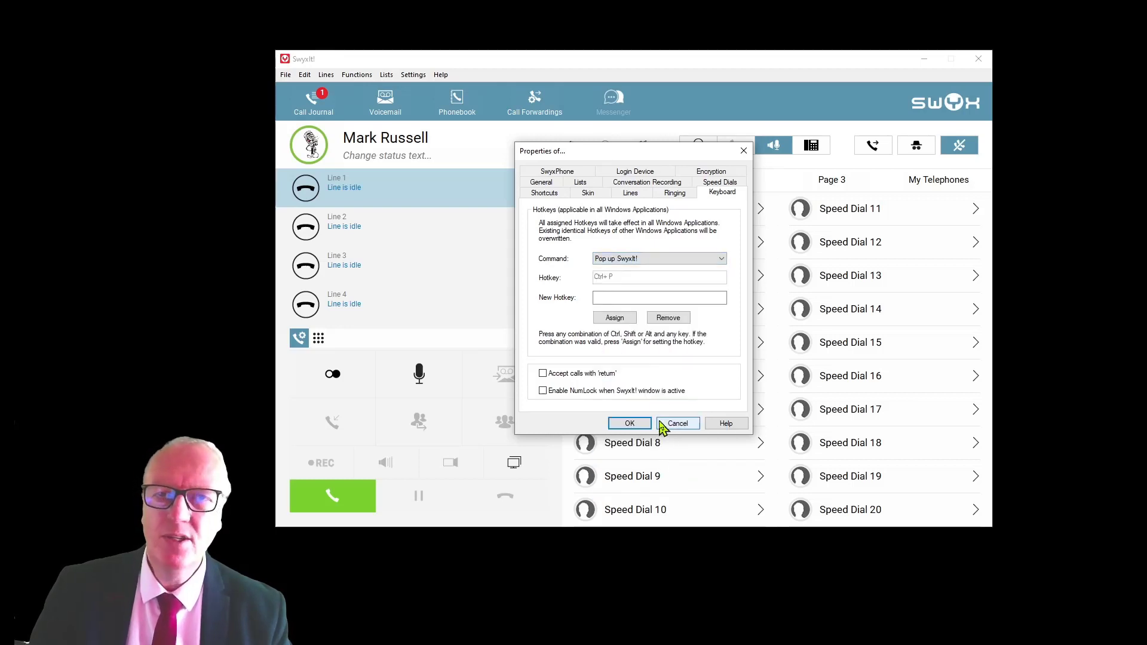
left_click(658, 298)
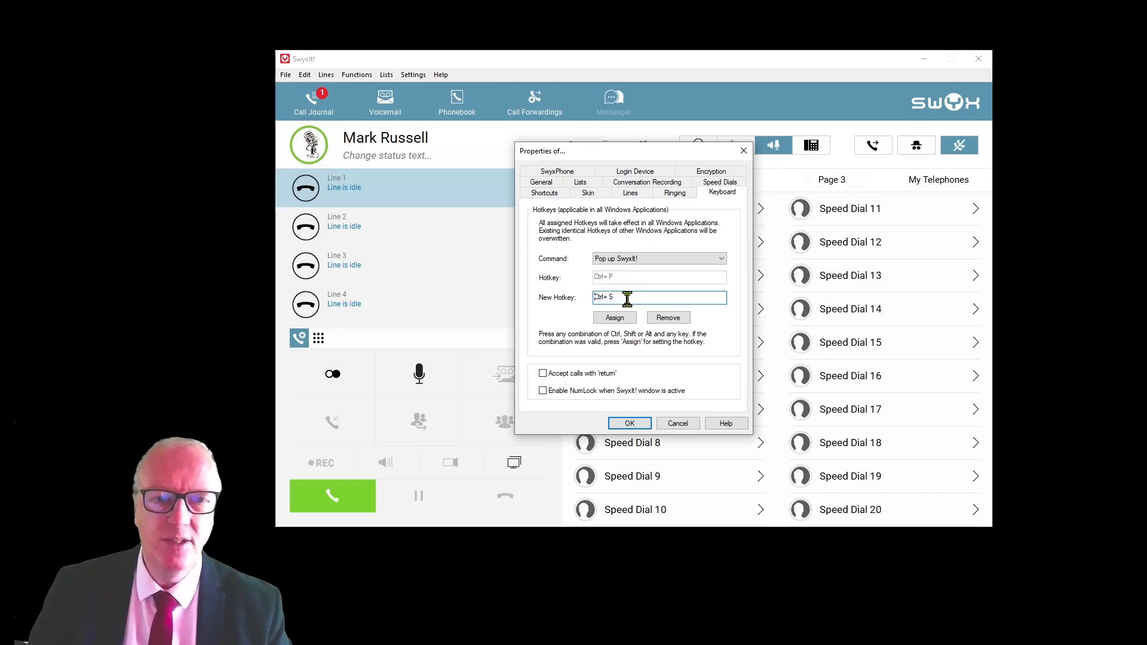
left_click(614, 316)
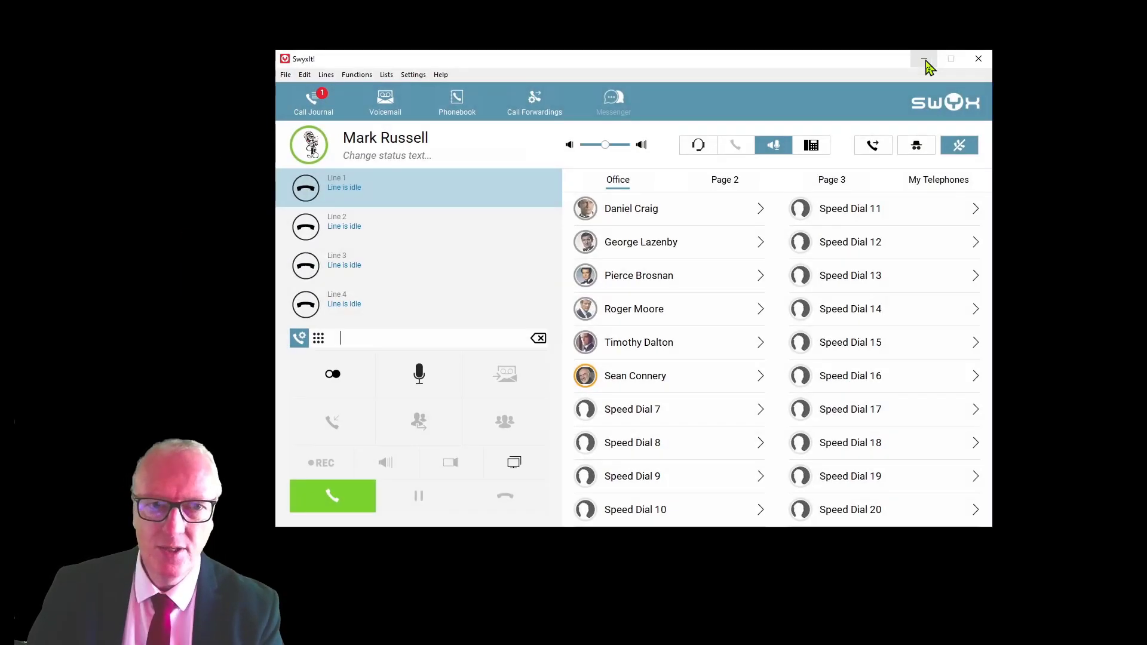
mouse_move(923, 58)
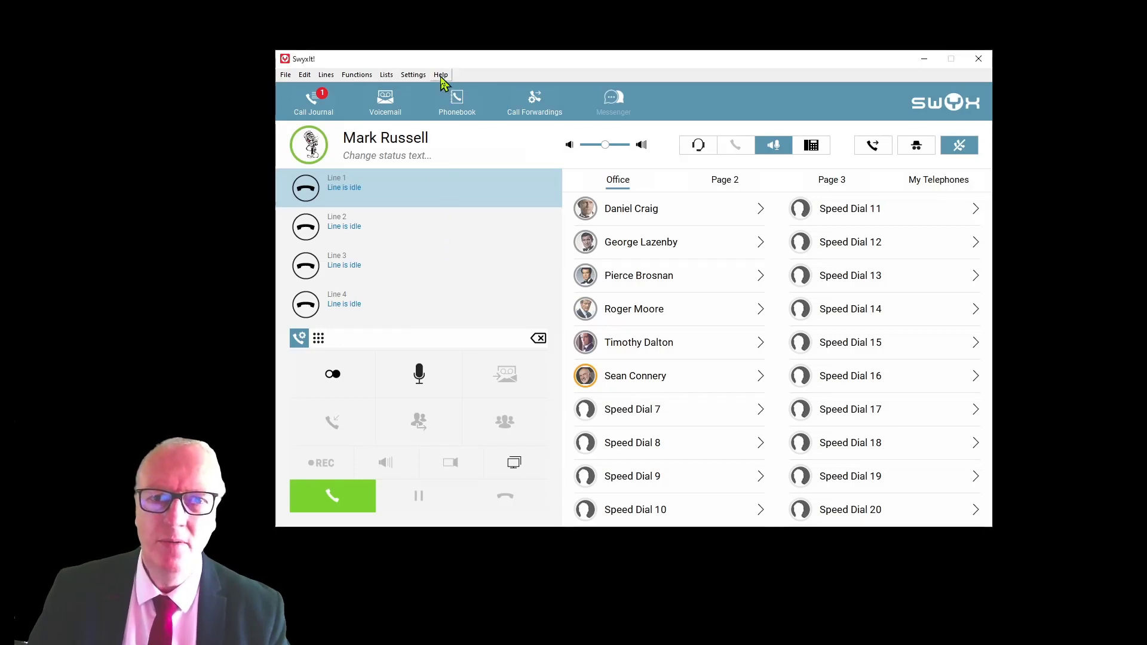
- Show the Quickstart guide from the Help menu, then reopen Help for more resources
left_click(440, 74)
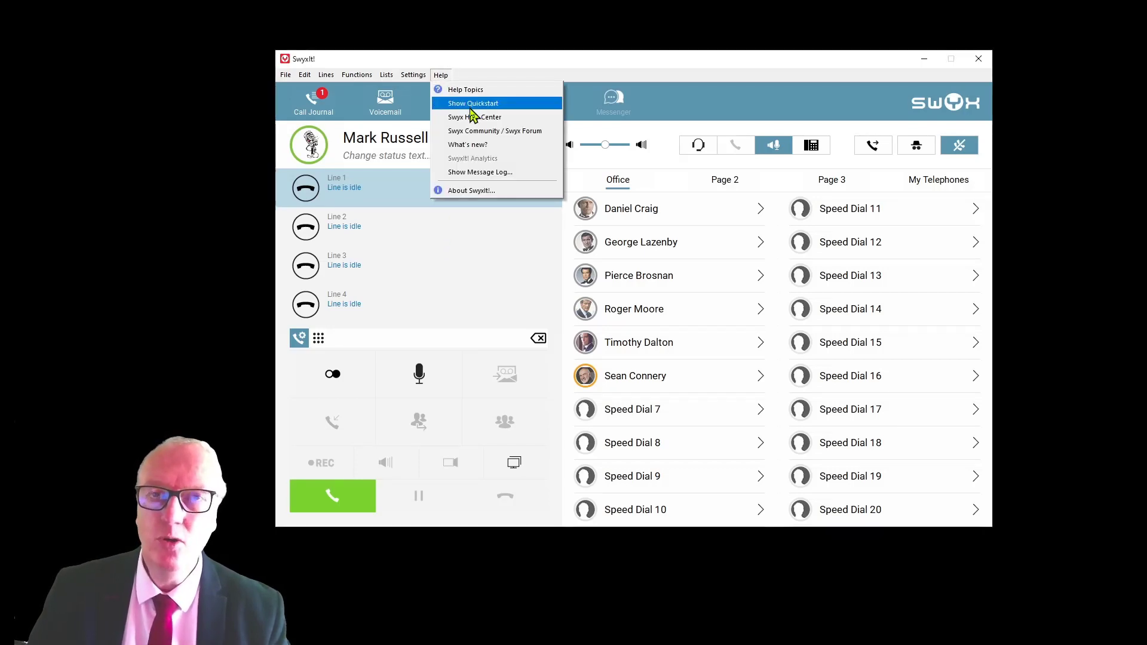
mouse_move(473, 117)
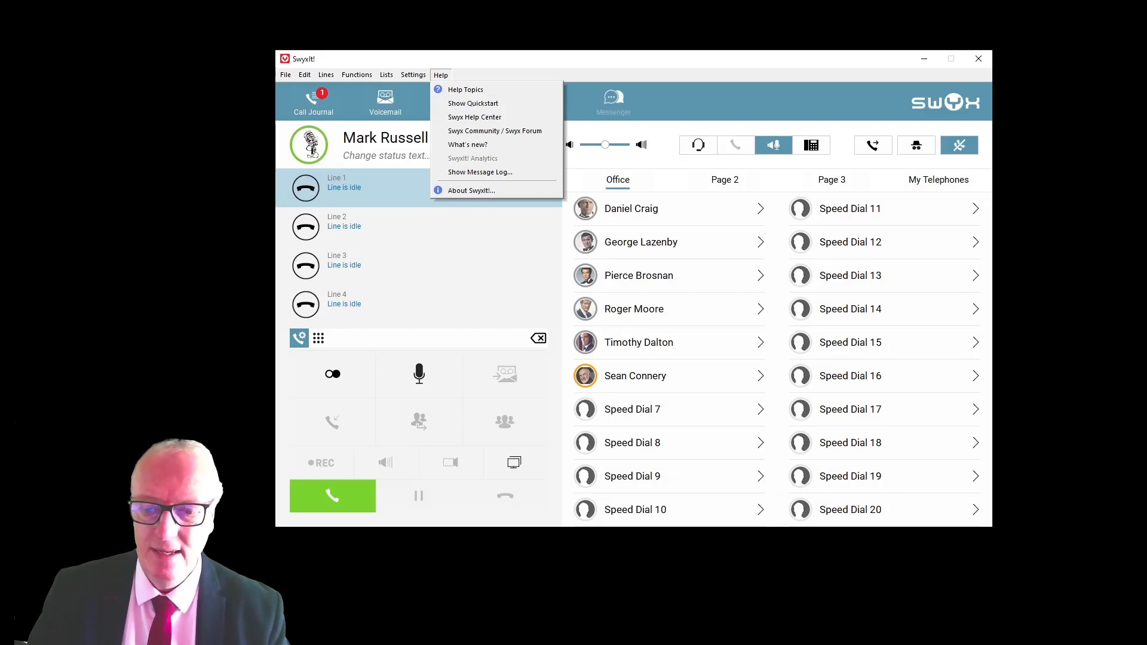
left_click(474, 103)
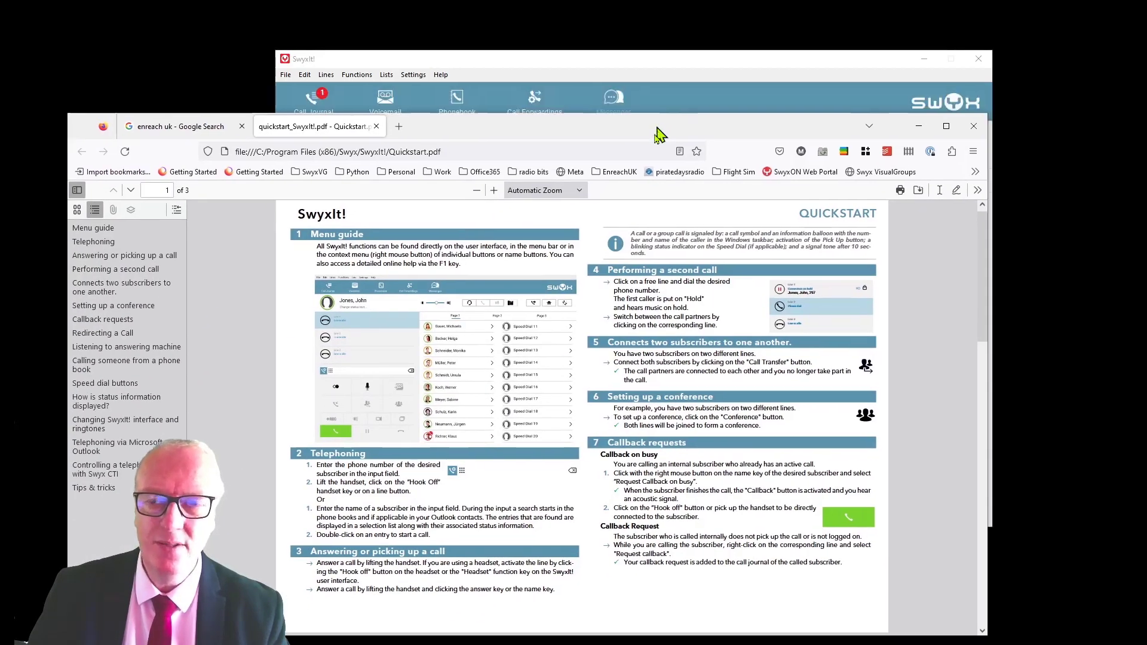
left_click(441, 74)
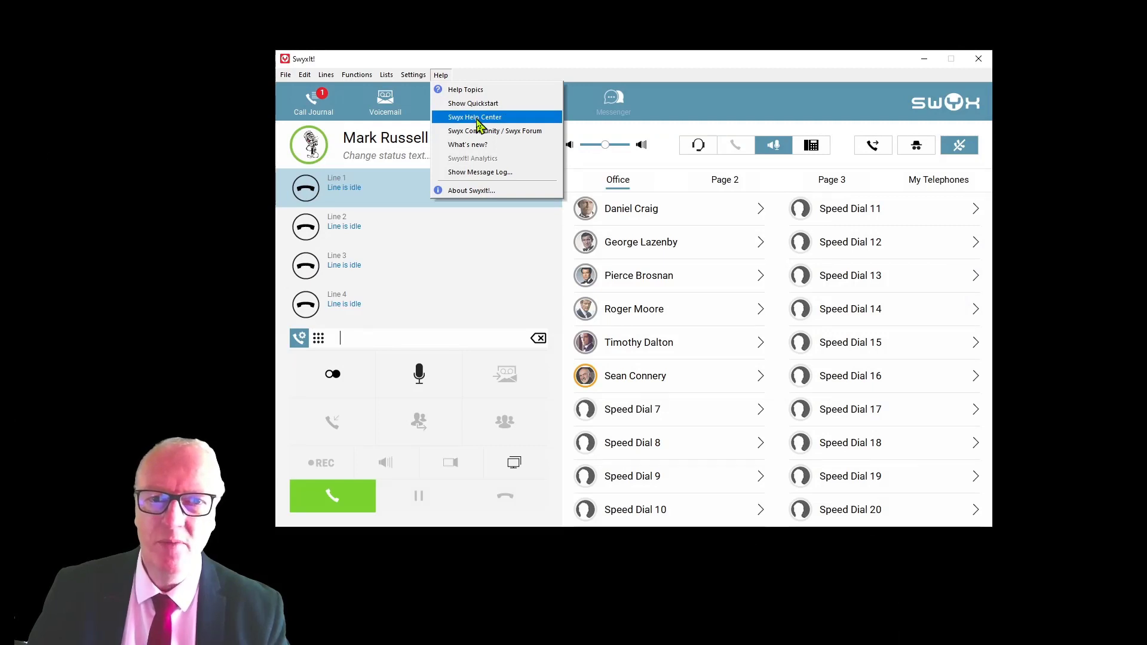
mouse_move(496, 130)
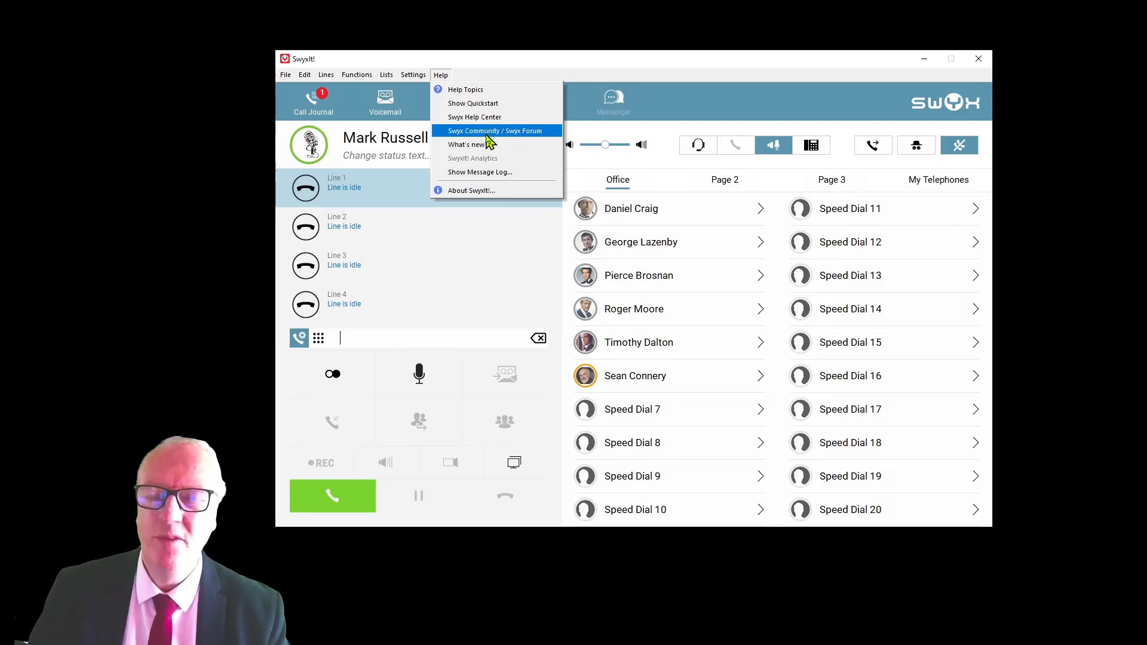